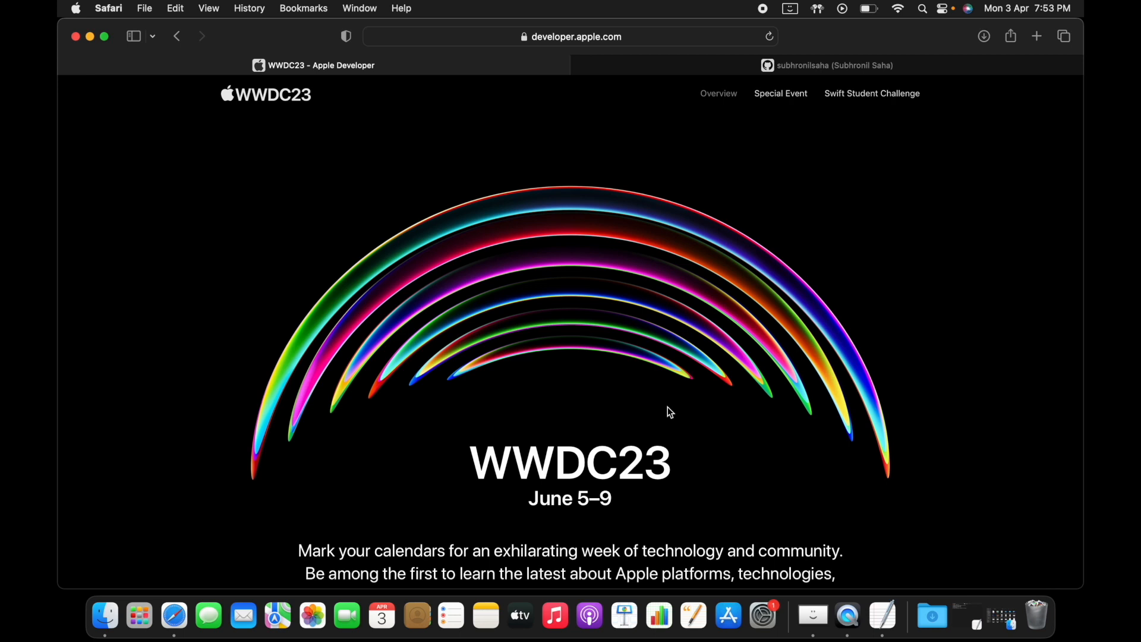
Go to the Swift Student Challenge page from the WWDC23 navigation and scroll through its intro.
scroll(down, 3)
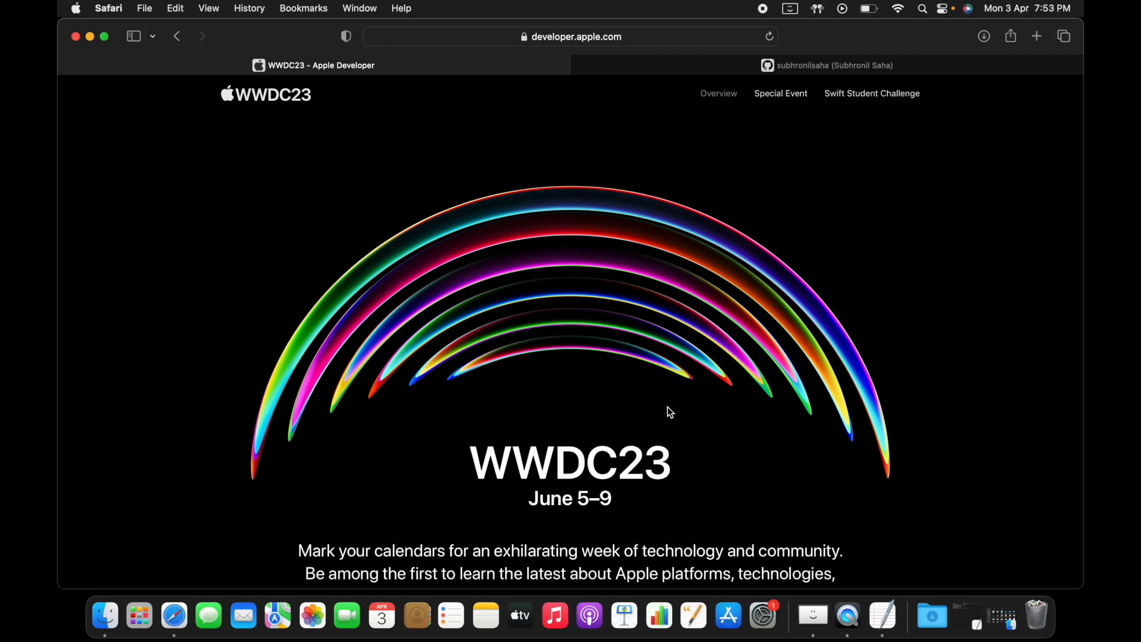
mouse_move(656, 462)
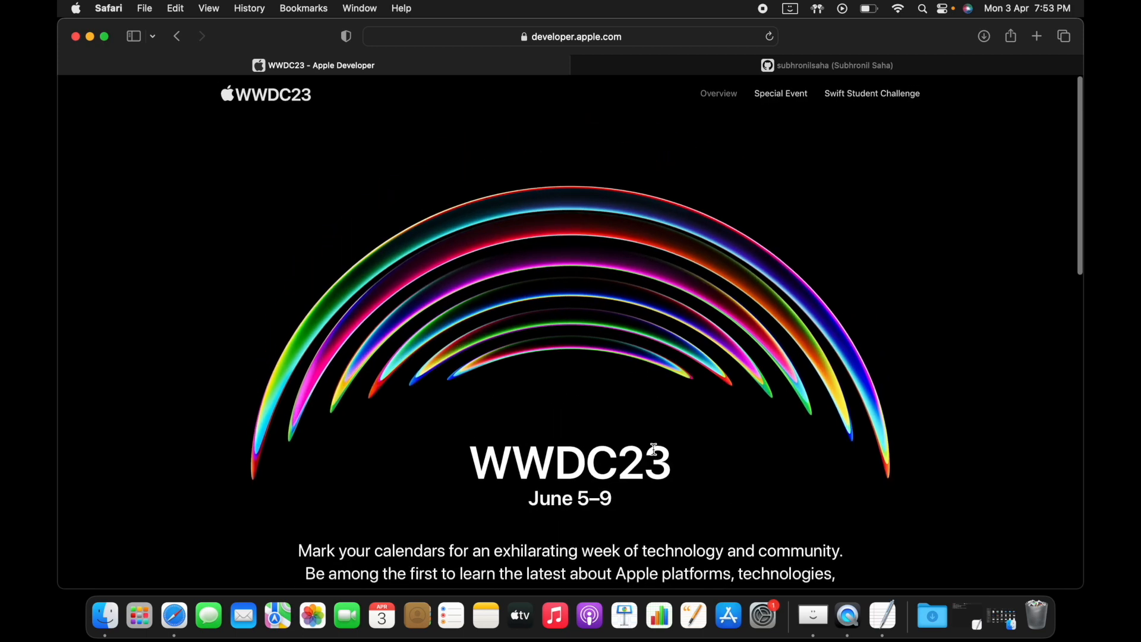
mouse_move(817, 221)
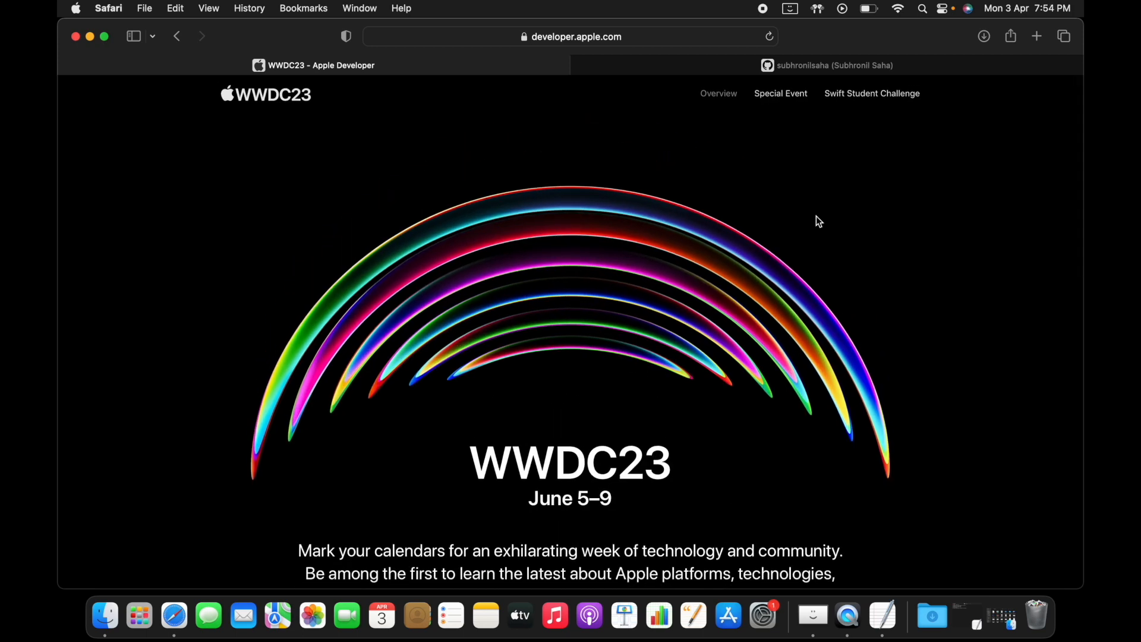
mouse_move(875, 103)
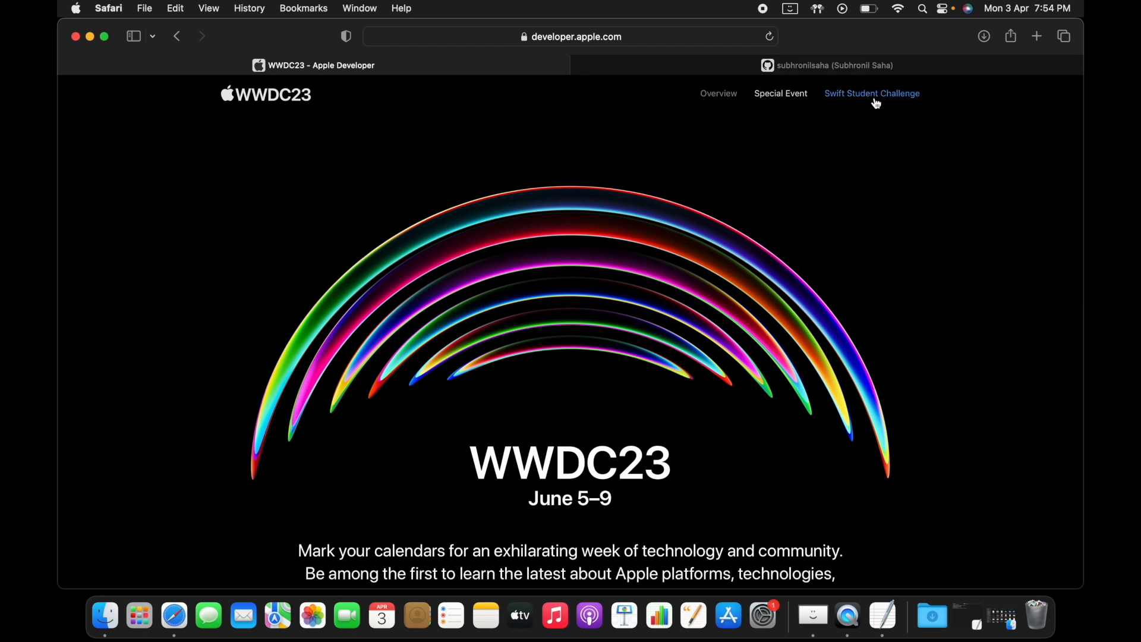
click(873, 93)
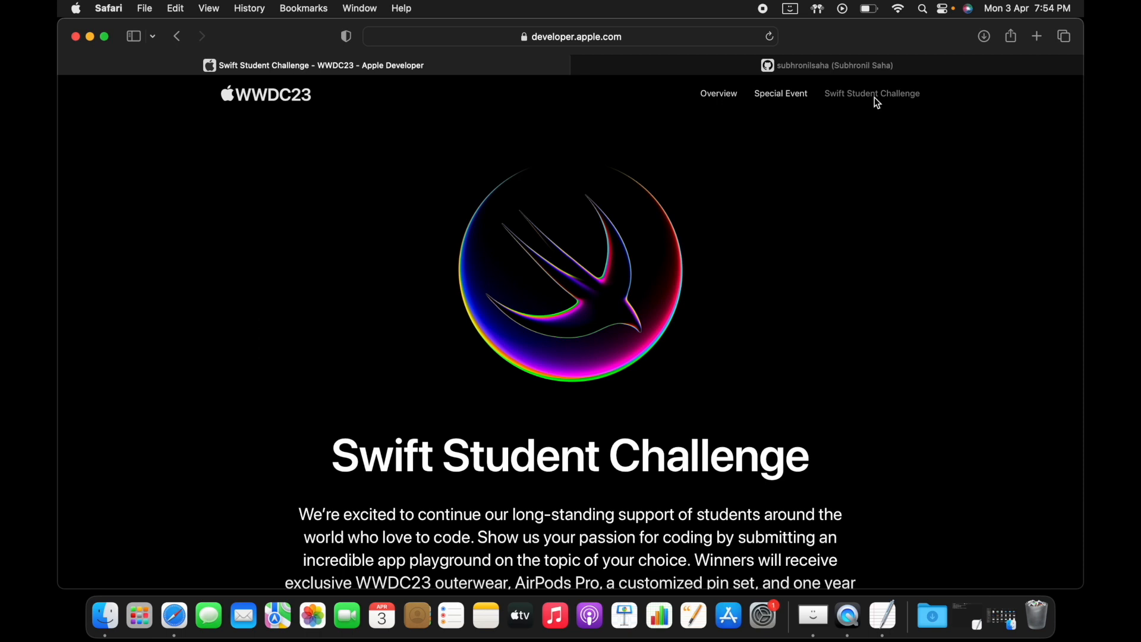
mouse_move(386, 469)
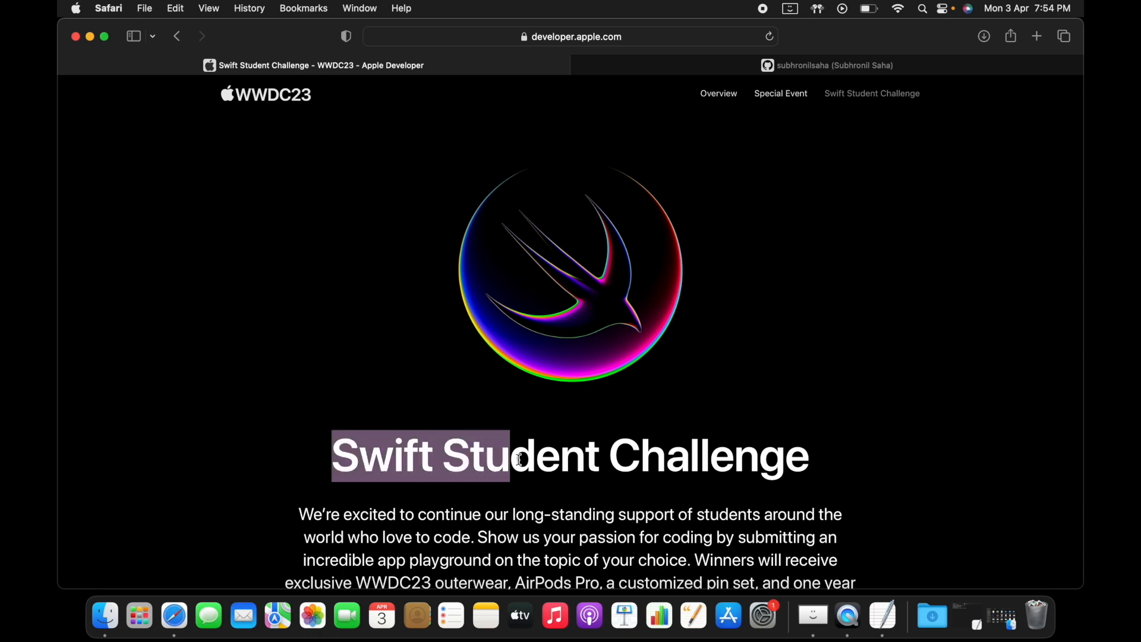
scroll(down, 3)
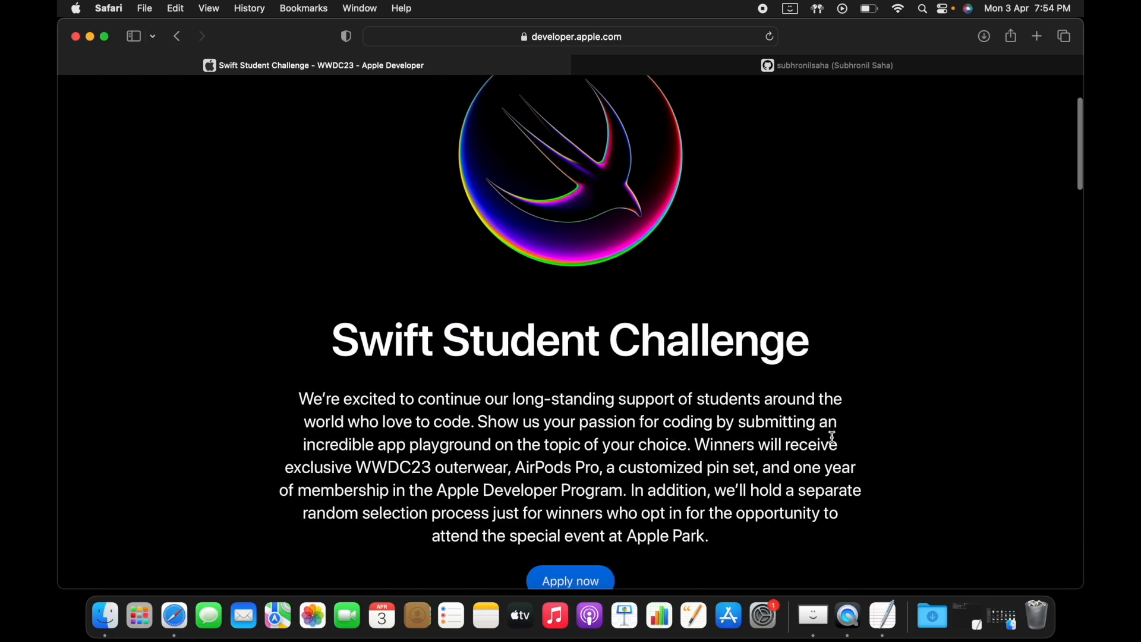
scroll(down, 3)
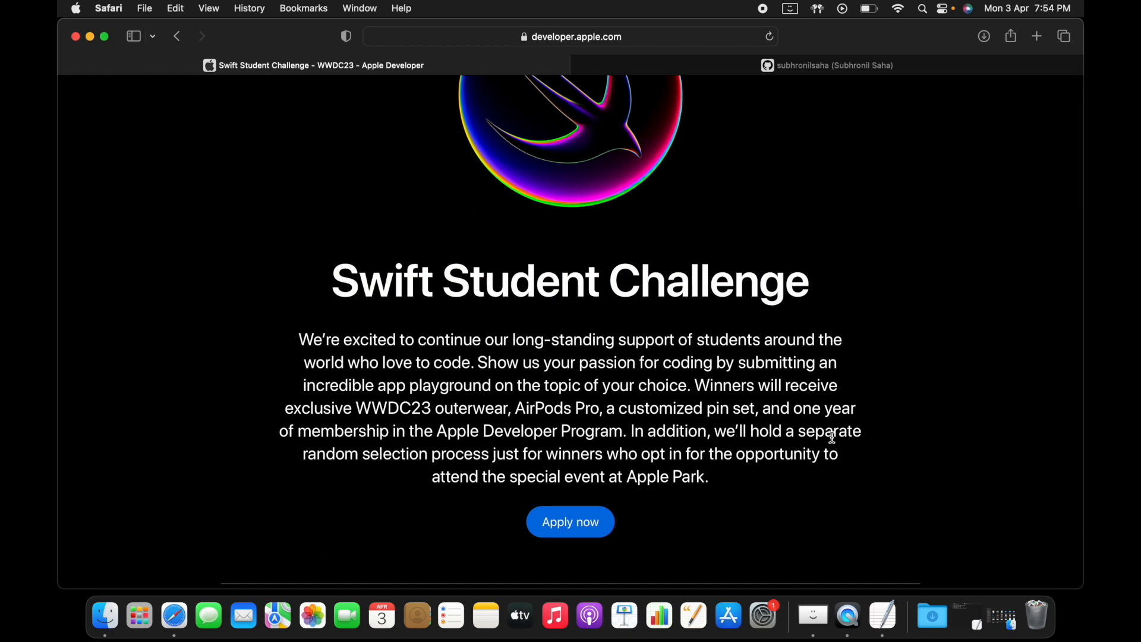
scroll(up, 3)
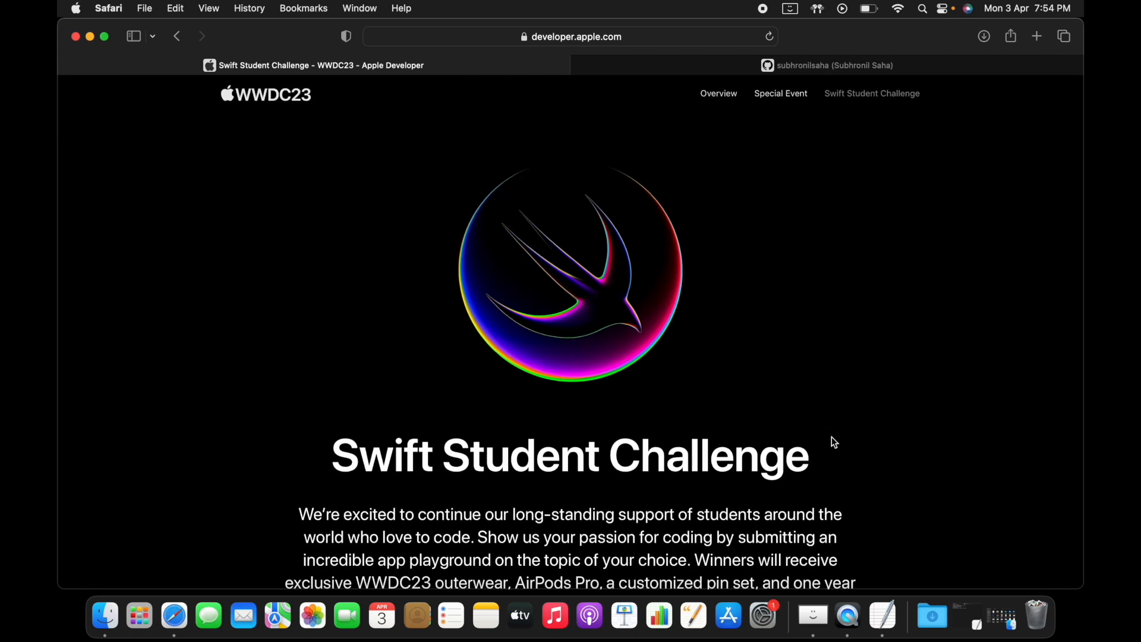
scroll(down, 3)
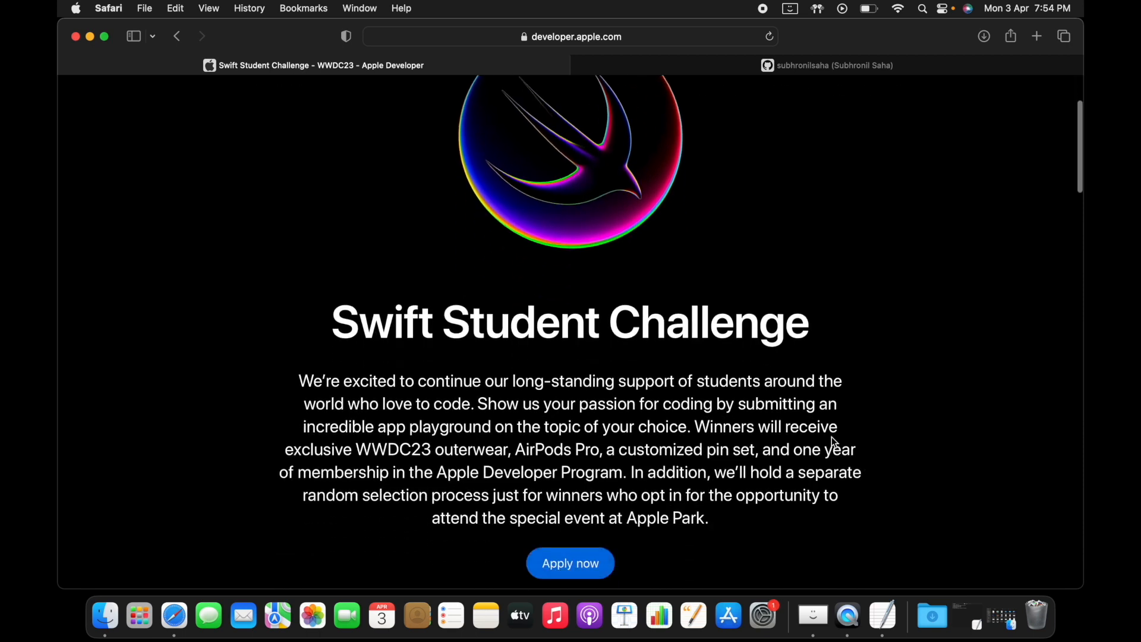
scroll(down, 3)
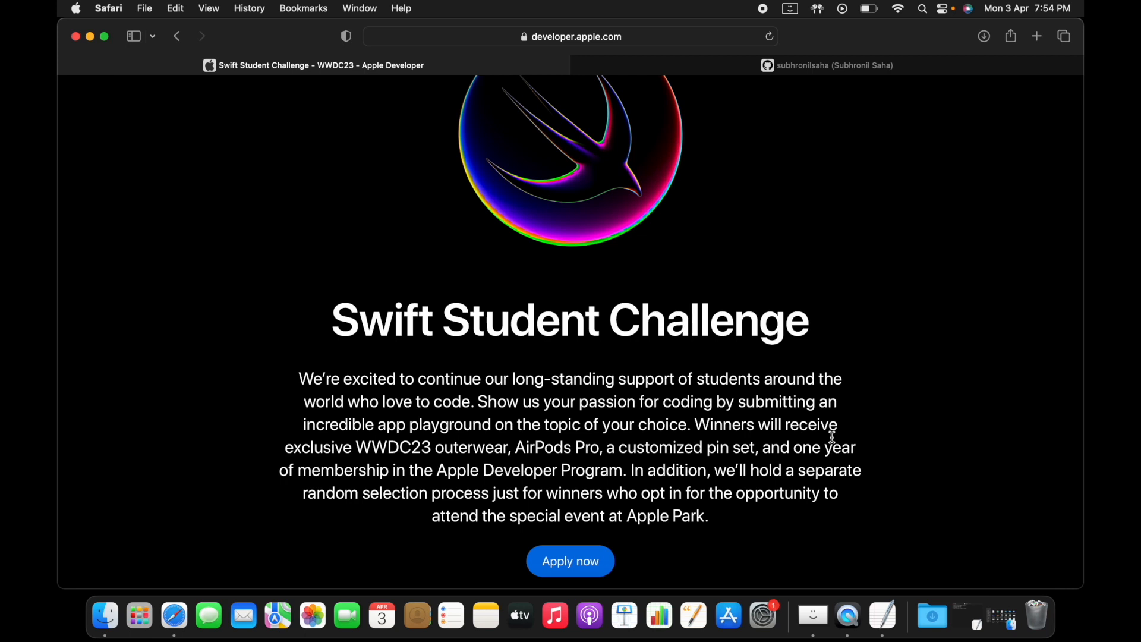
mouse_move(744, 528)
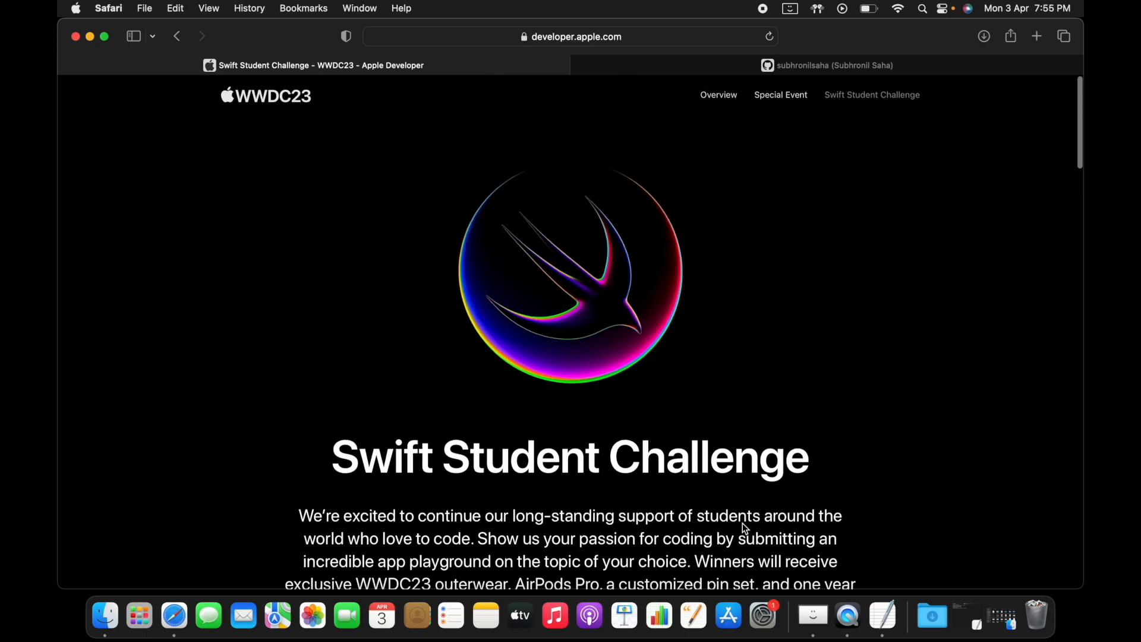
scroll(down, 3)
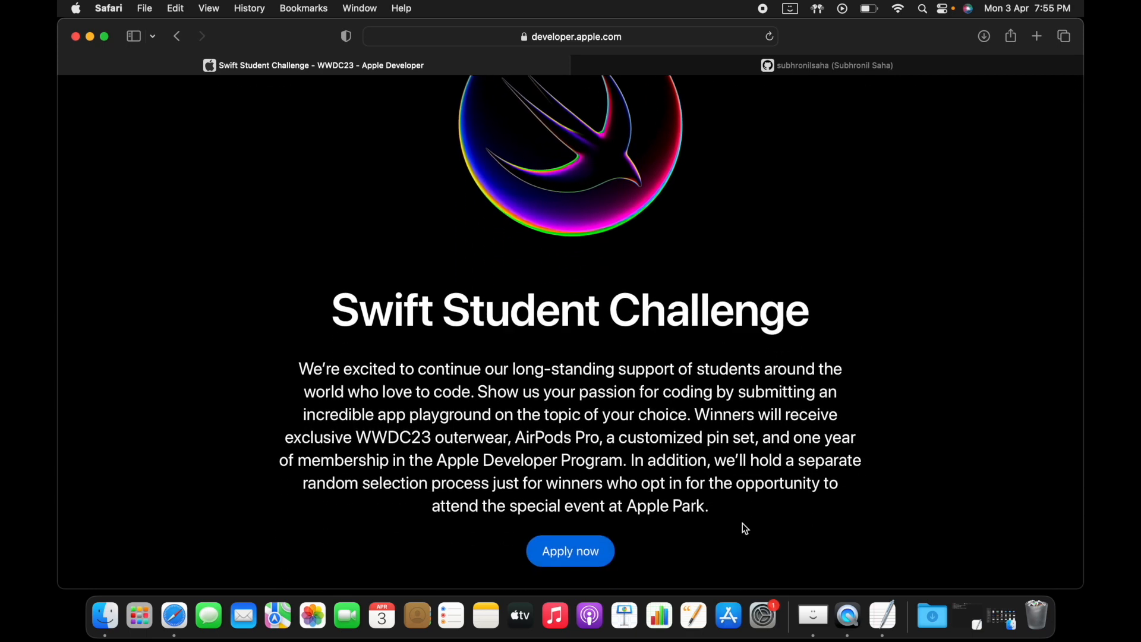
mouse_move(732, 480)
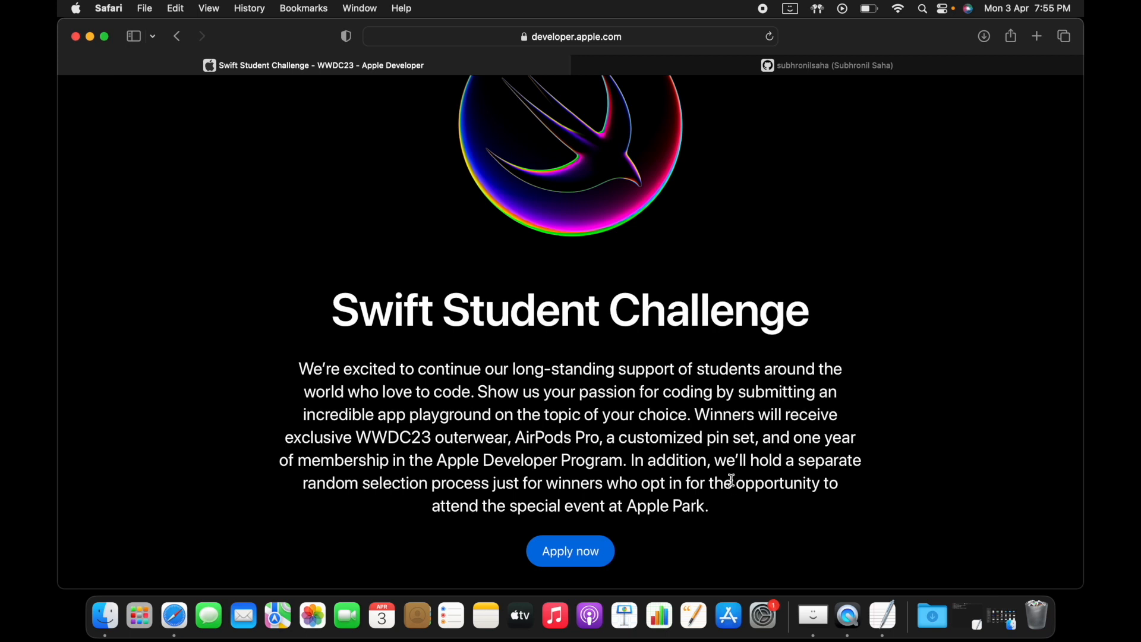
mouse_move(694, 413)
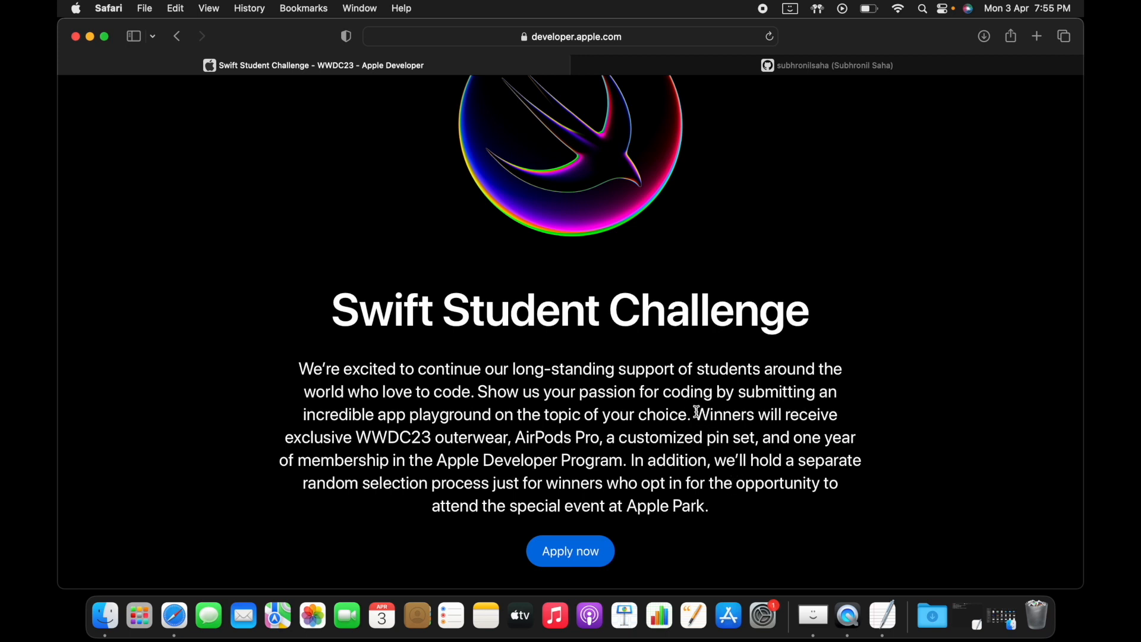
drag(695, 413, 704, 436)
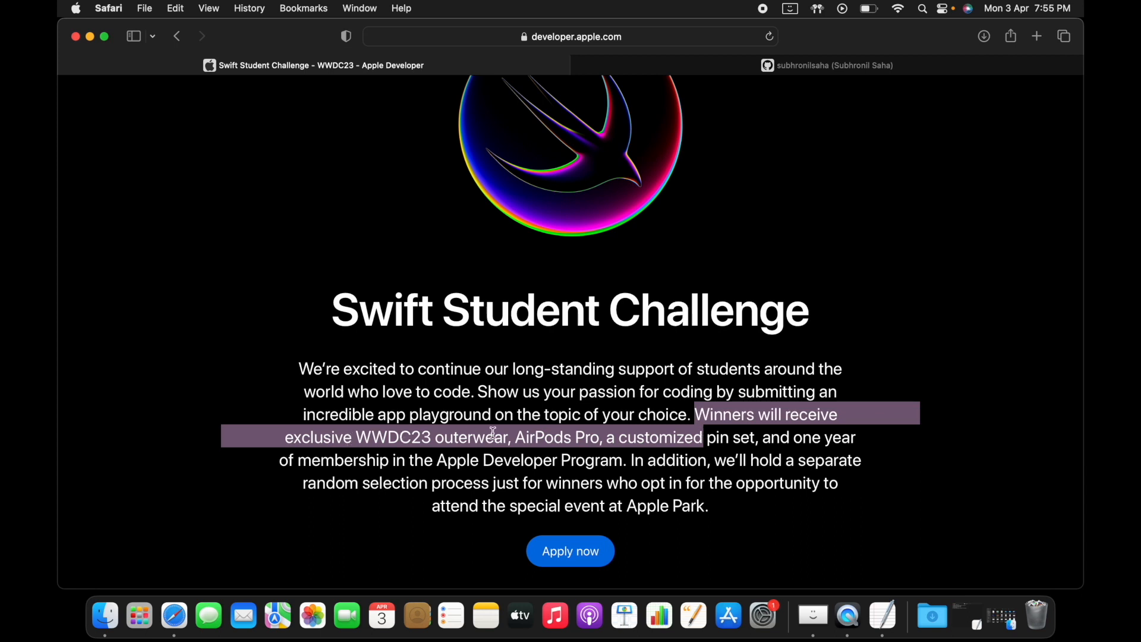
click(494, 437)
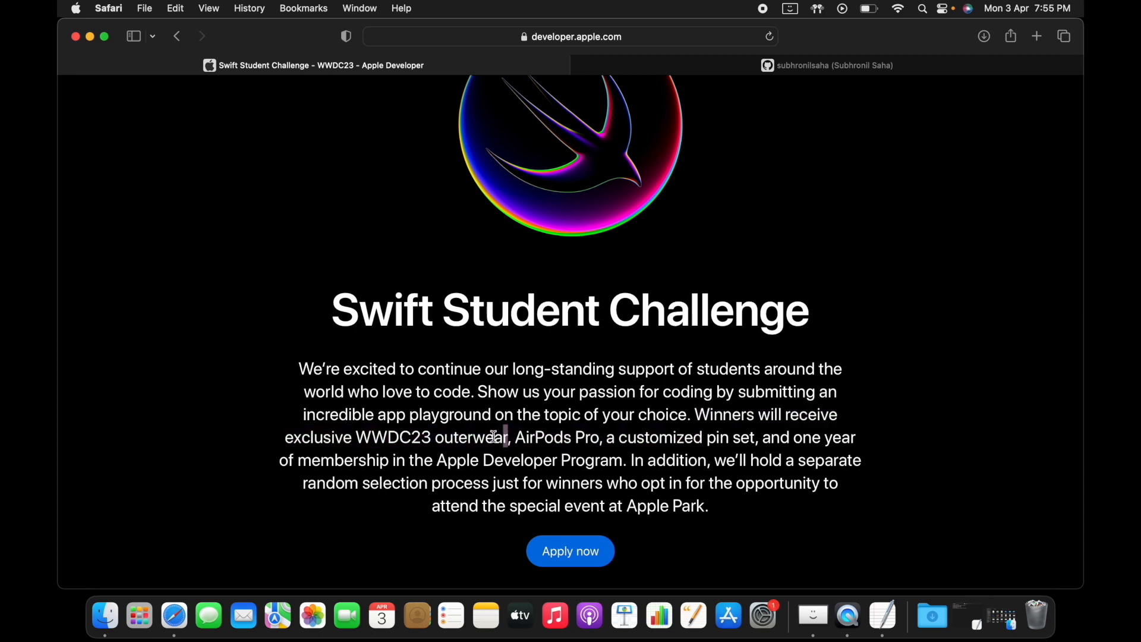
double_click(409, 437)
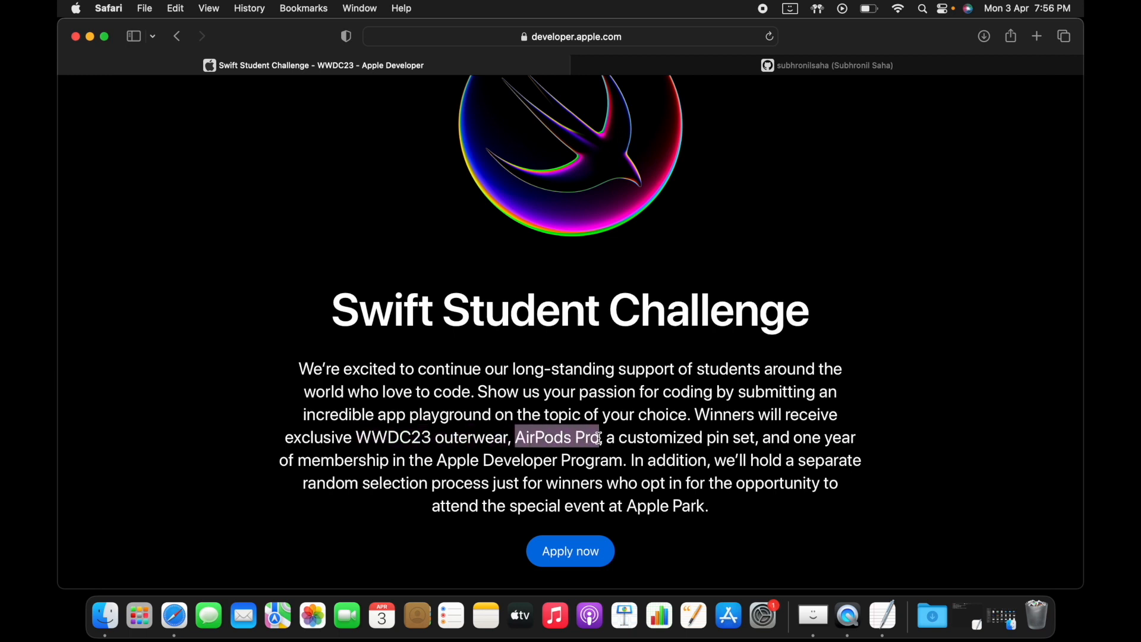
drag(605, 437, 757, 438)
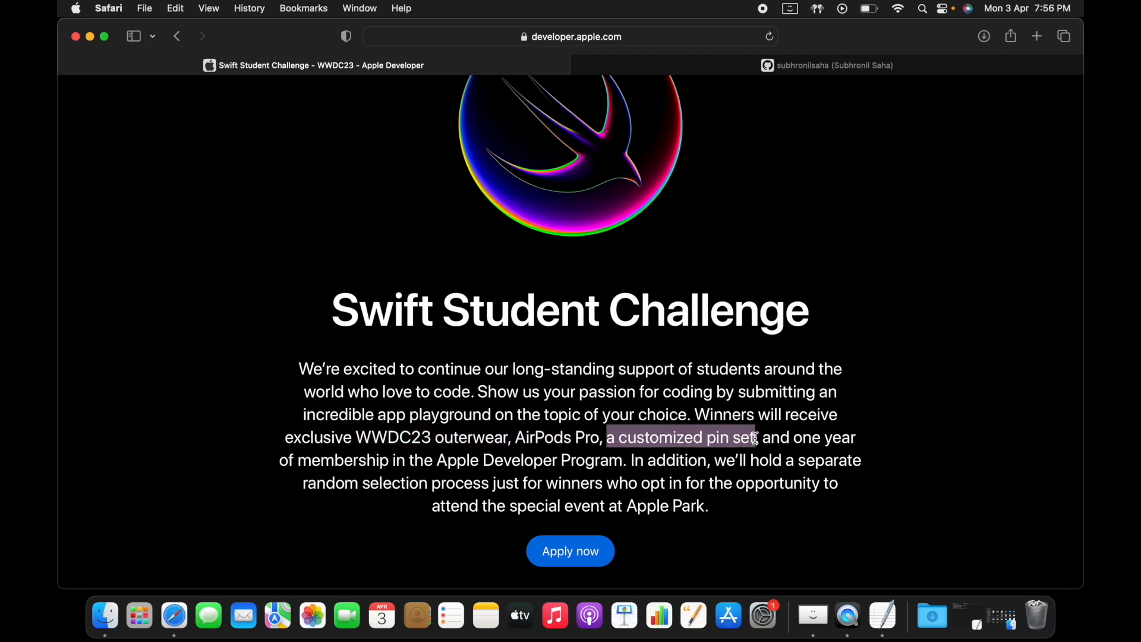
drag(760, 436, 662, 472)
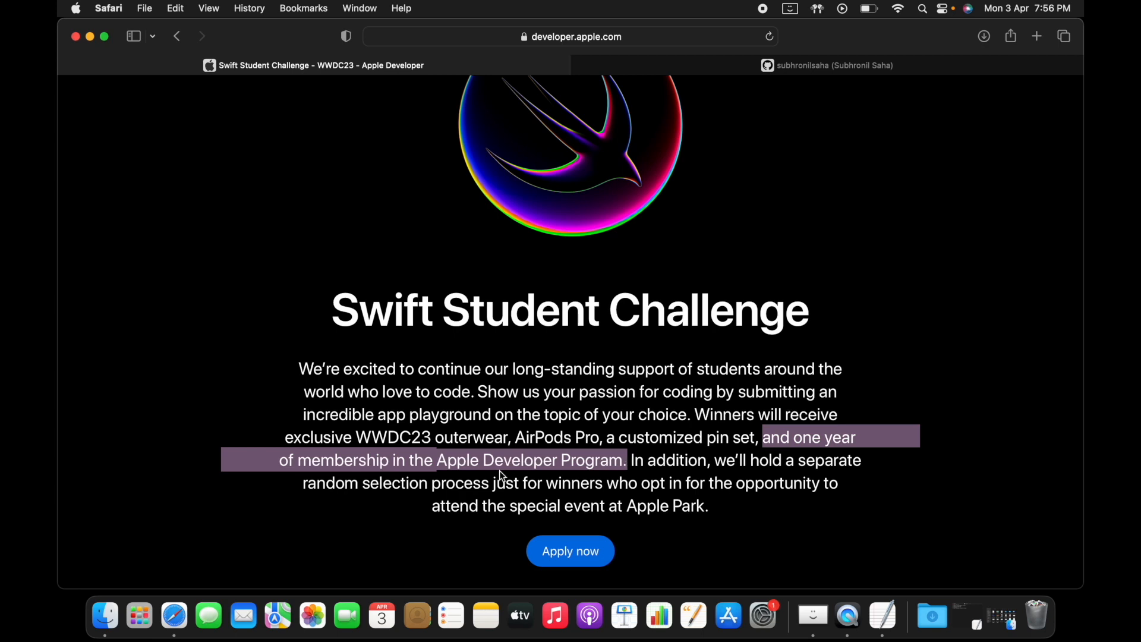
mouse_move(484, 479)
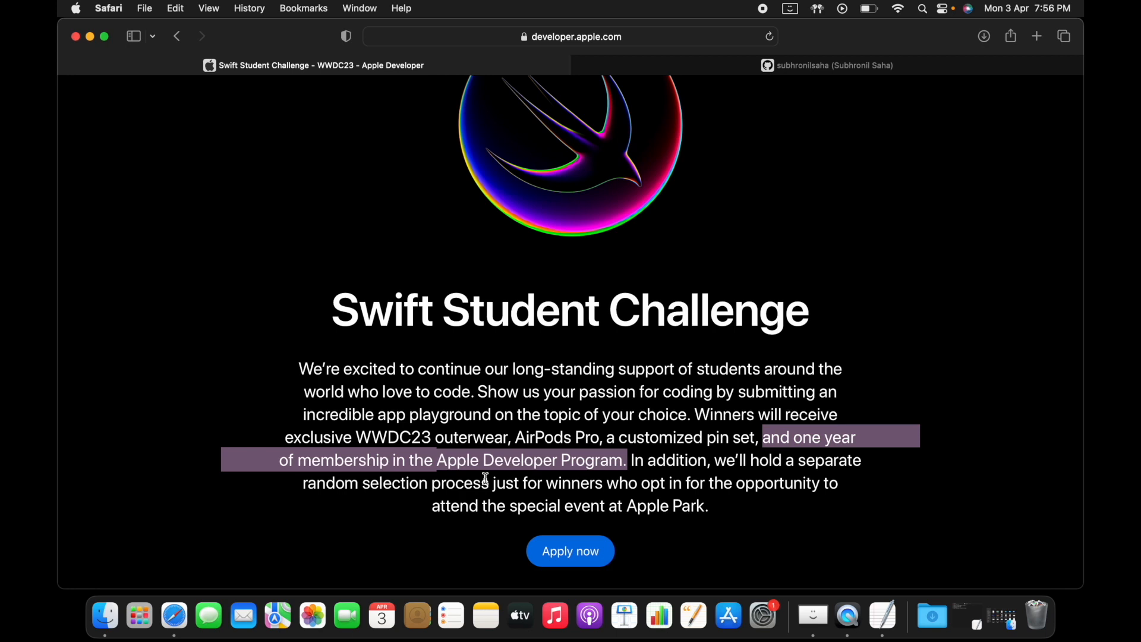
mouse_move(713, 511)
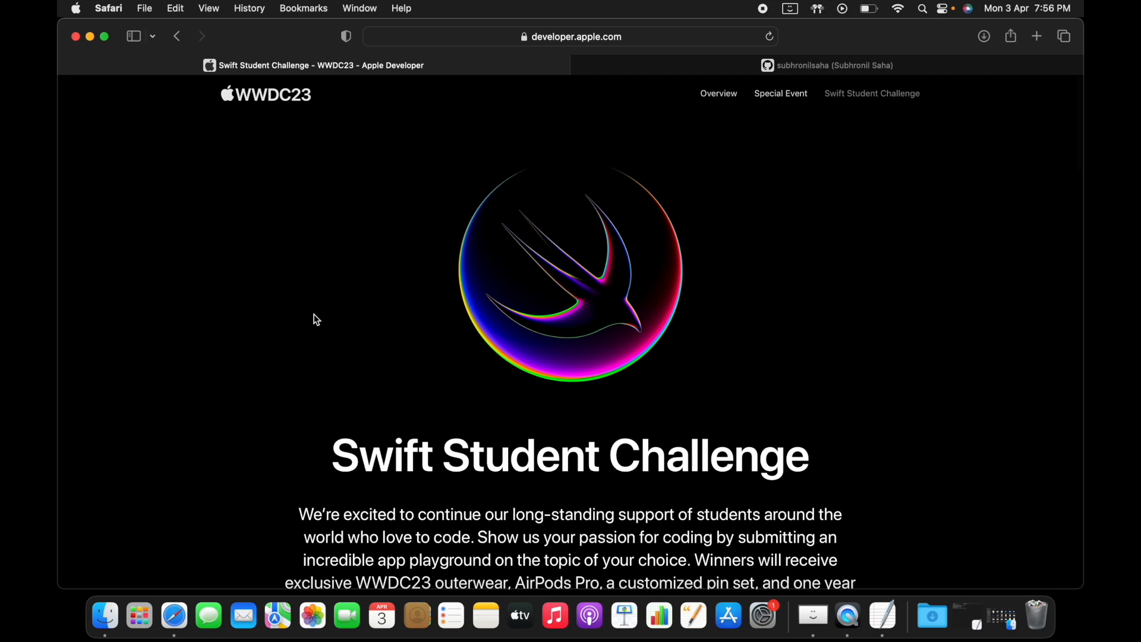
scroll(down, 3)
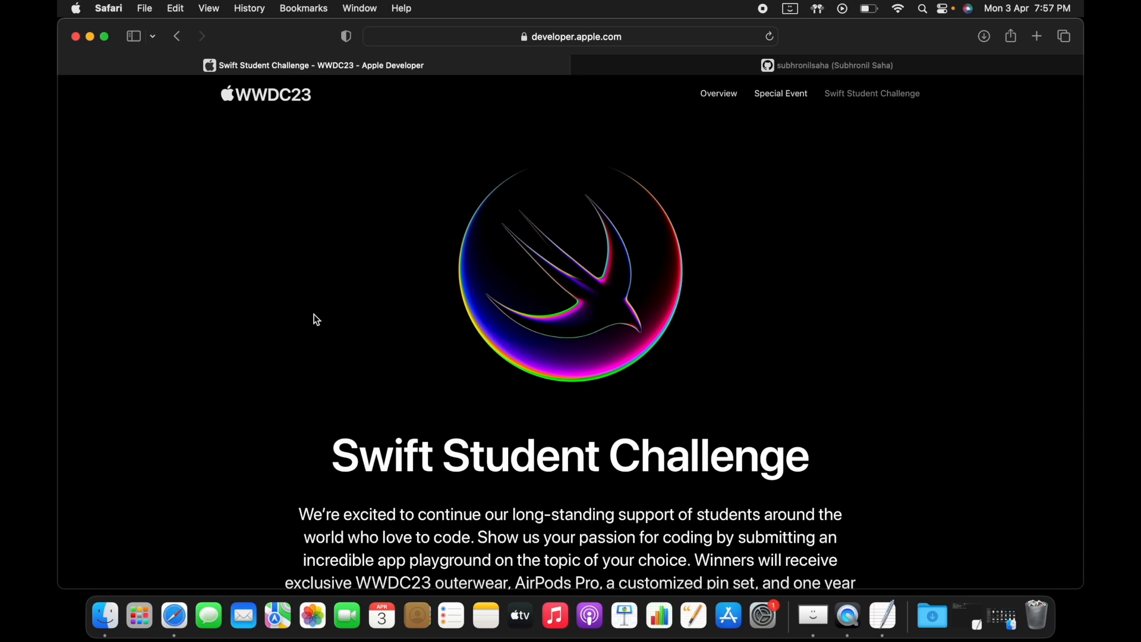
scroll(down, 3)
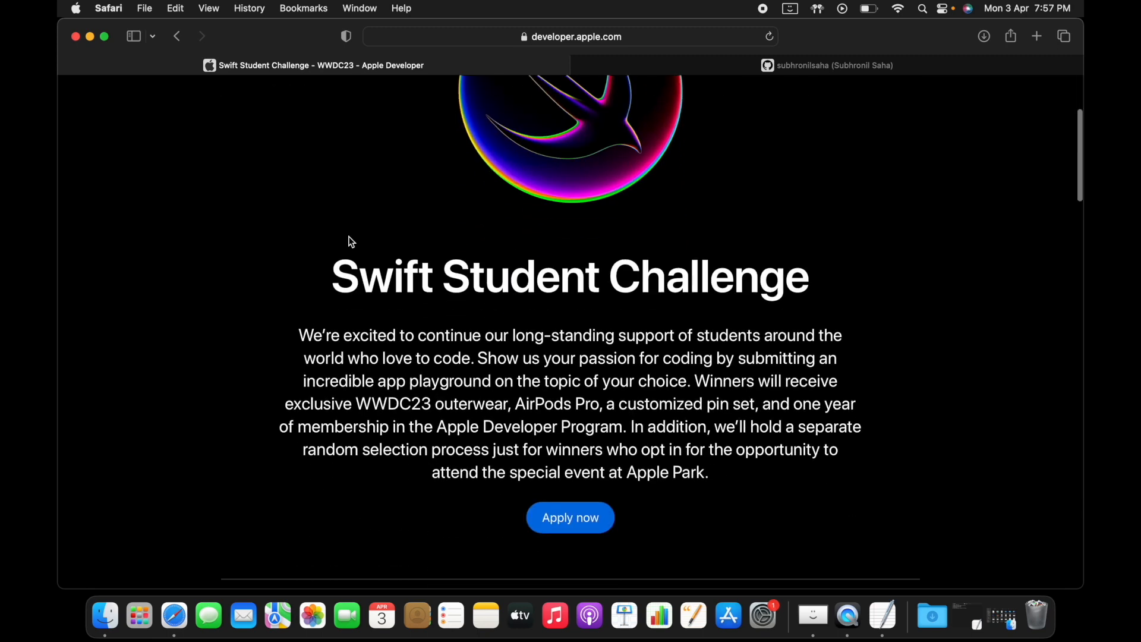
drag(329, 258, 556, 373)
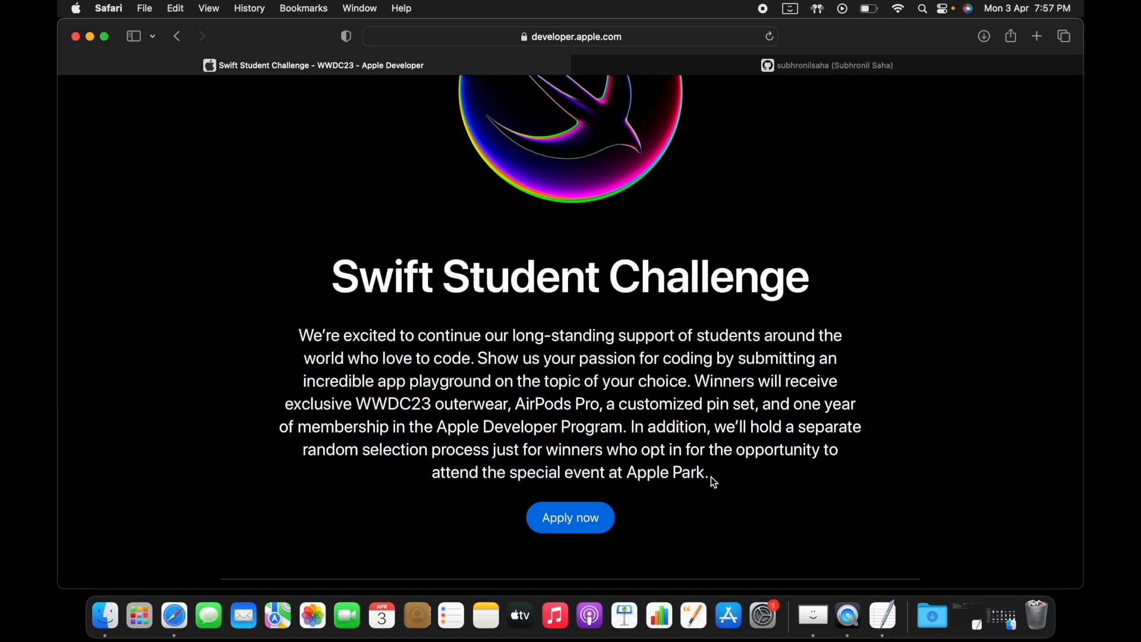
Read the challenge introduction and the Applying eligibility list, highlighting the high school graduate requirement.
scroll(down, 3)
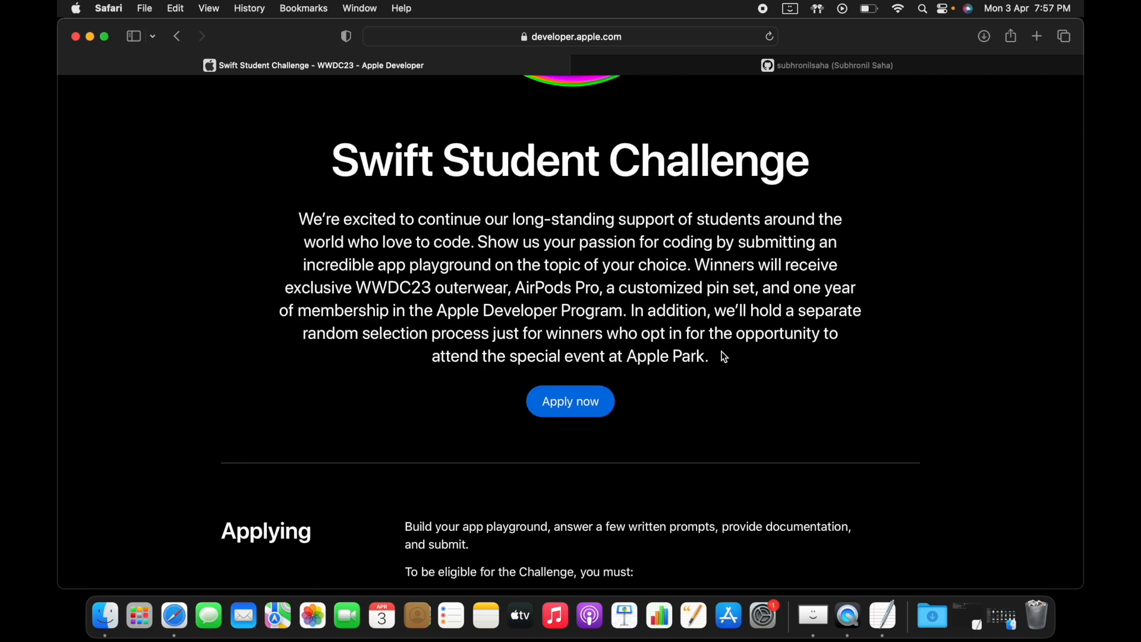
drag(329, 161, 708, 355)
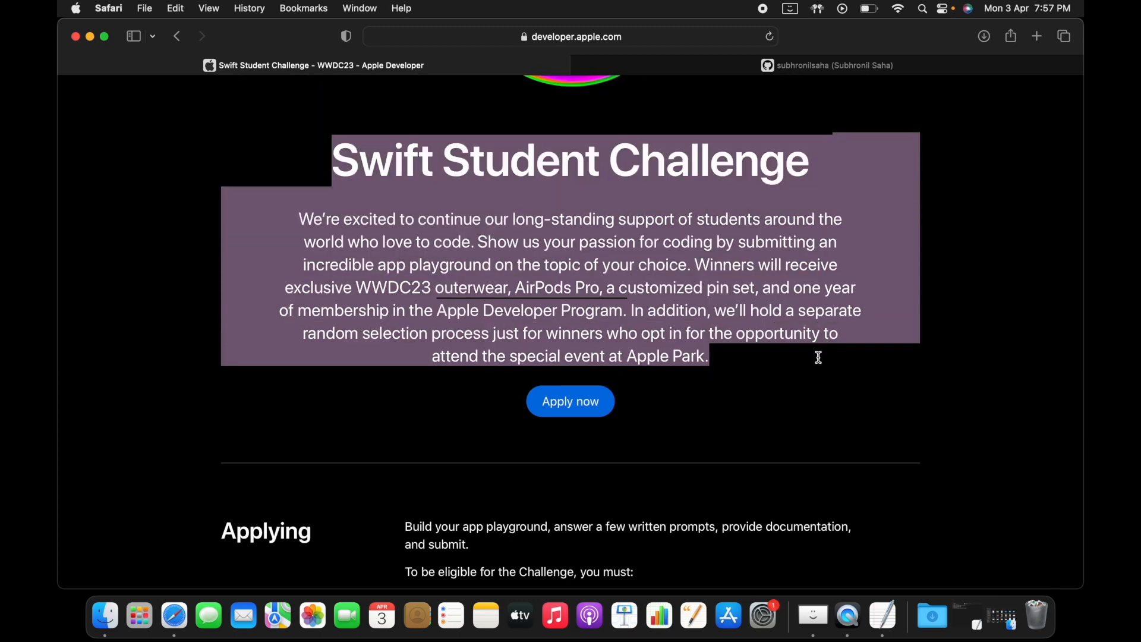
scroll(down, 3)
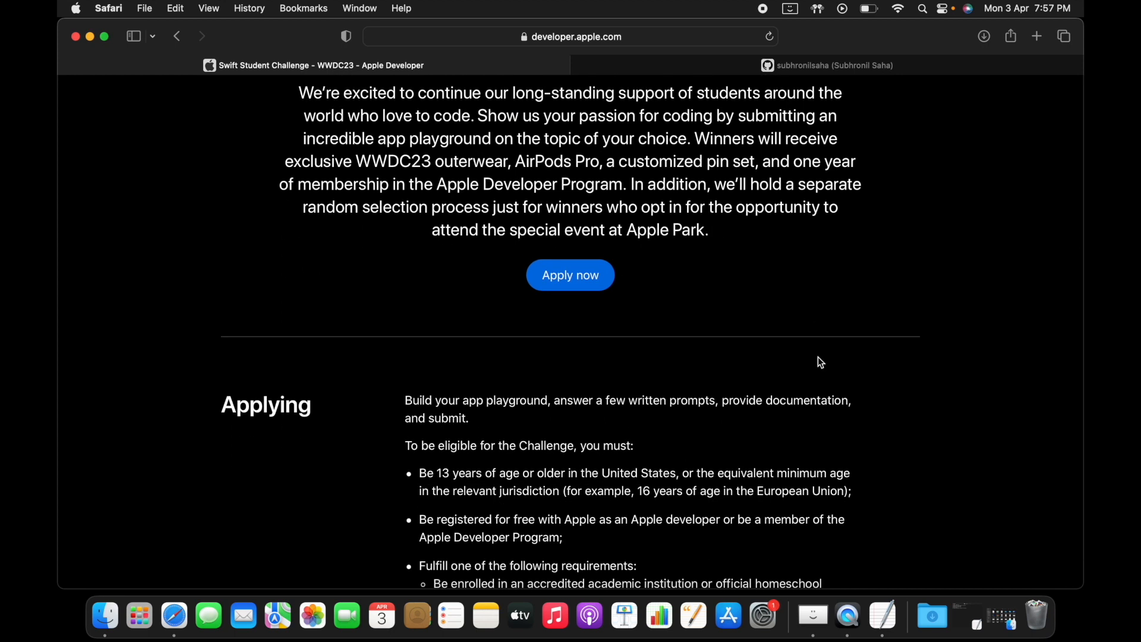
scroll(down, 3)
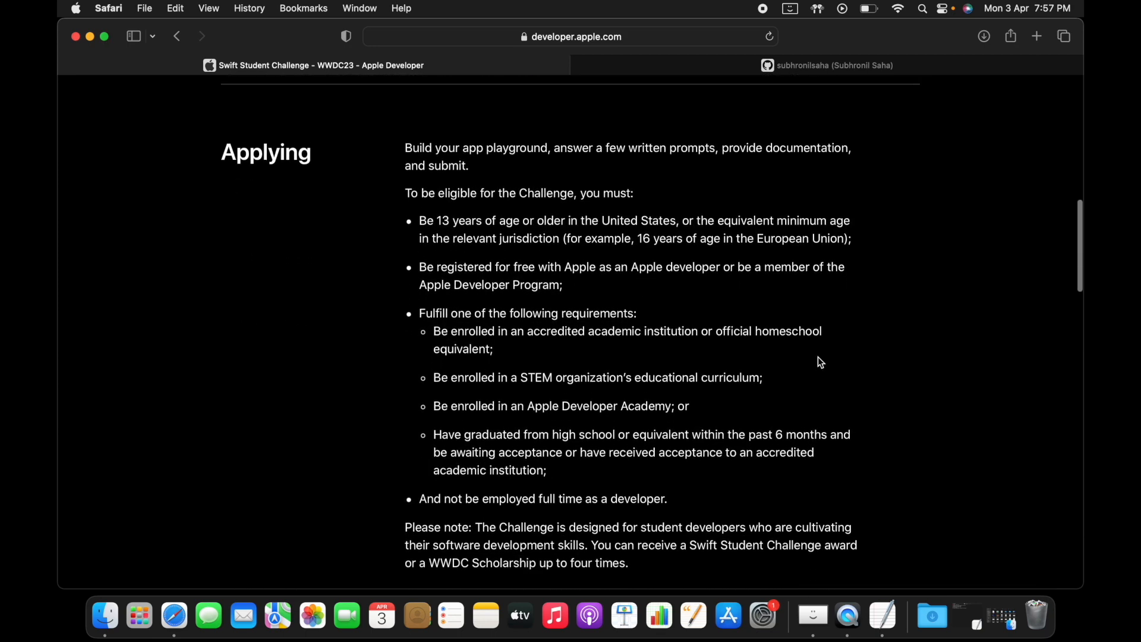
scroll(down, 3)
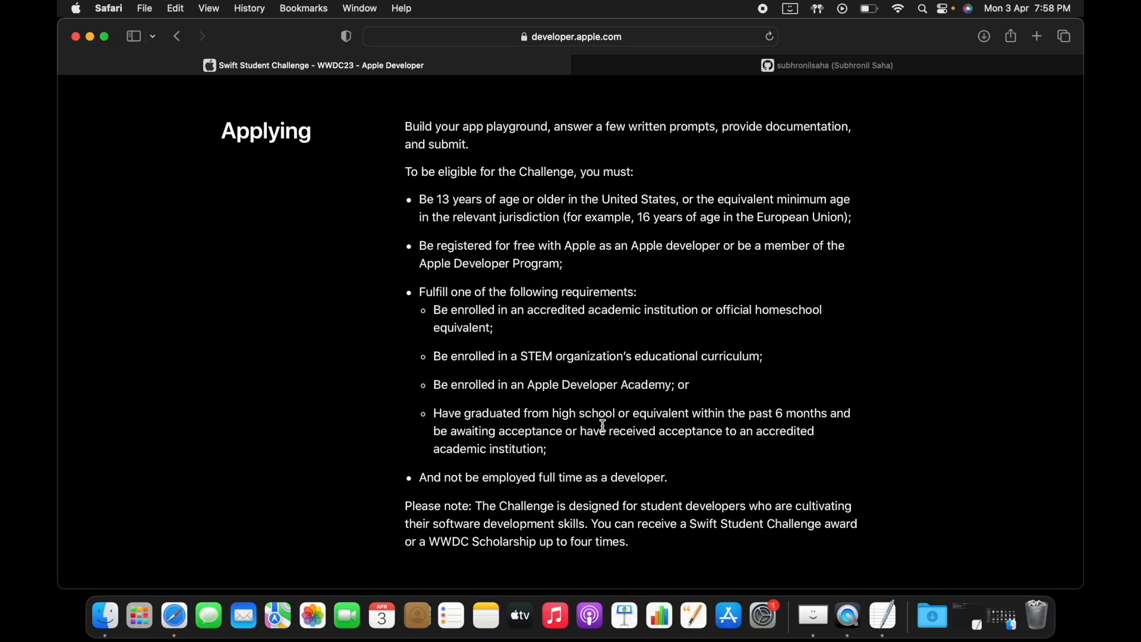
drag(432, 412, 546, 448)
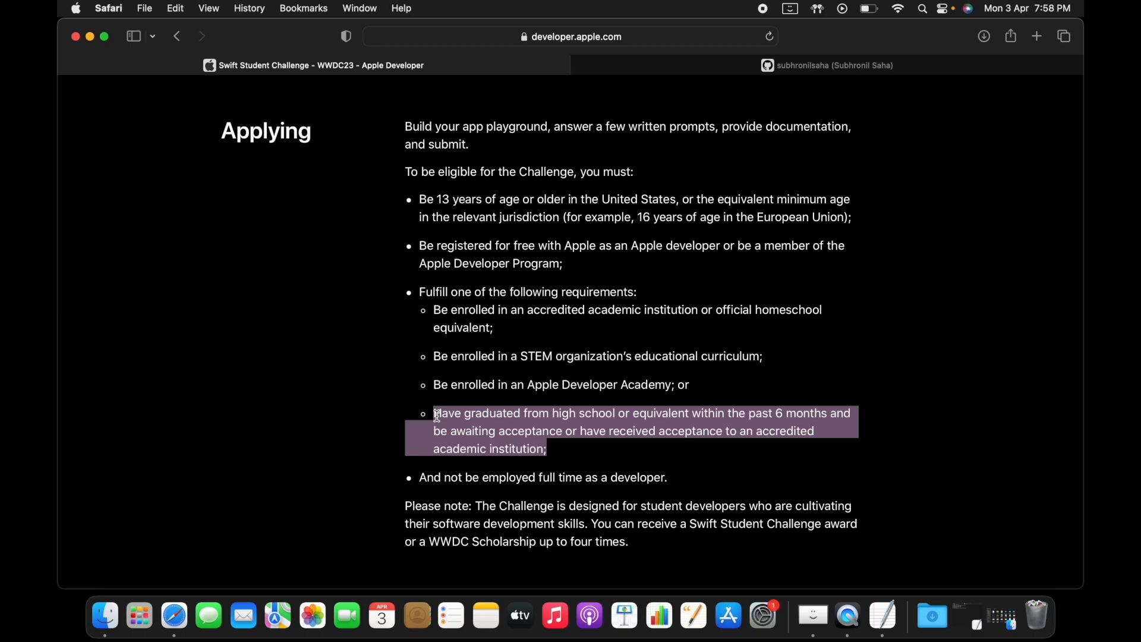
click(656, 467)
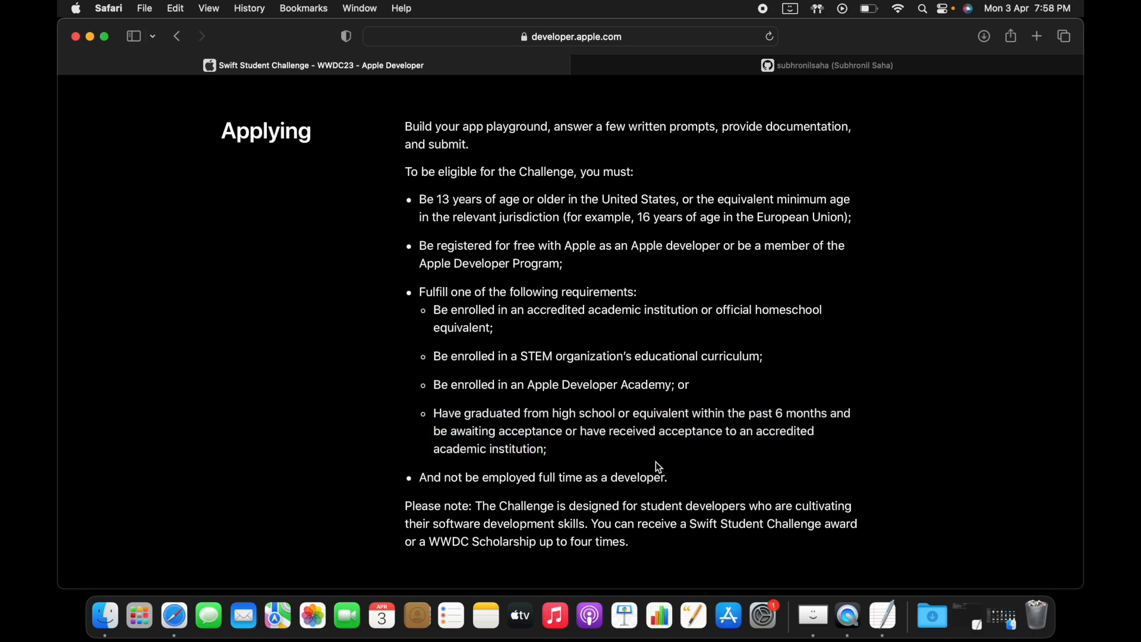
Reach 'Building your app playground' and highlight its introduction paragraph.
scroll(down, 3)
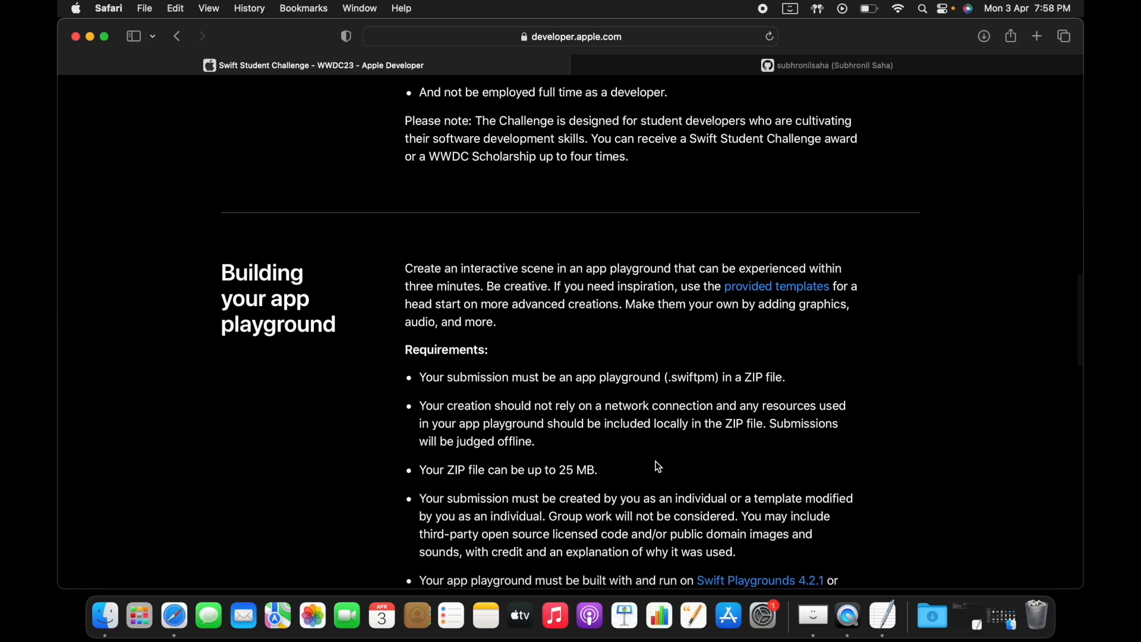
scroll(down, 3)
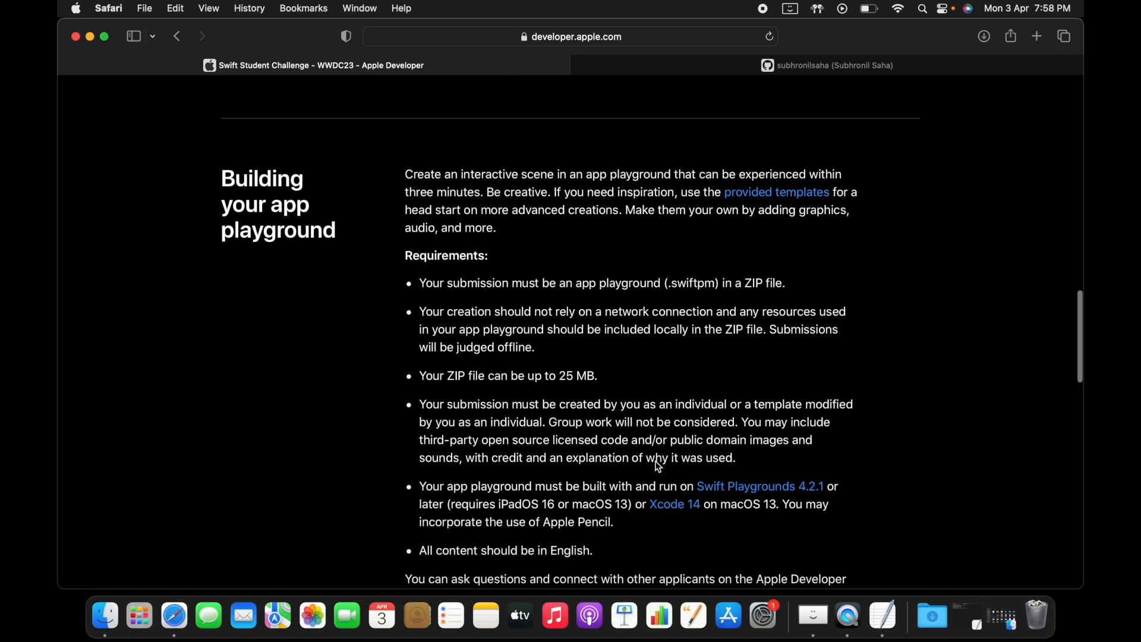
scroll(down, 3)
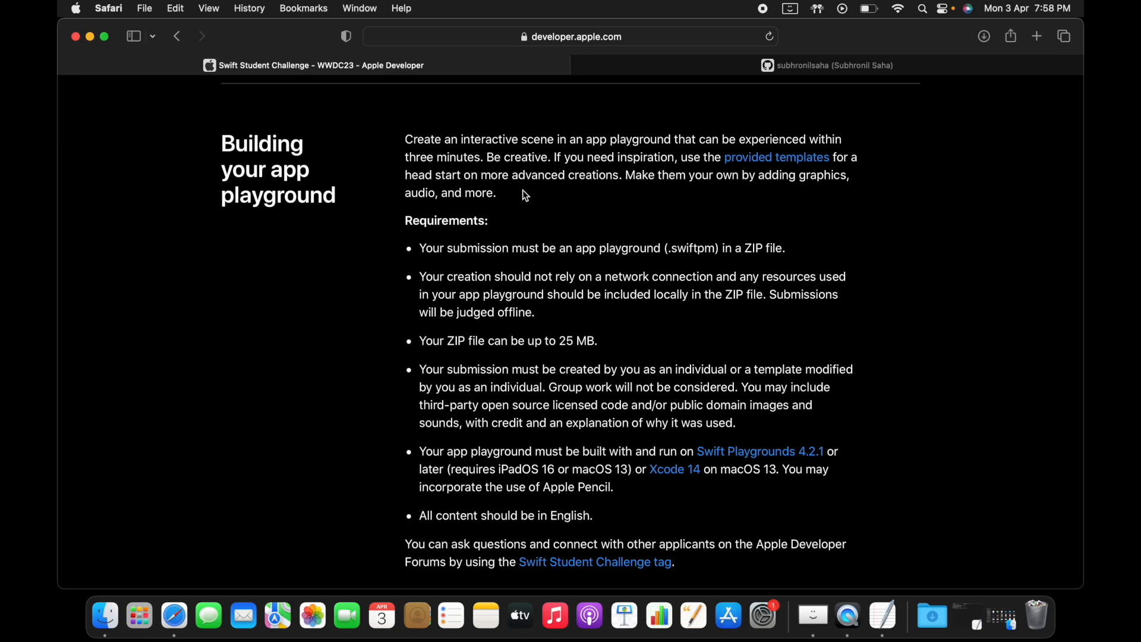
mouse_move(511, 195)
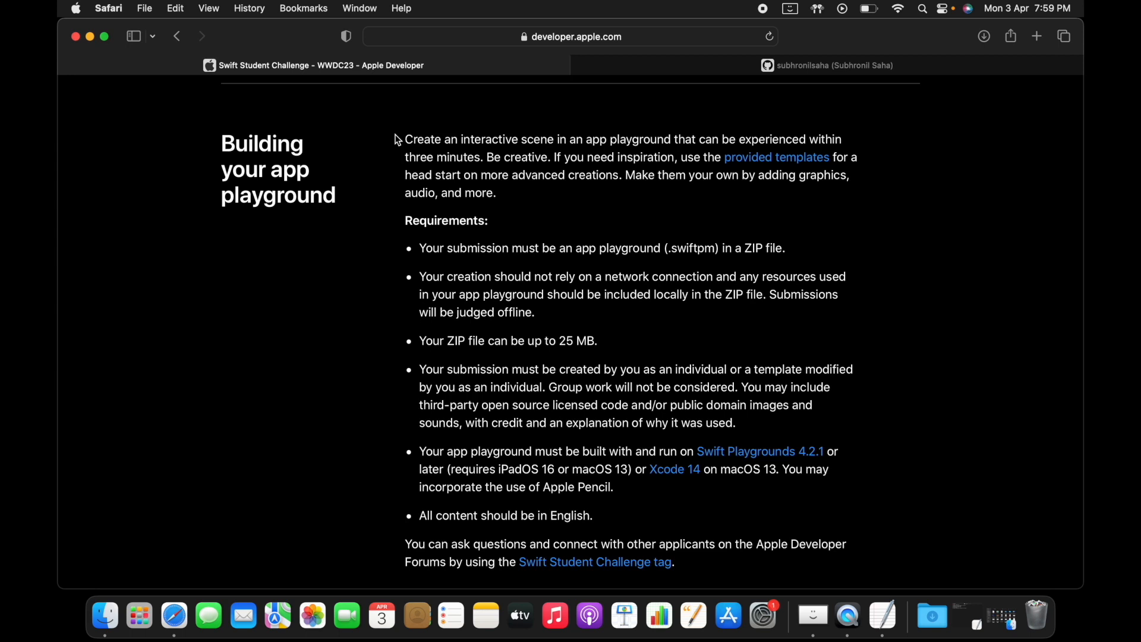
drag(404, 139, 496, 192)
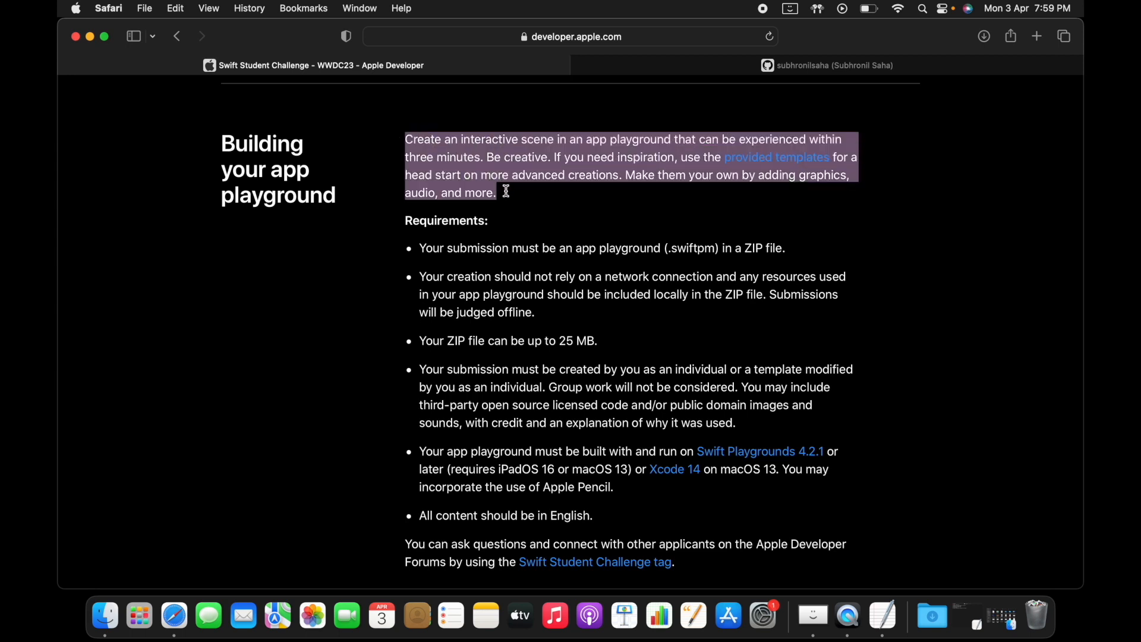
scroll(down, 3)
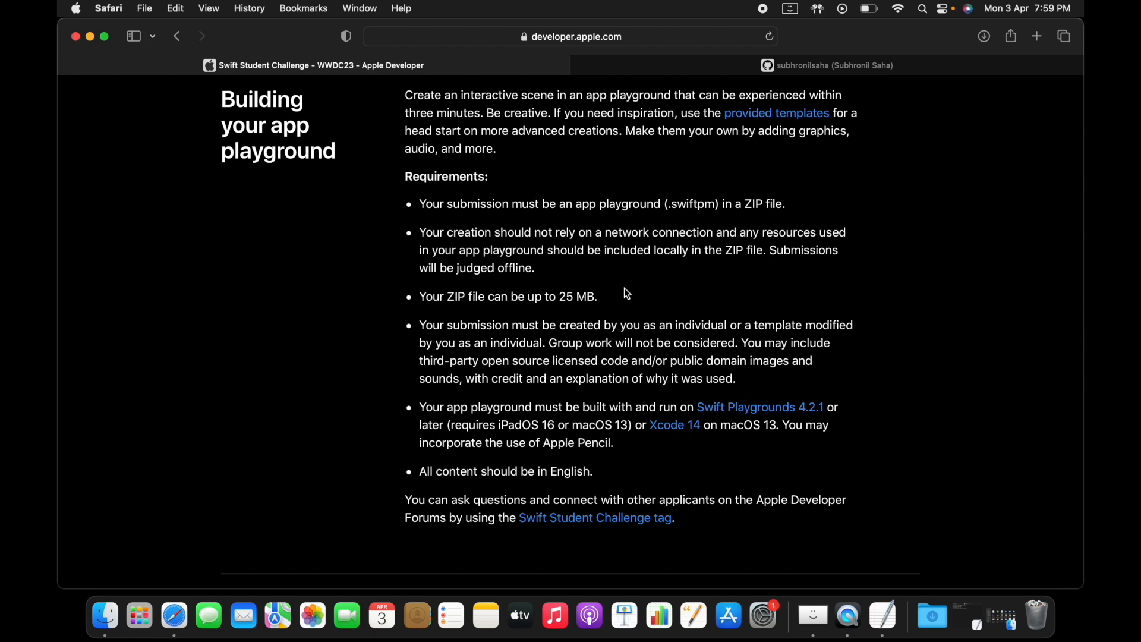
mouse_move(422, 407)
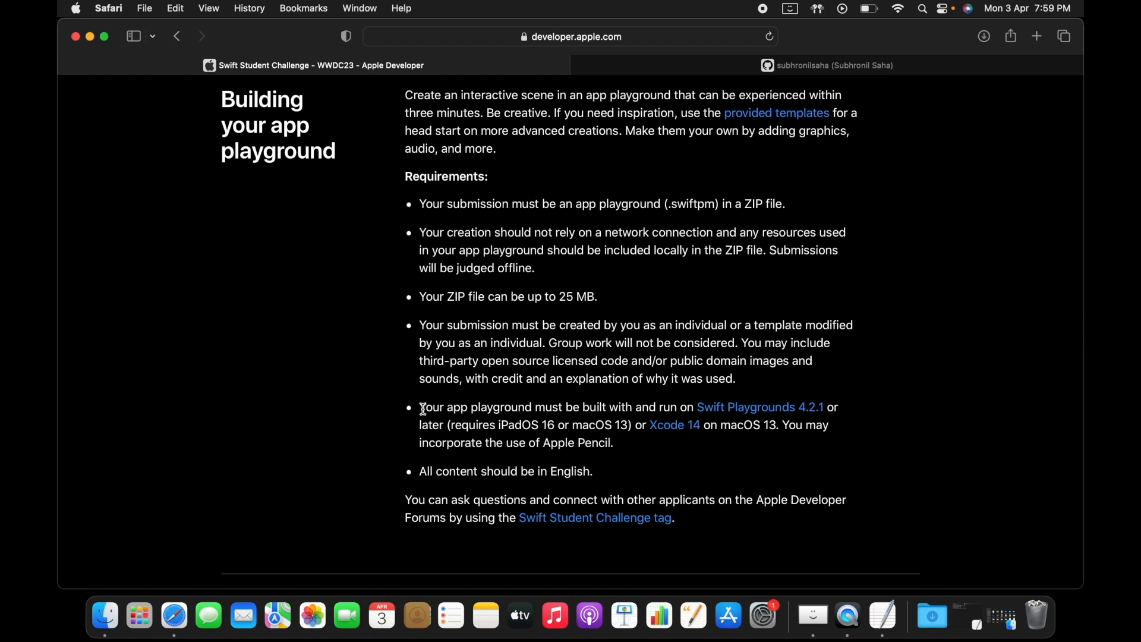
mouse_move(622, 445)
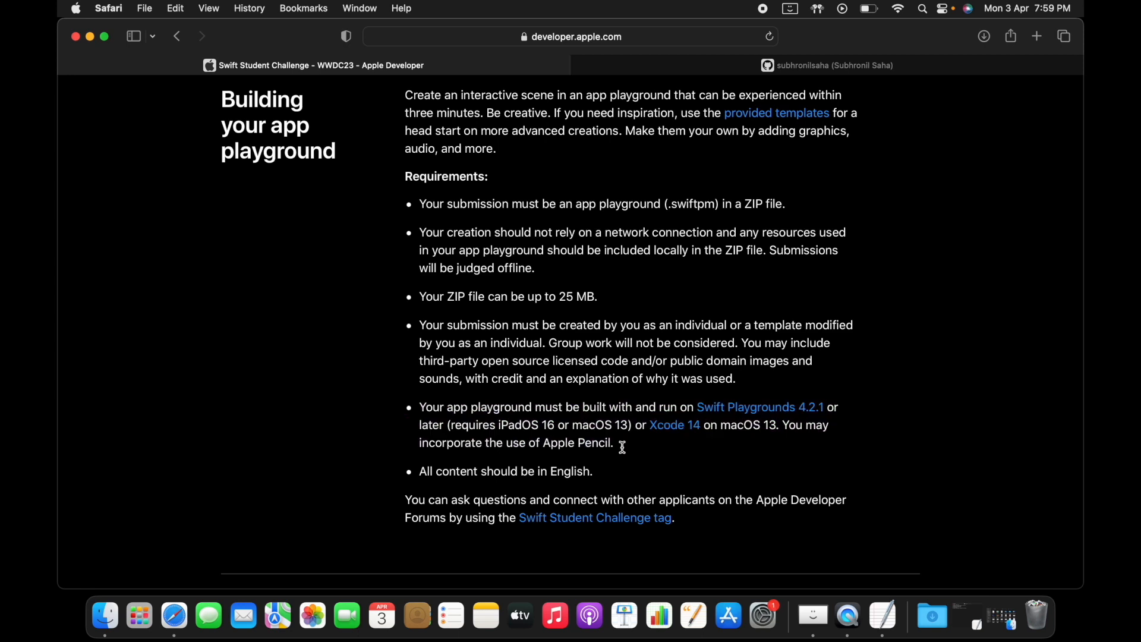
Highlight the Swift Playgrounds and Xcode platform requirement, then continue toward the submission steps.
drag(490, 425, 614, 442)
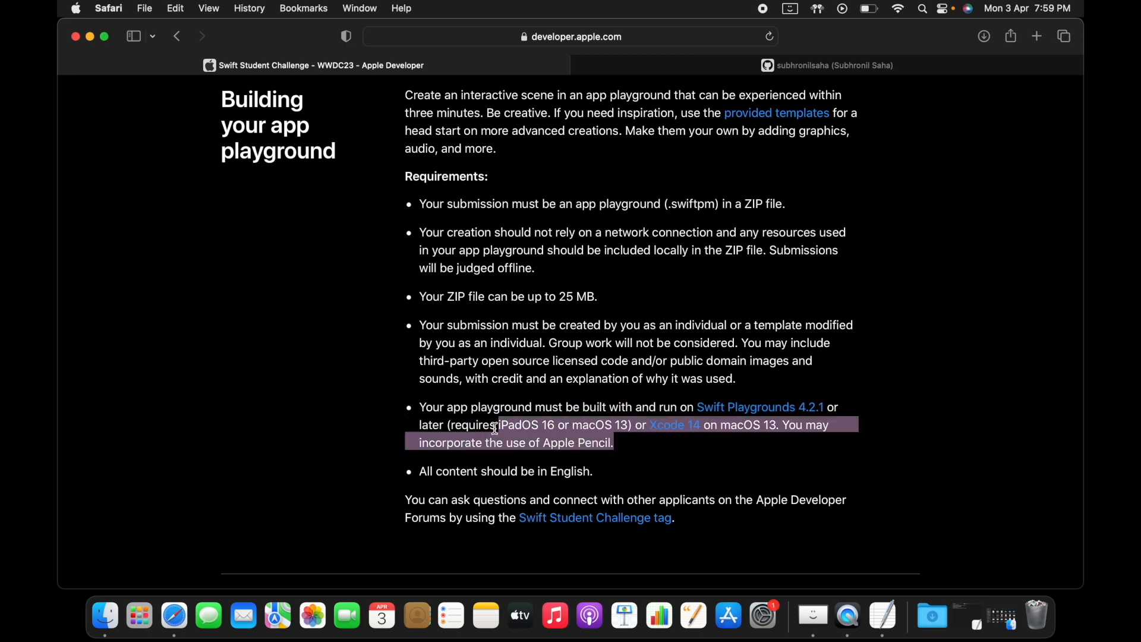
click(638, 444)
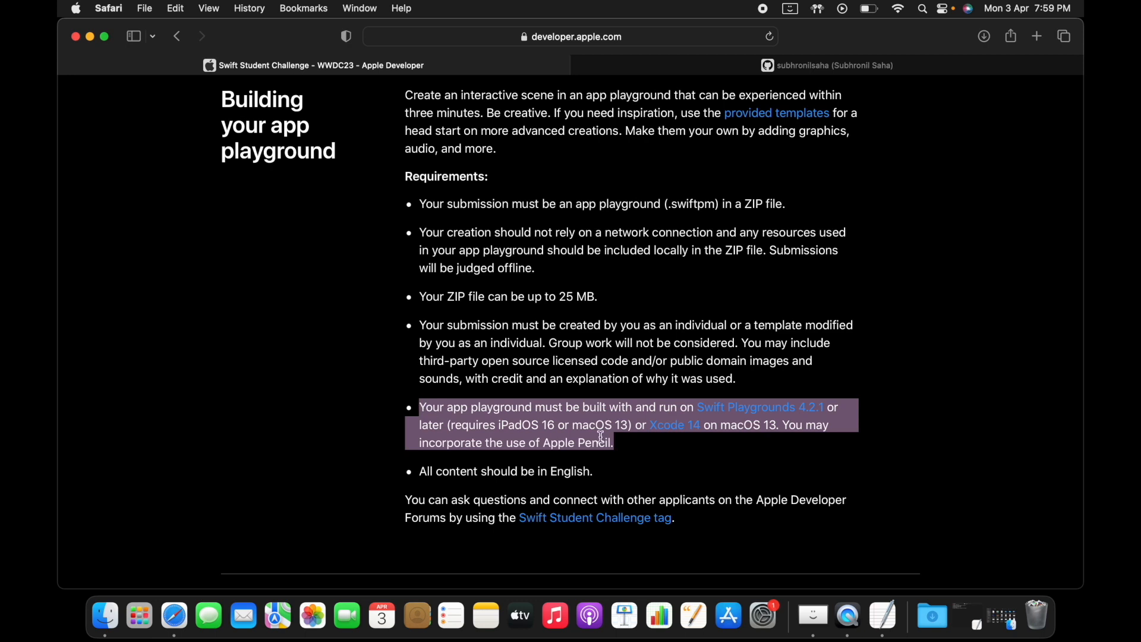
click(631, 444)
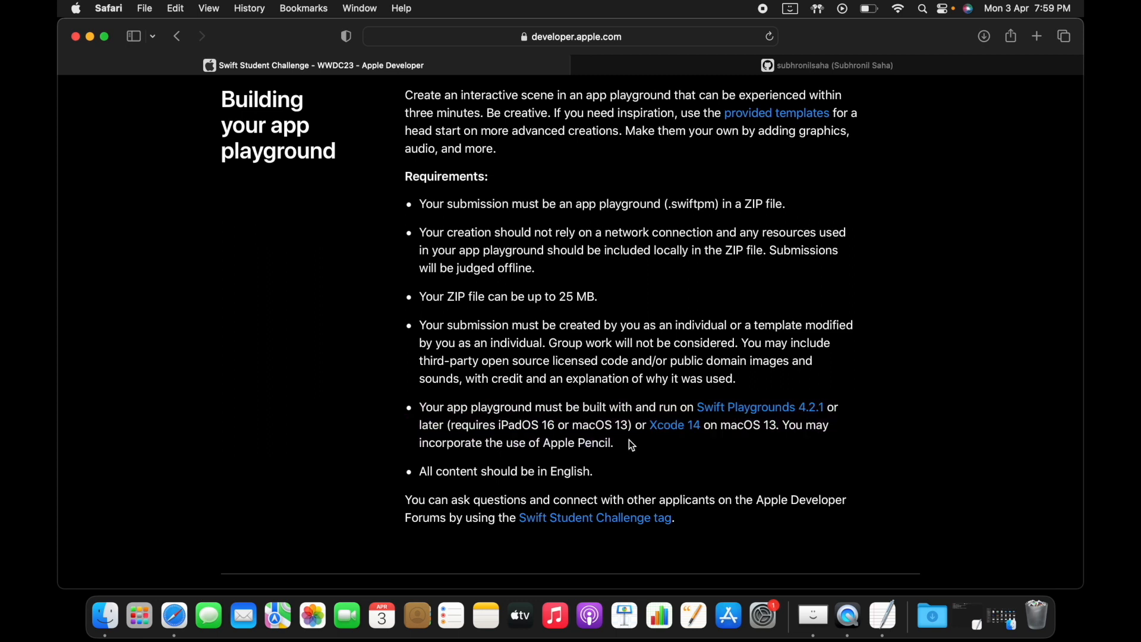
drag(419, 407, 613, 442)
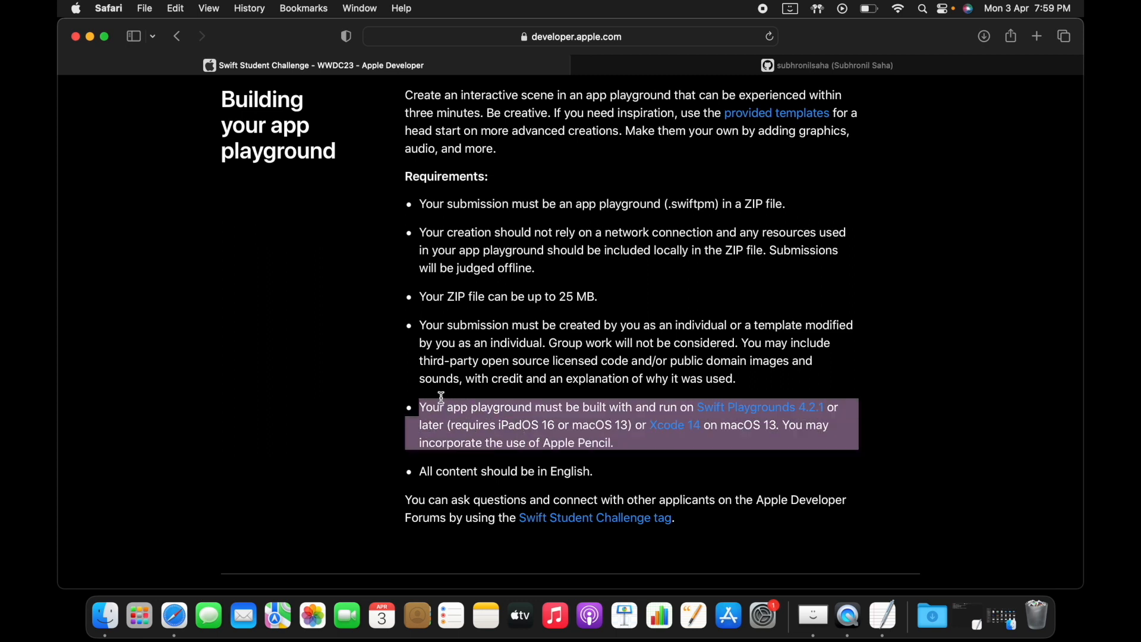
scroll(down, 3)
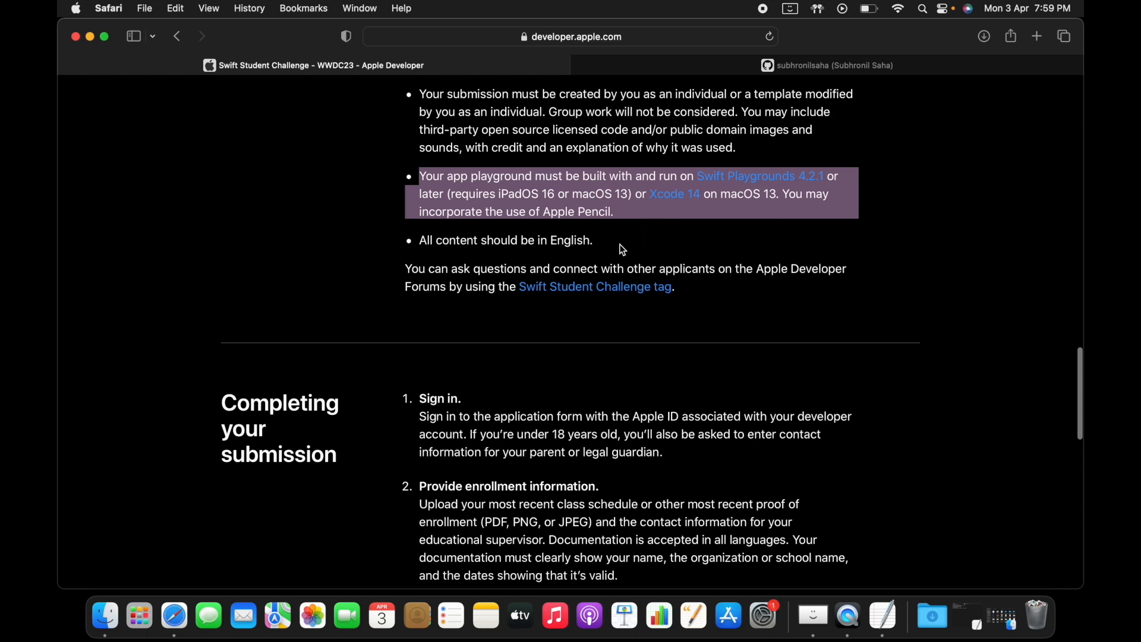
scroll(down, 3)
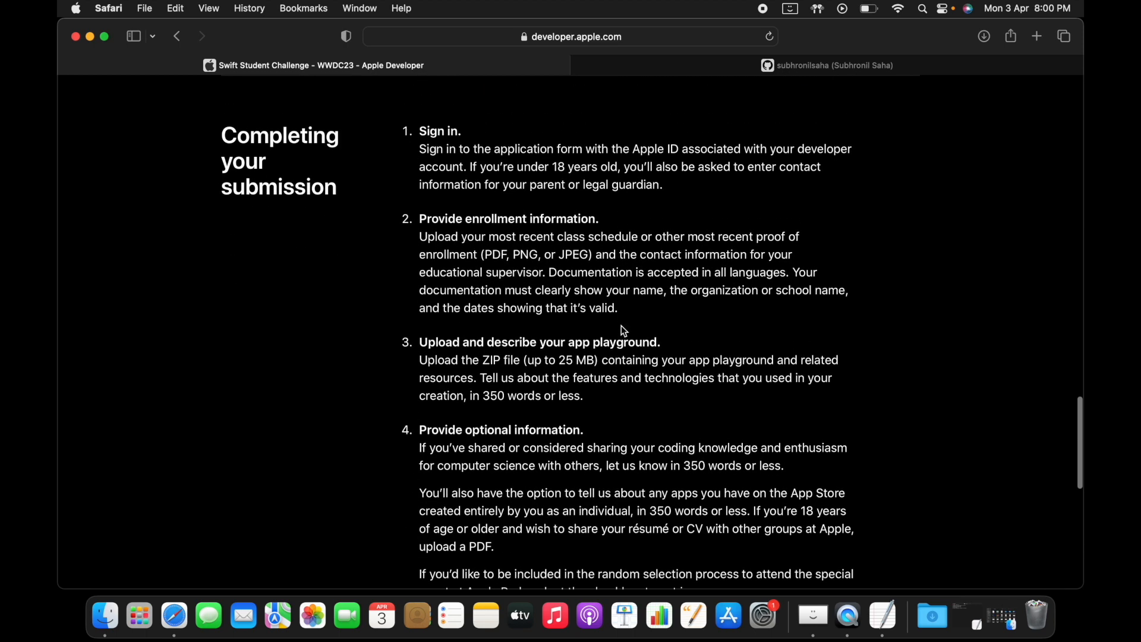
Highlight and read the sign-in and enrollment information submission steps.
drag(419, 218, 616, 308)
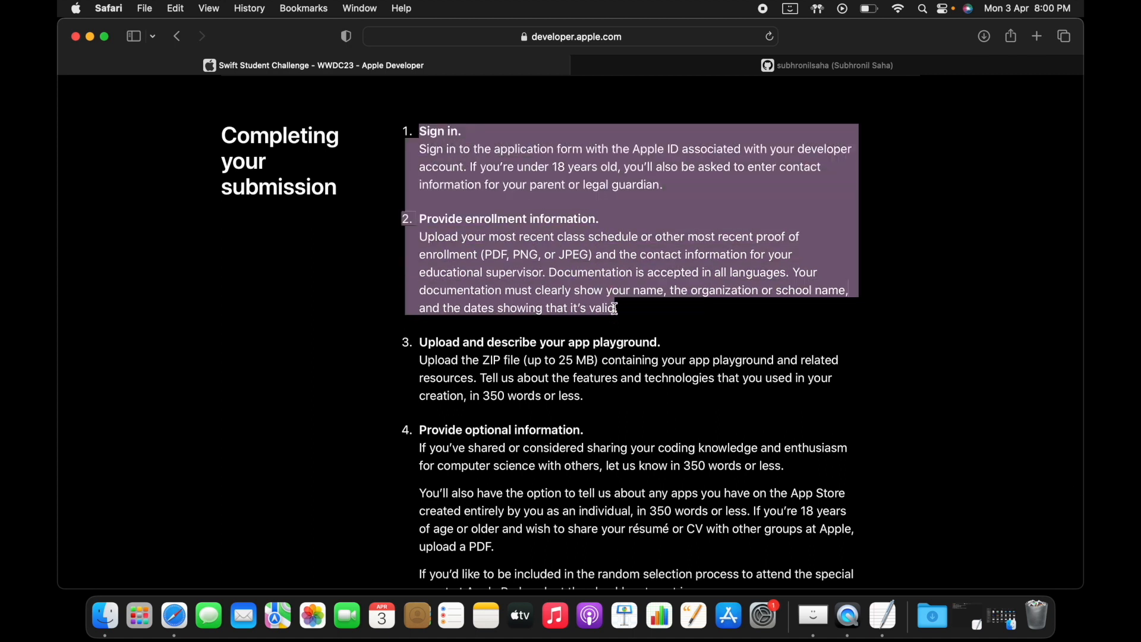
click(595, 407)
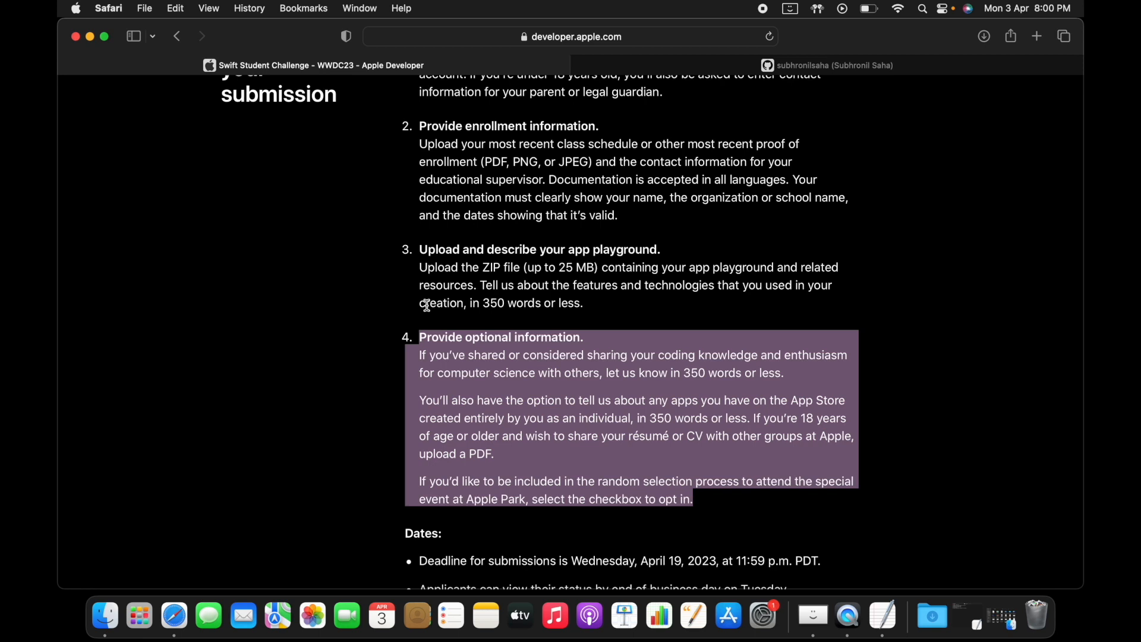
scroll(up, 3)
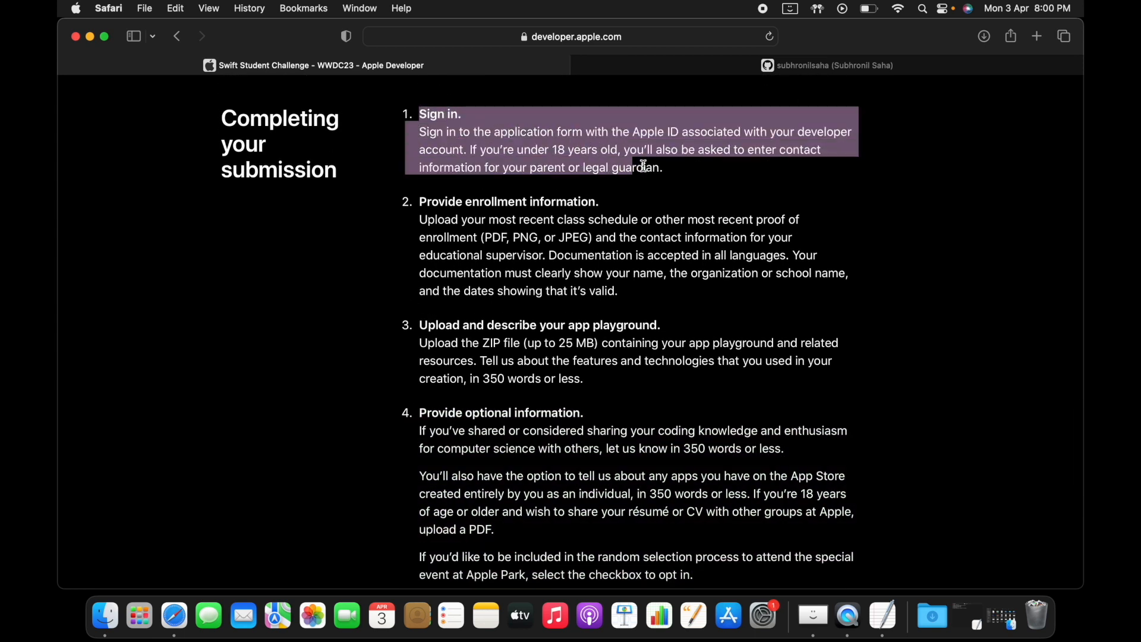
click(627, 292)
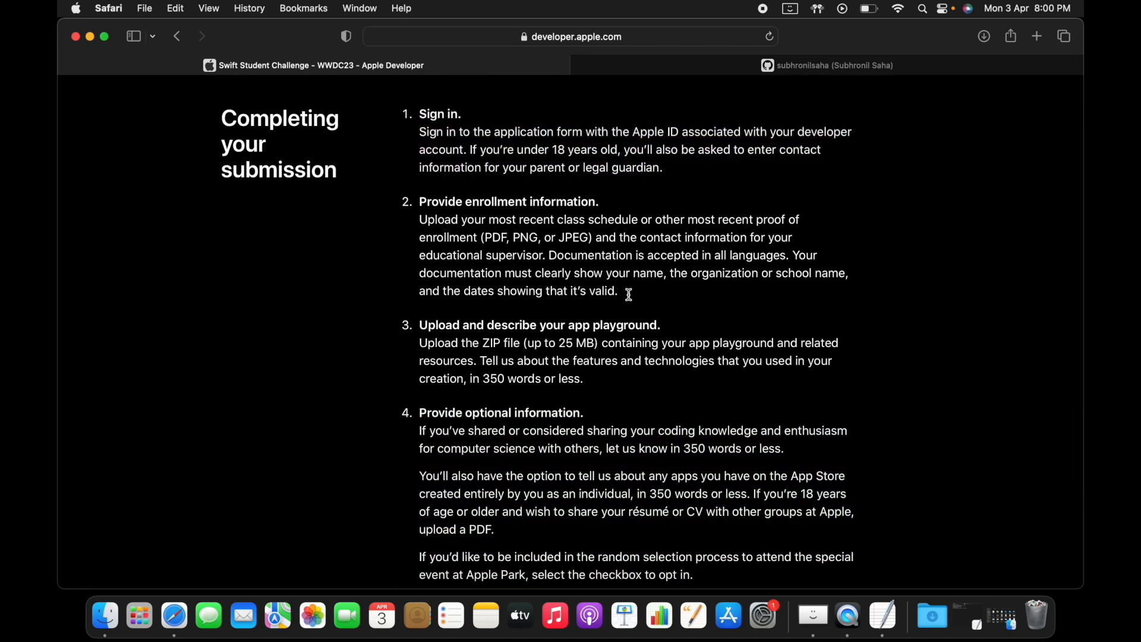
drag(419, 202, 616, 290)
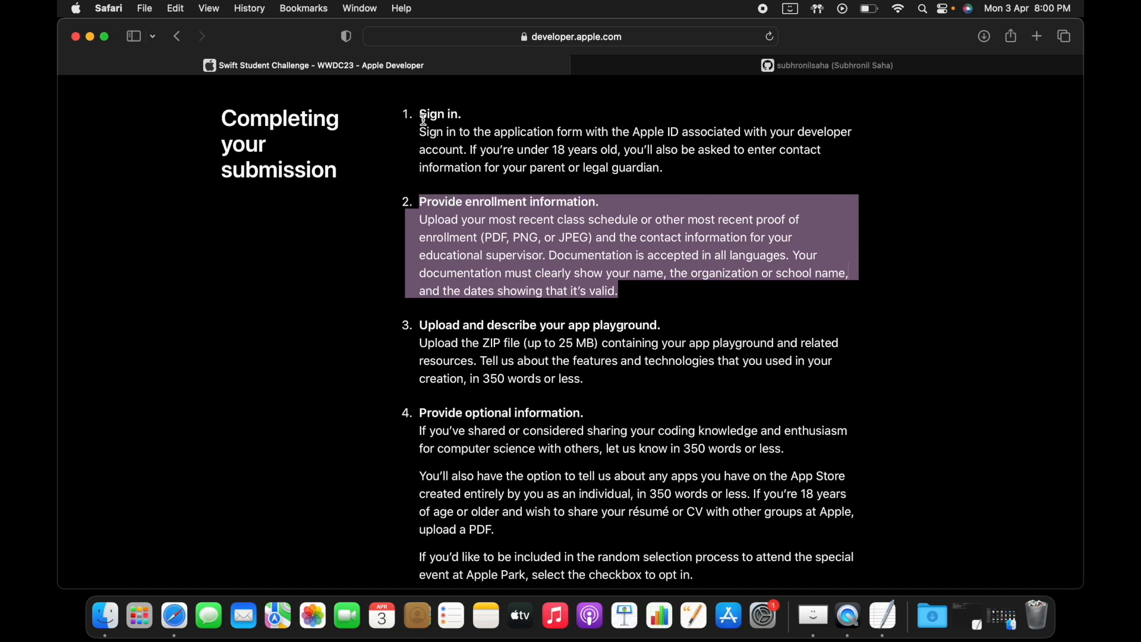
click(684, 174)
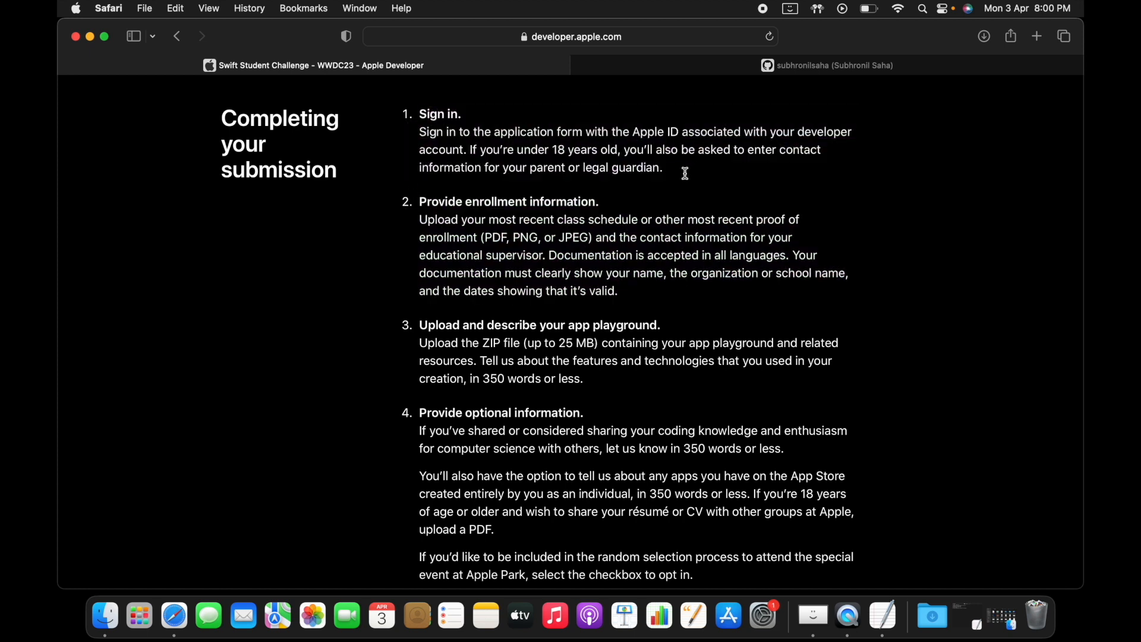
drag(419, 202, 617, 290)
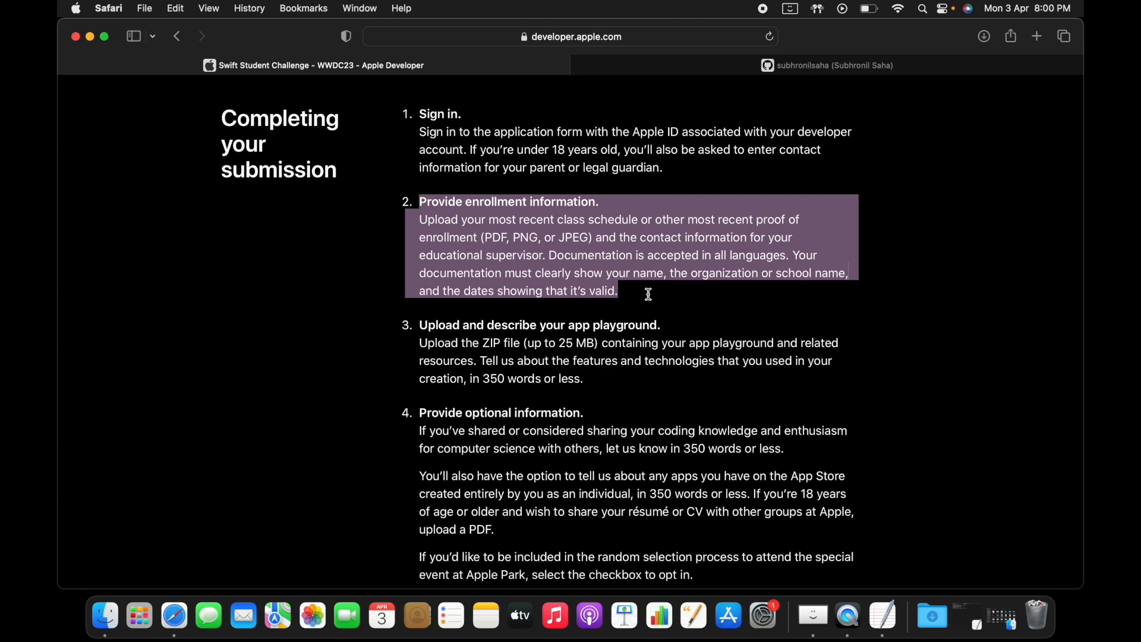
mouse_move(645, 297)
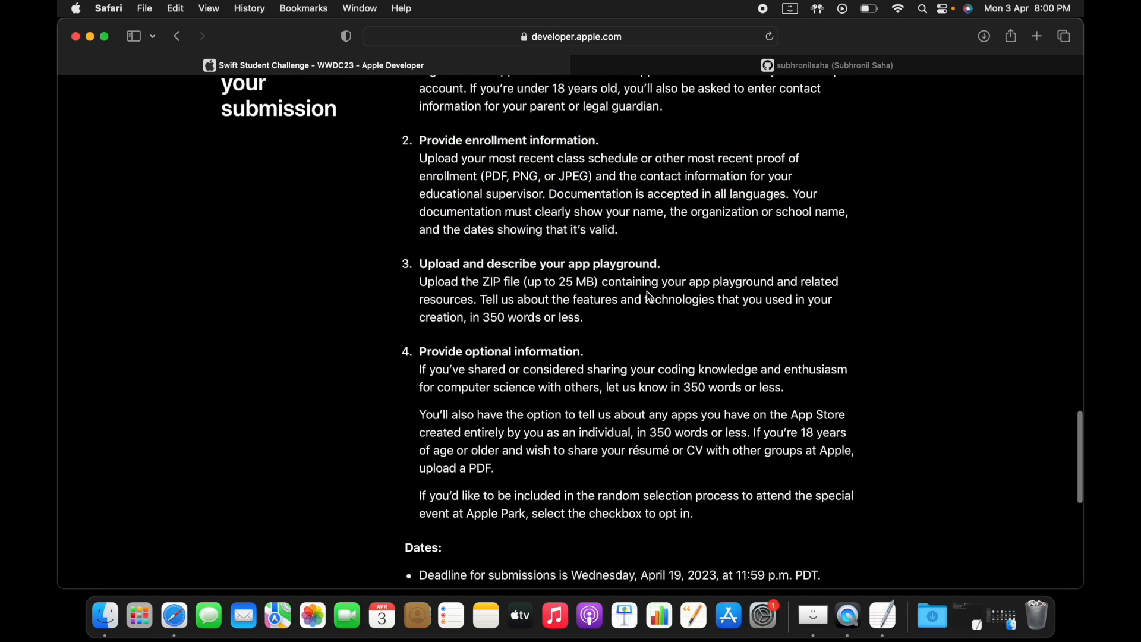
Highlight the upload-and-describe and optional information steps, continuing toward Dates.
drag(420, 368, 692, 513)
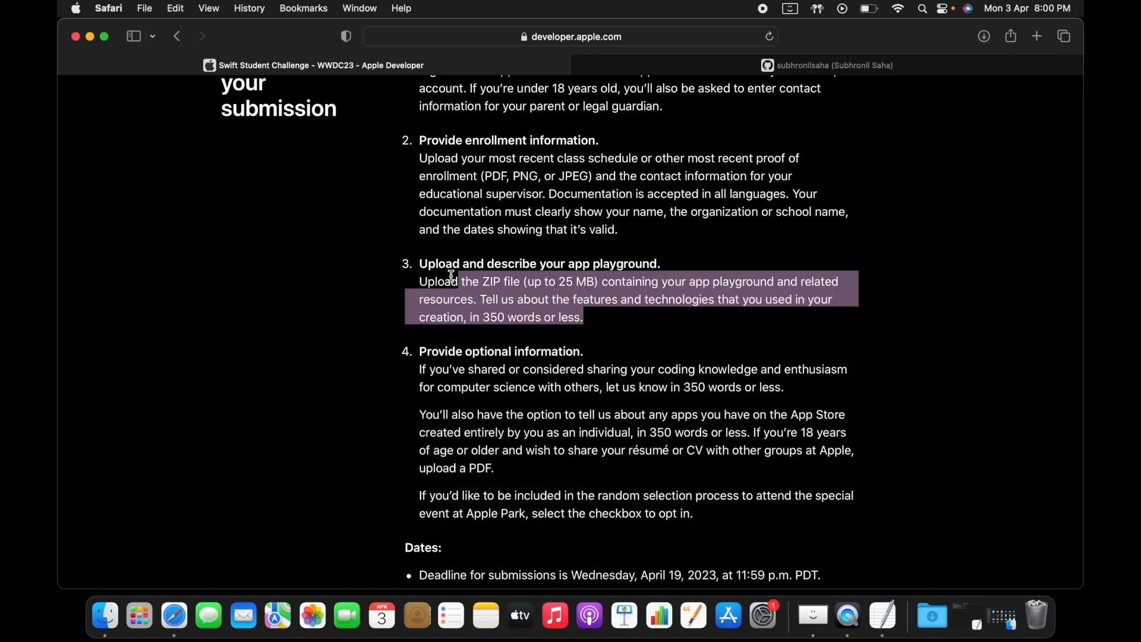
click(629, 233)
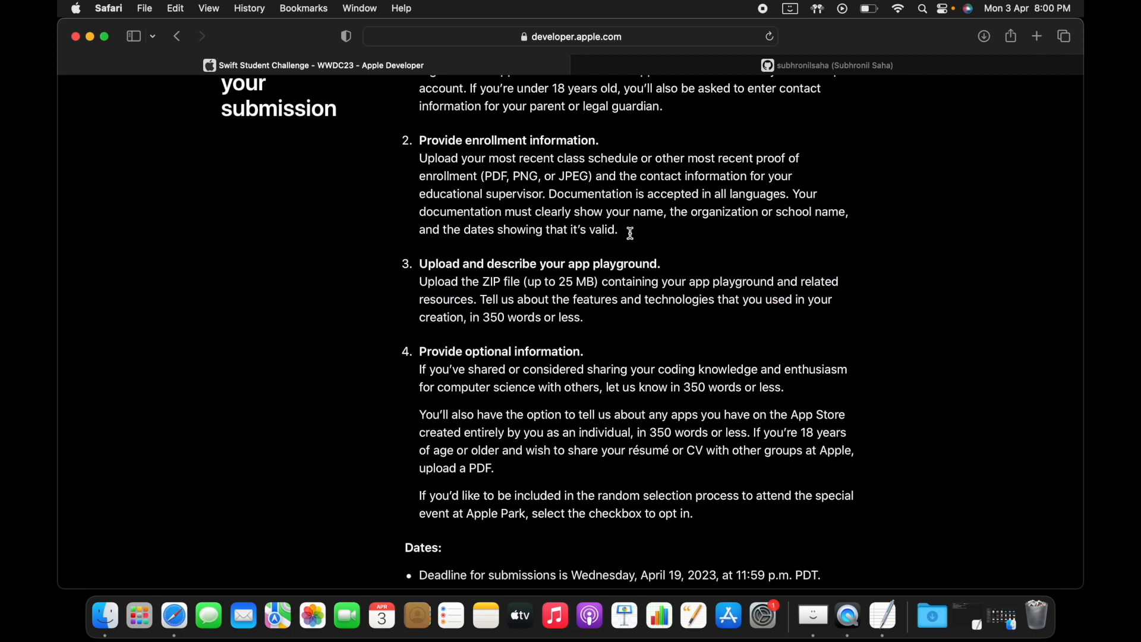
drag(419, 140, 617, 230)
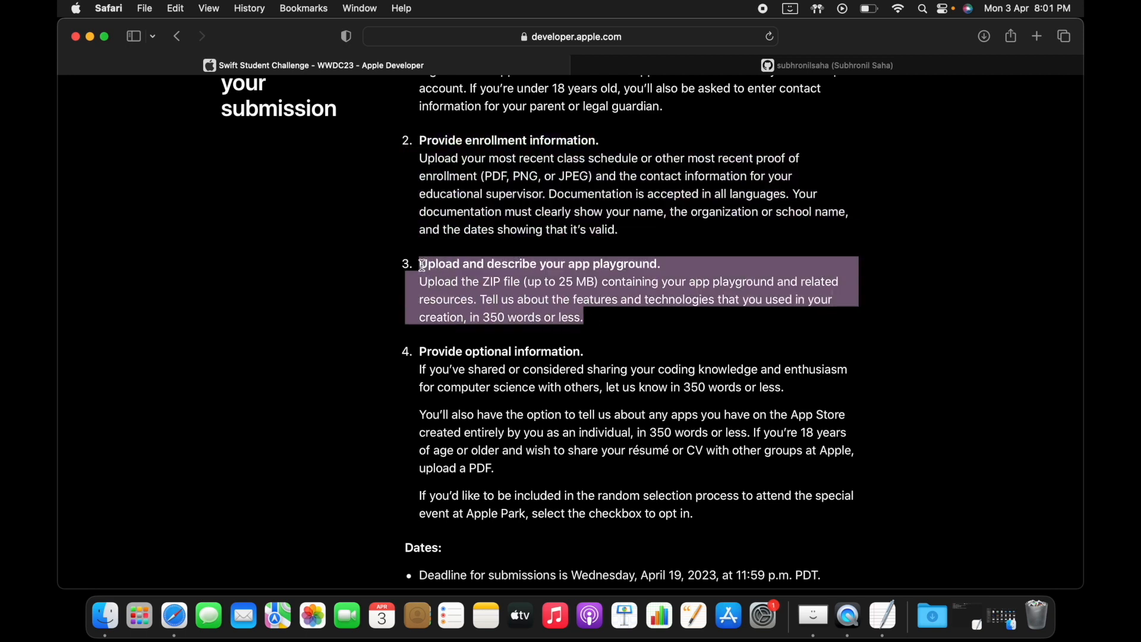
click(597, 321)
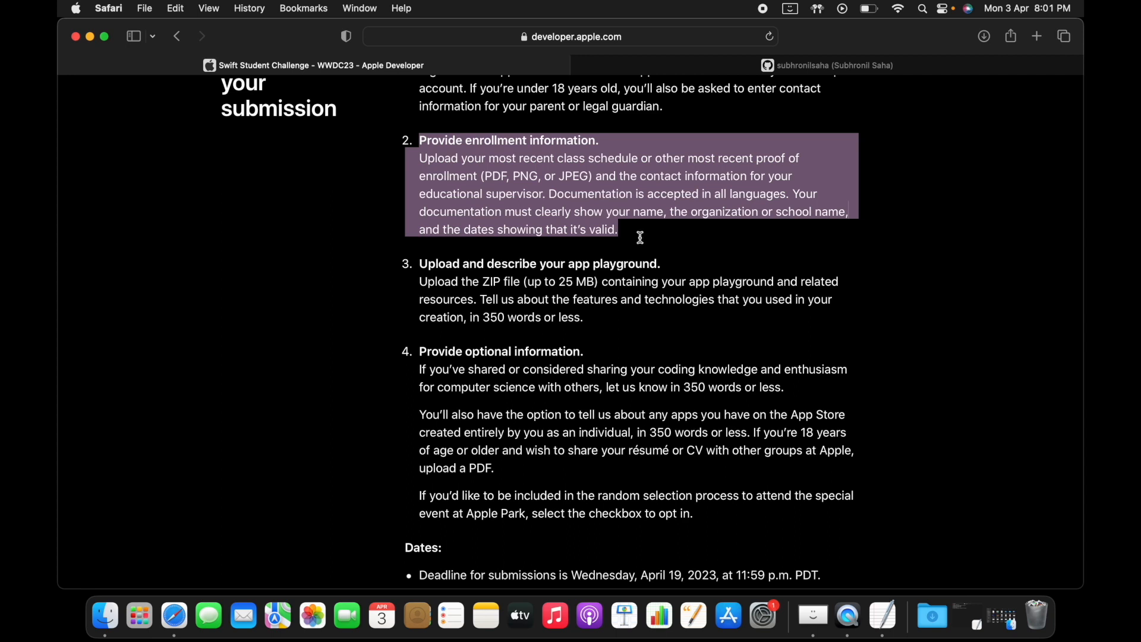
scroll(down, 3)
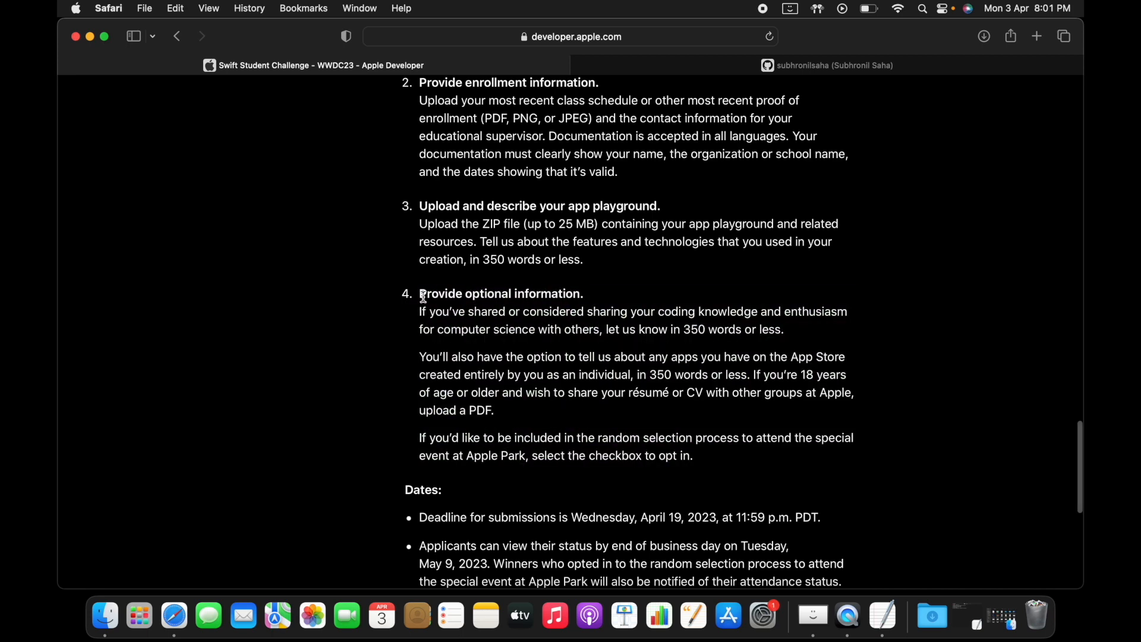
drag(419, 294, 699, 455)
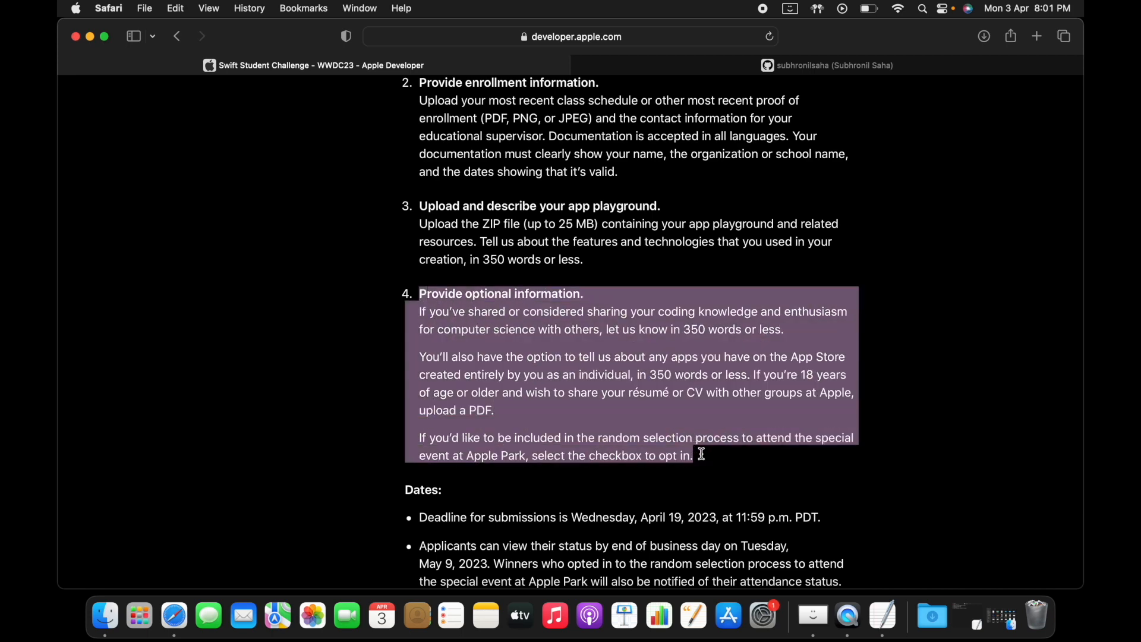
scroll(down, 3)
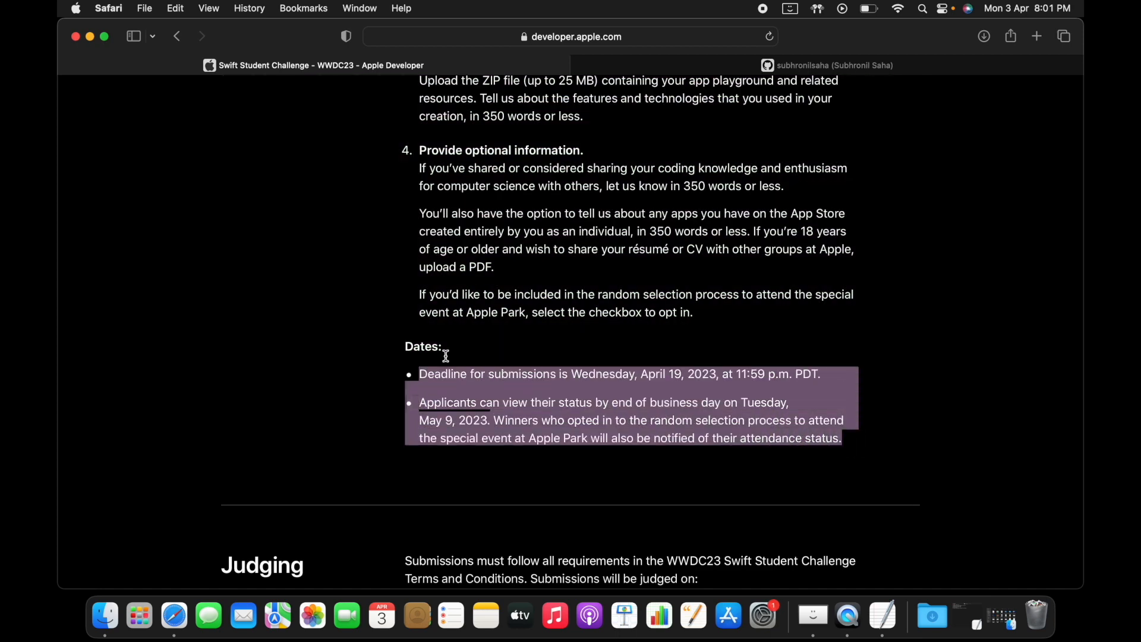
click(389, 343)
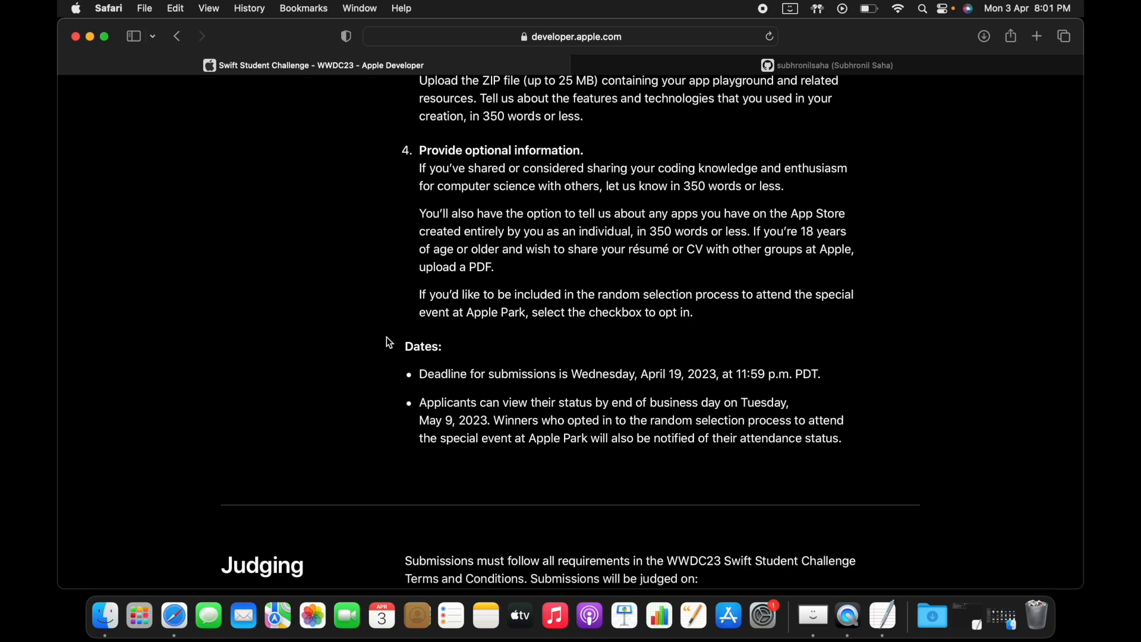
drag(407, 346, 844, 438)
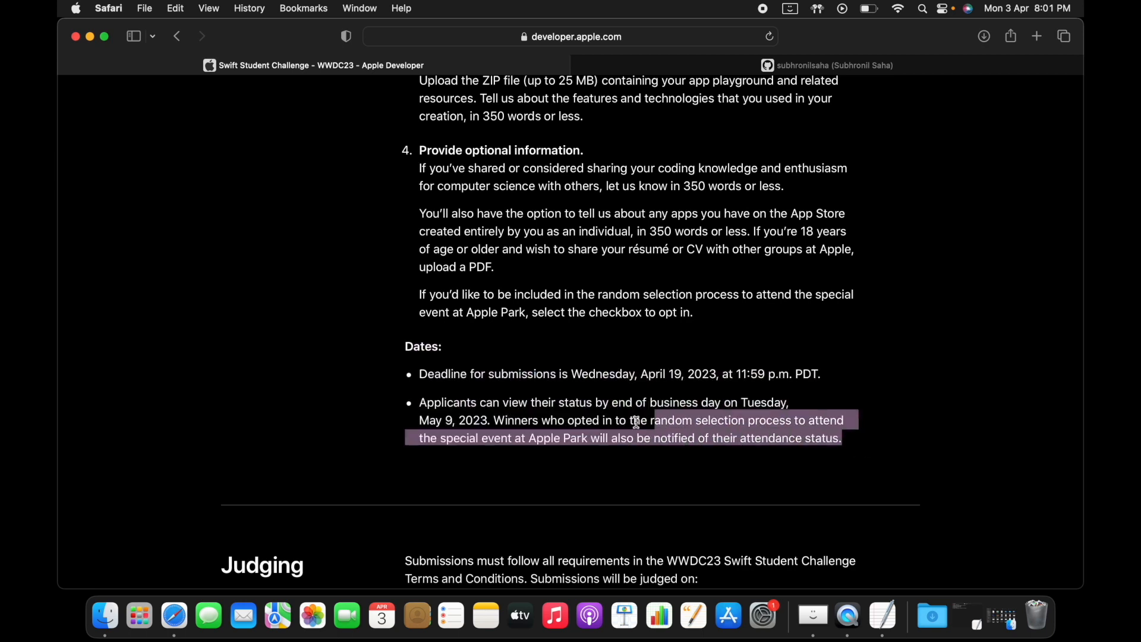
drag(635, 429, 390, 346)
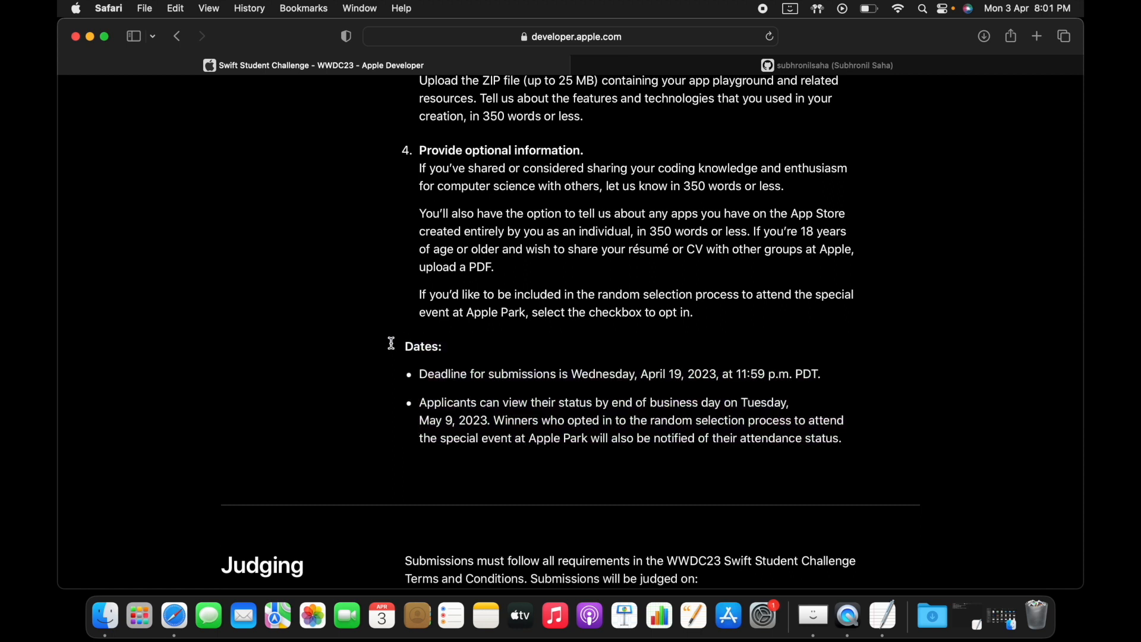
scroll(down, 3)
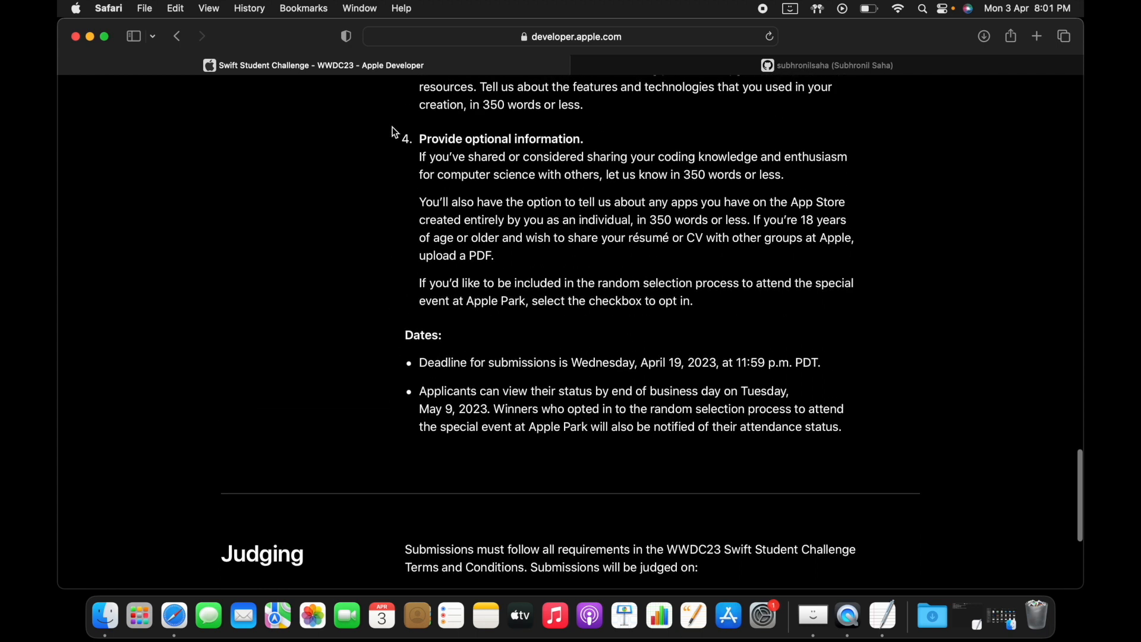
drag(420, 138, 594, 220)
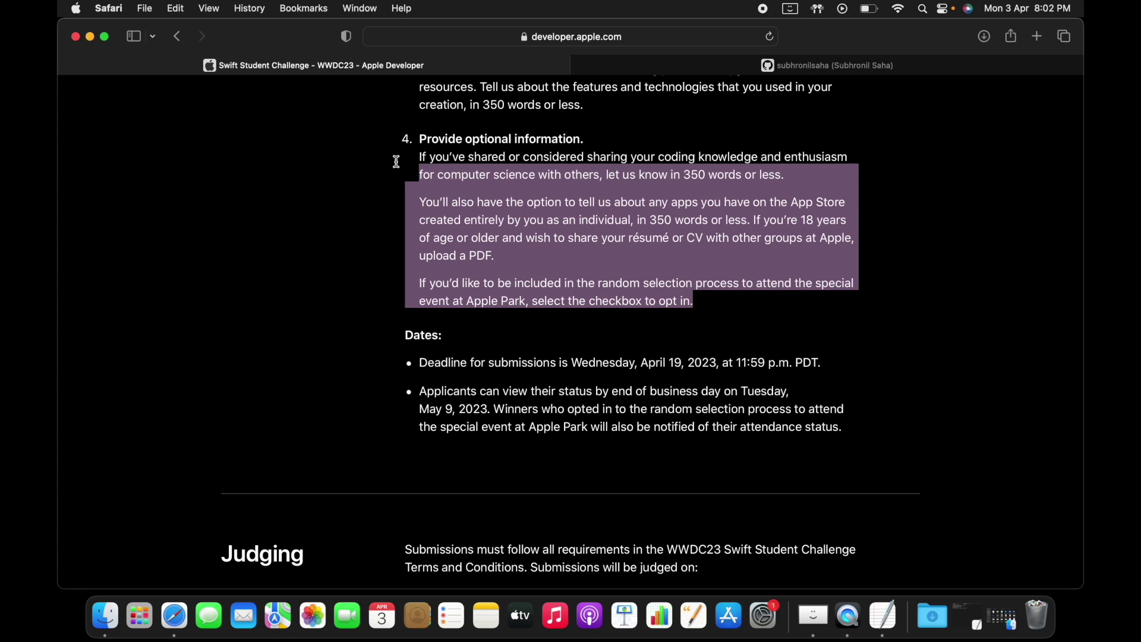
scroll(down, 3)
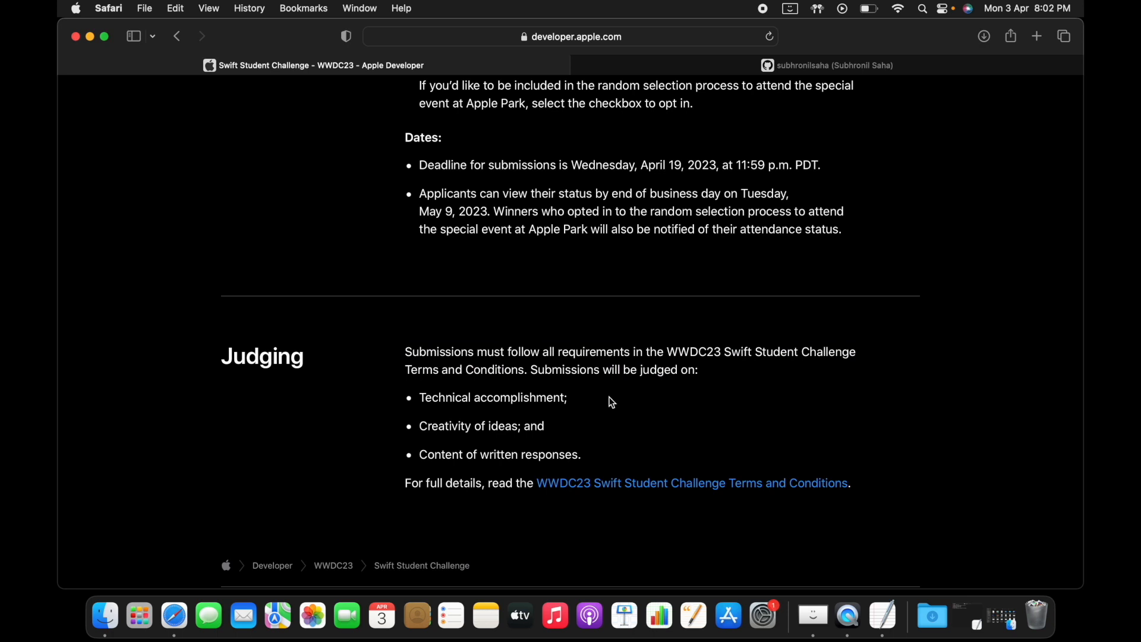
Skim the Judging section, return to the top of the page, and minimize Safari.
double_click(528, 397)
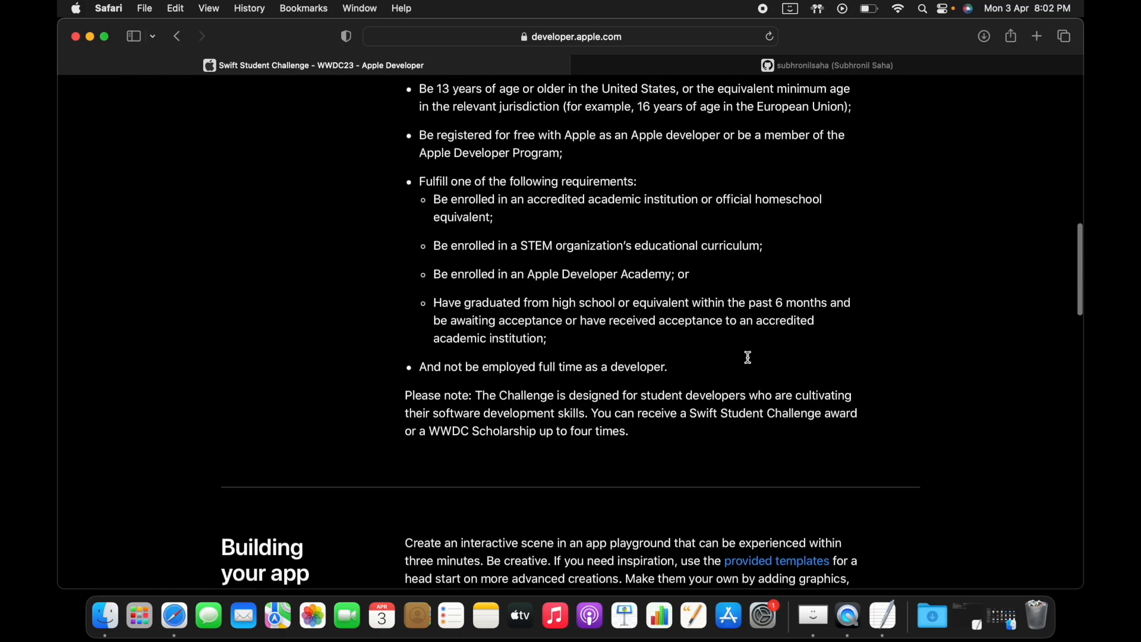
scroll(up, 3)
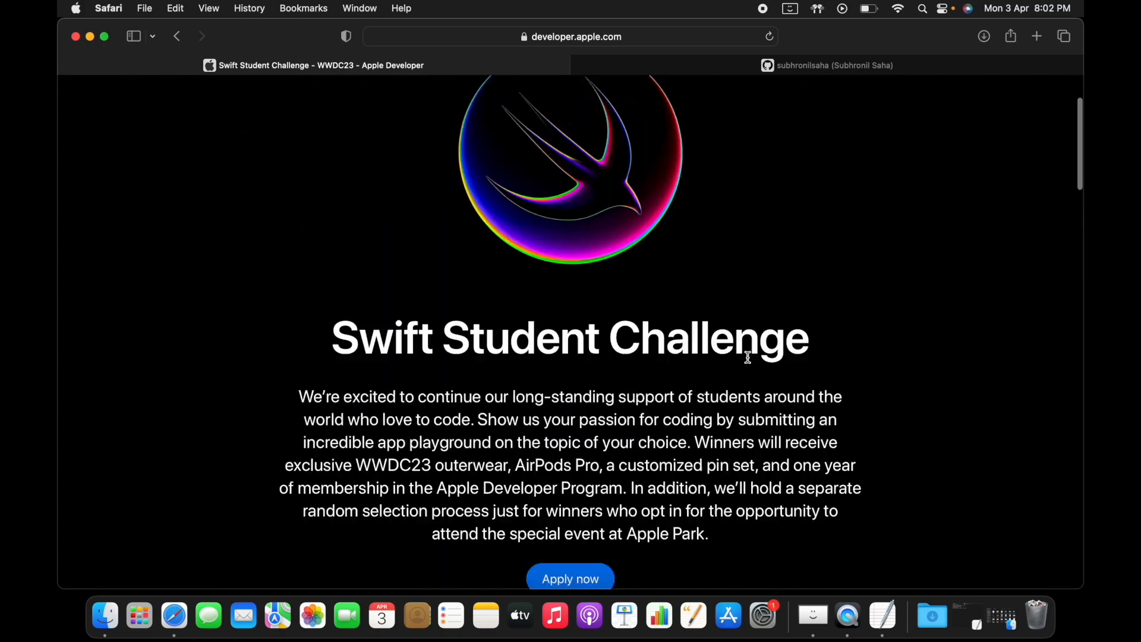
scroll(down, 3)
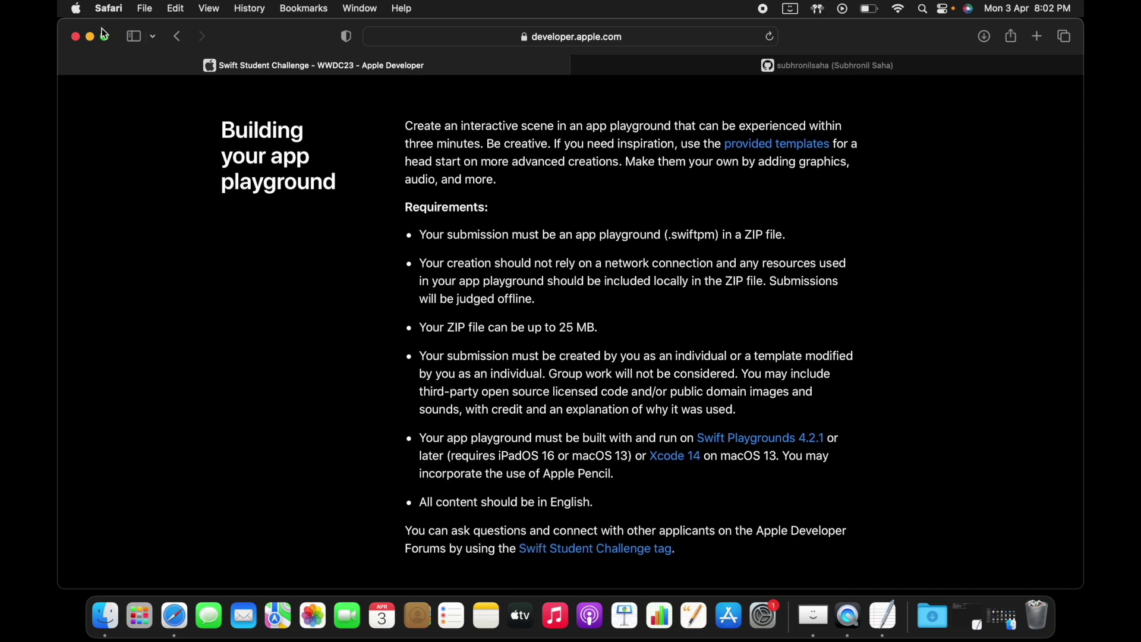
scroll(up, 3)
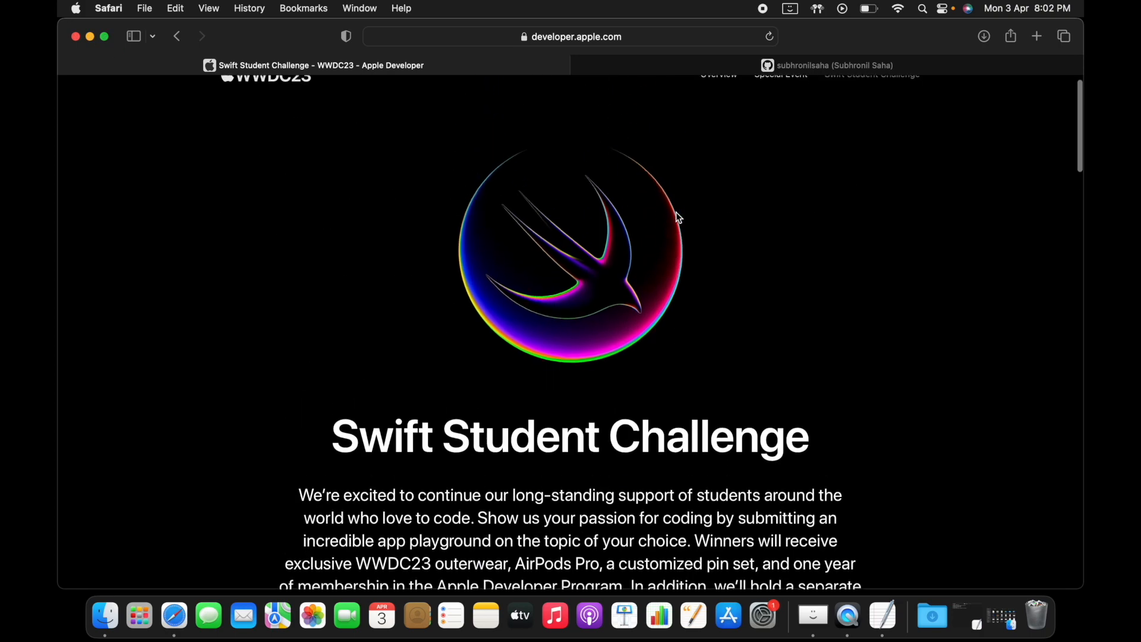
scroll(up, 3)
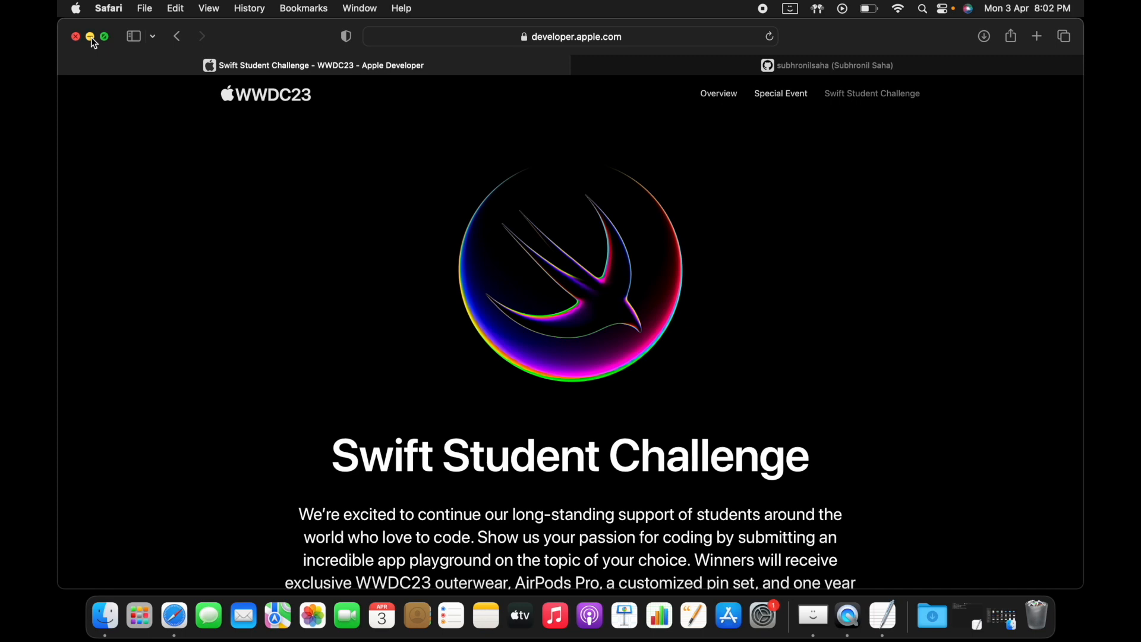
click(90, 36)
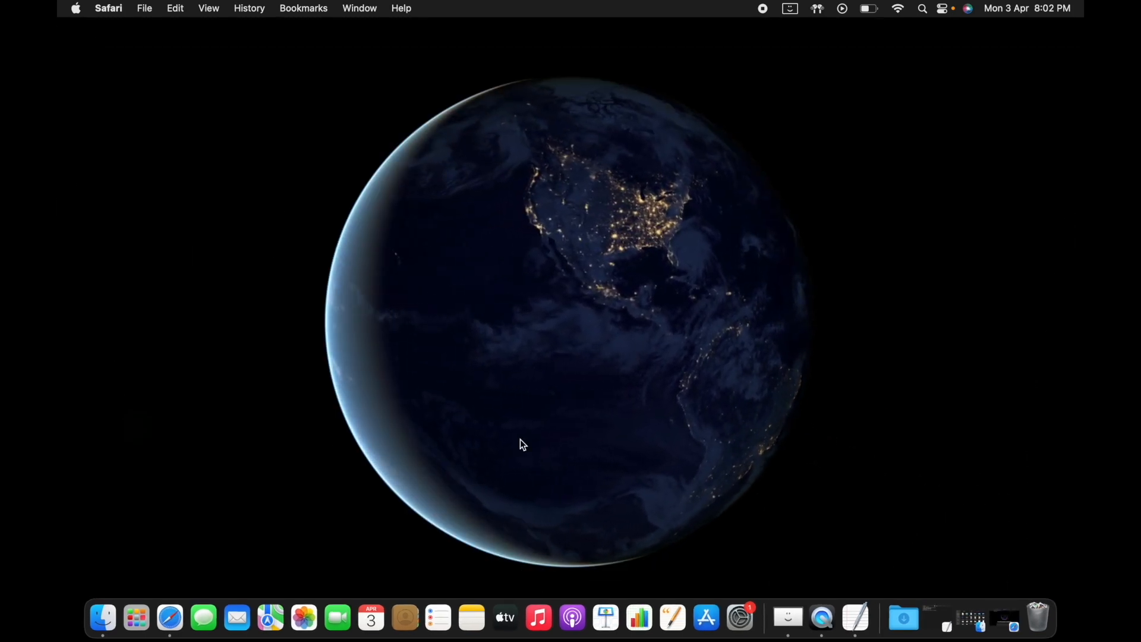
Launch Xcode via Spotlight, landing on the new project template chooser.
click(921, 8)
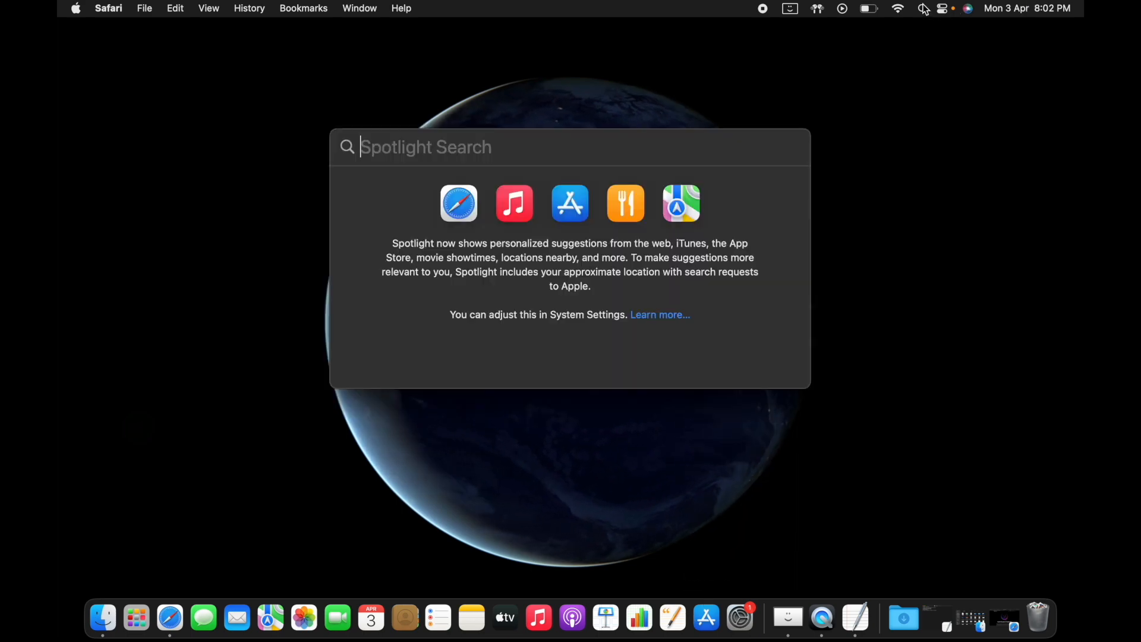
key(Escape)
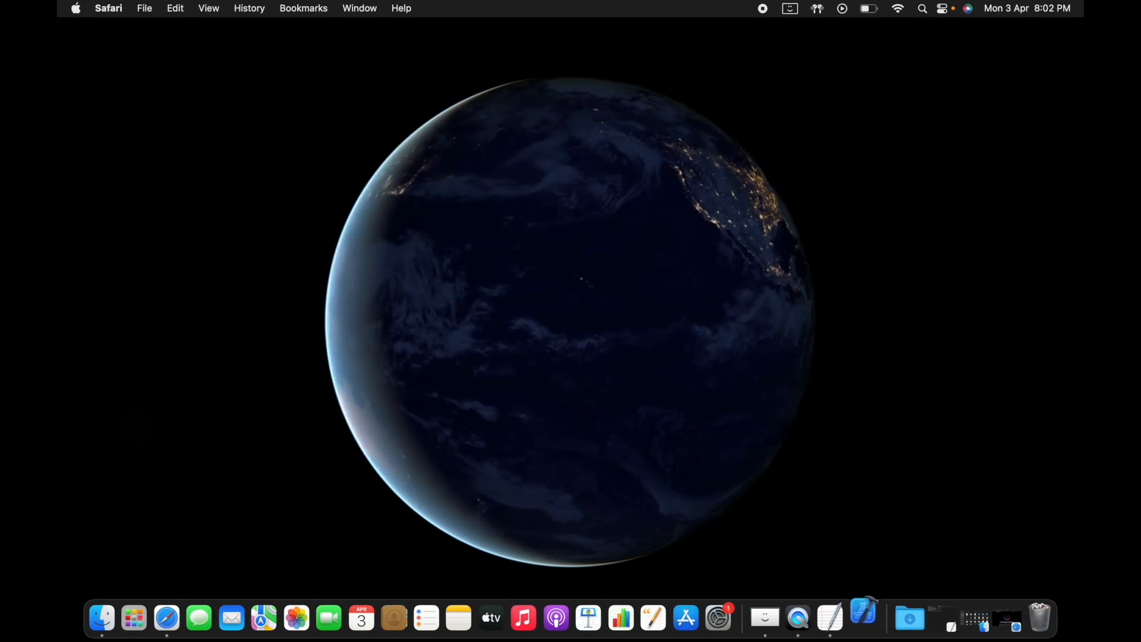
click(862, 618)
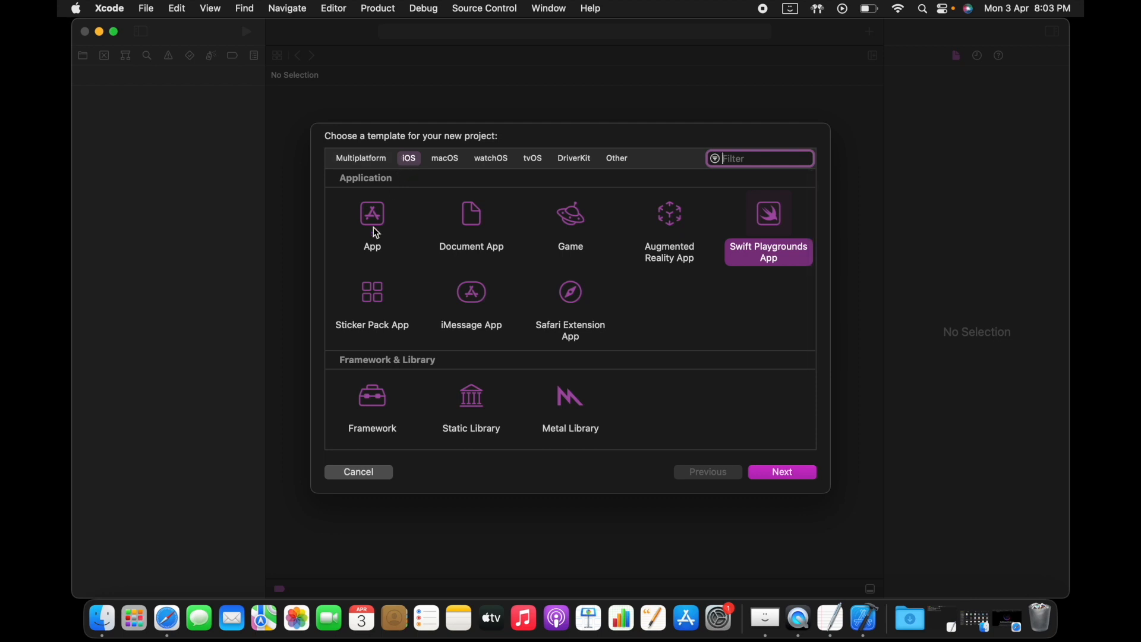
mouse_move(796, 417)
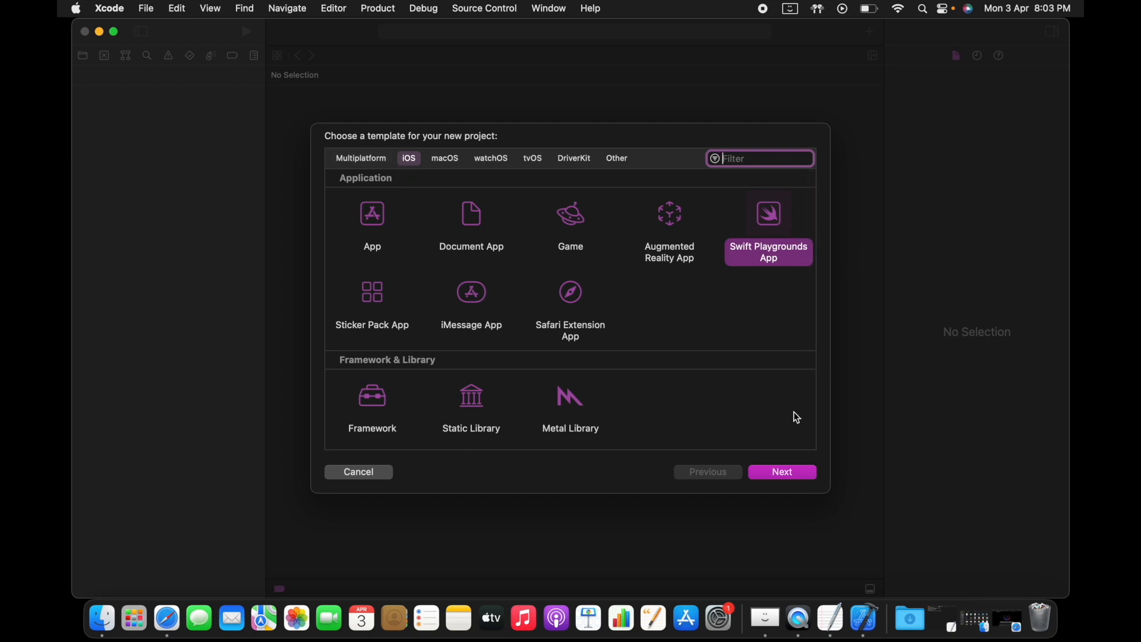
Choose the iOS Swift Playgrounds App template and name the app Test-Playground-WWDC.
click(782, 472)
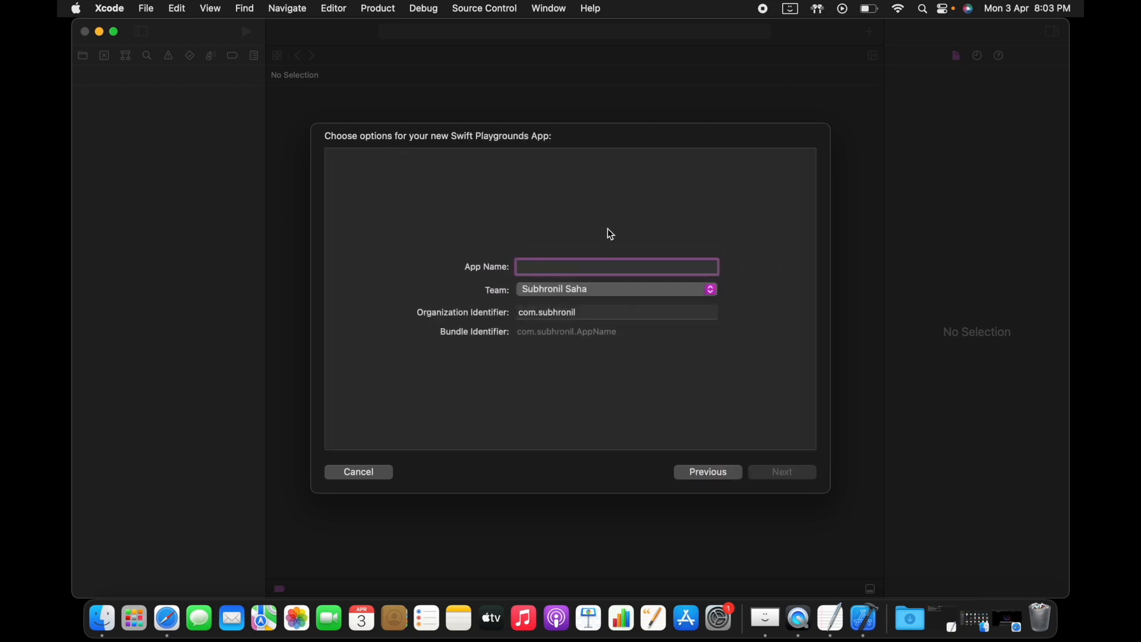
click(617, 266)
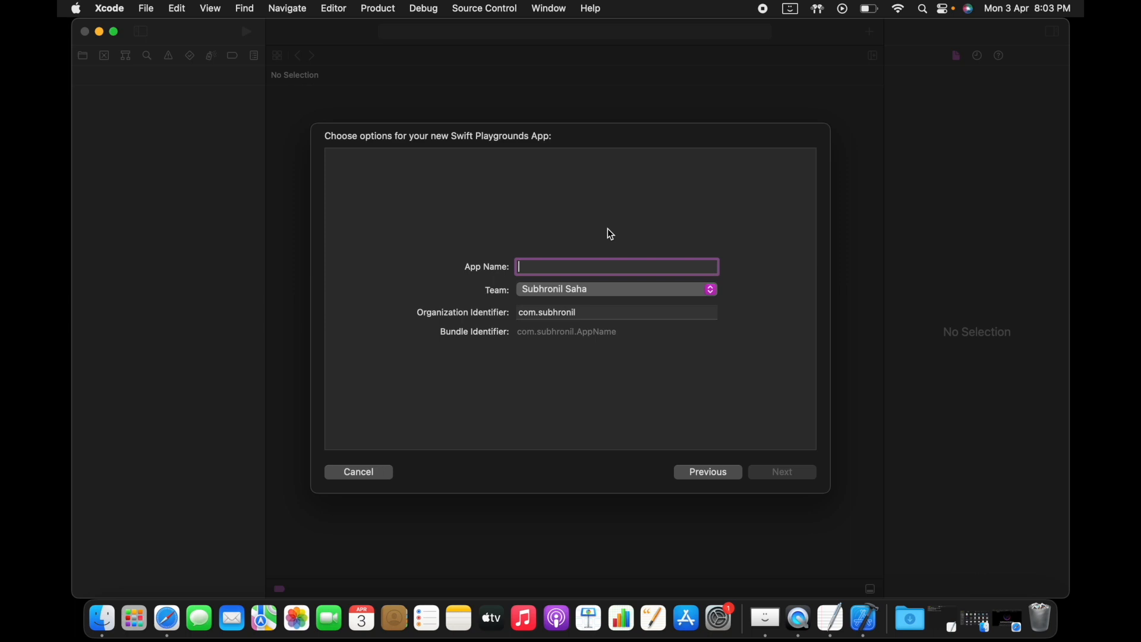
text(Test-Play)
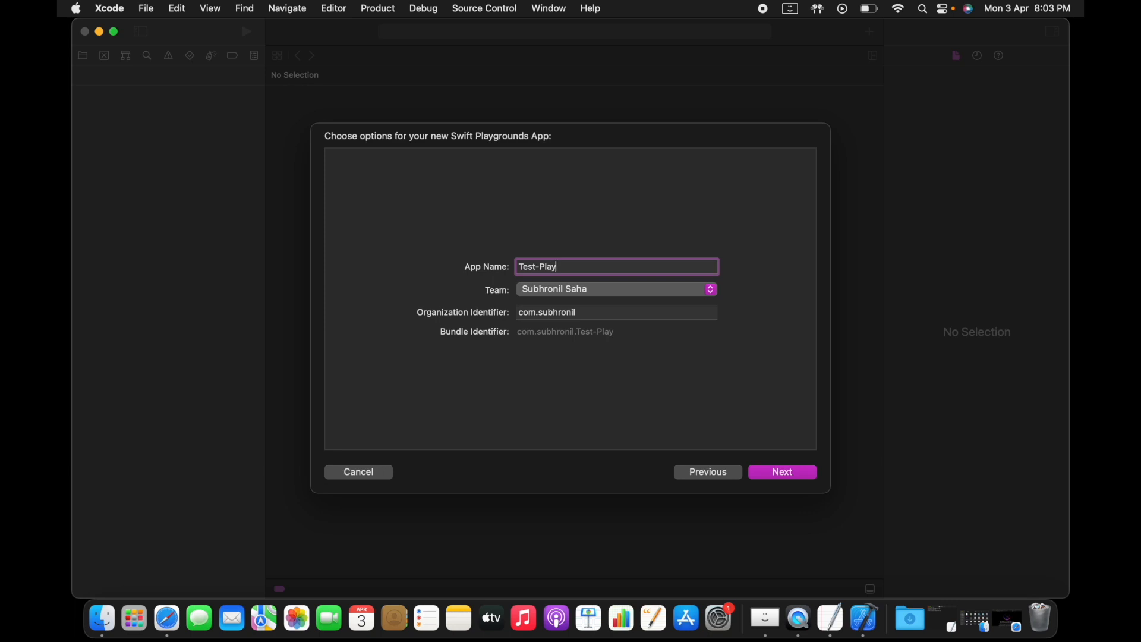
text(ground)
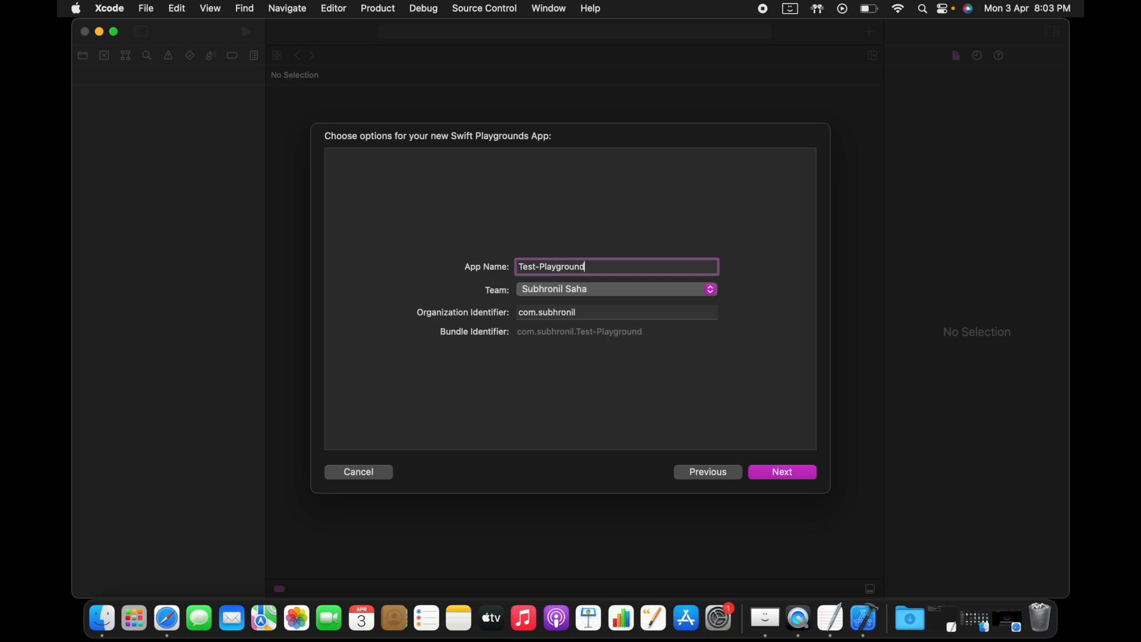
text(-WWDC)
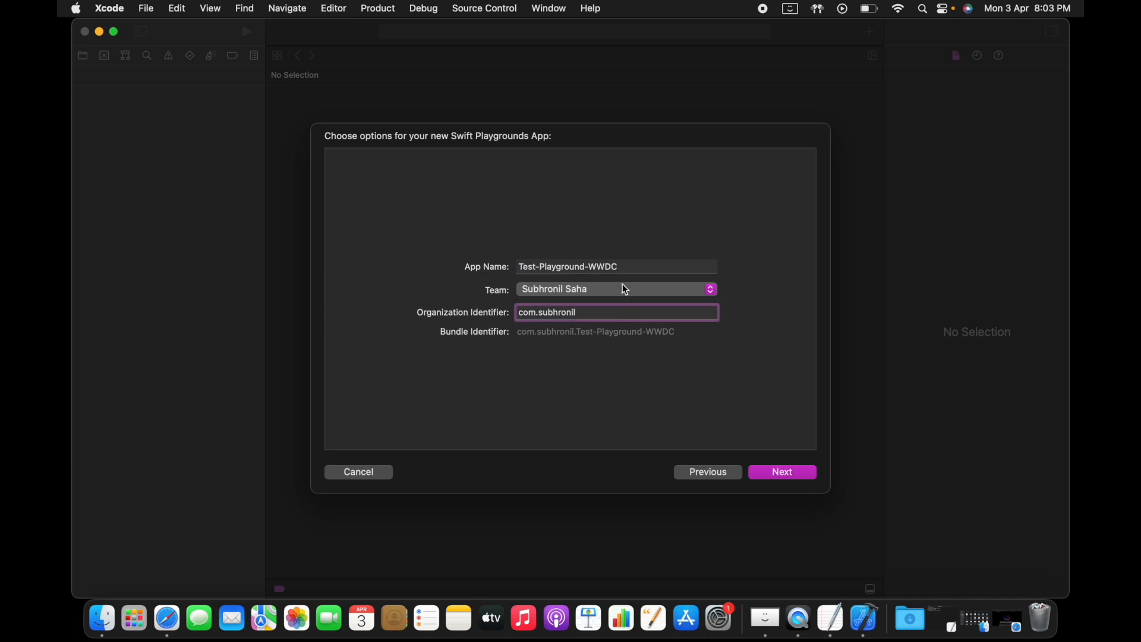
click(782, 471)
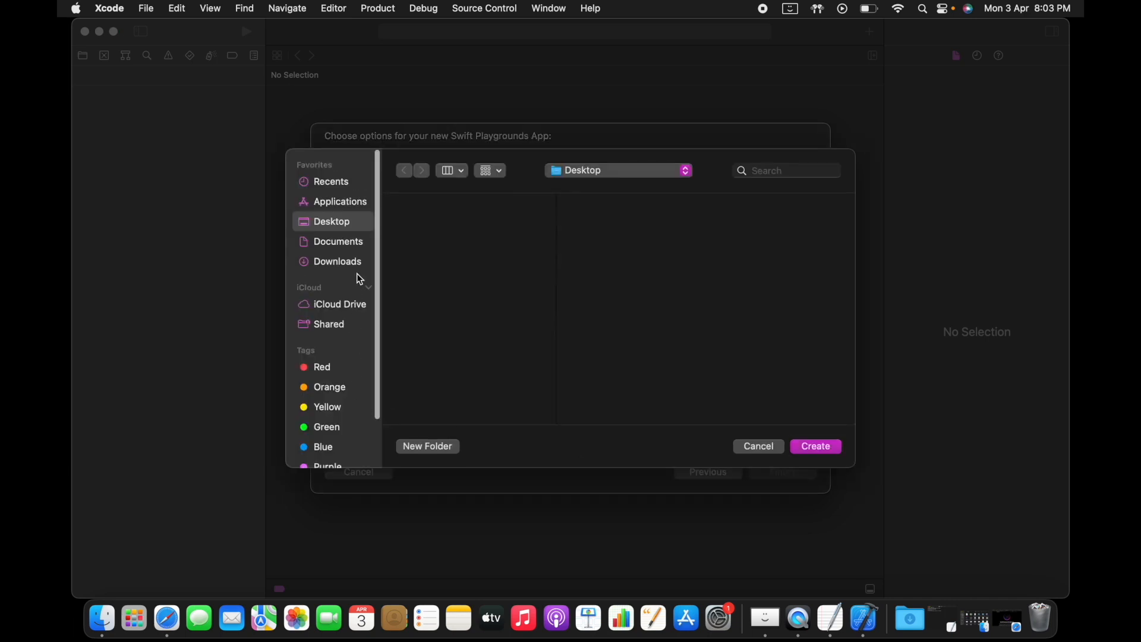
Create the Test-Playground-WWDC project on the Desktop.
click(816, 446)
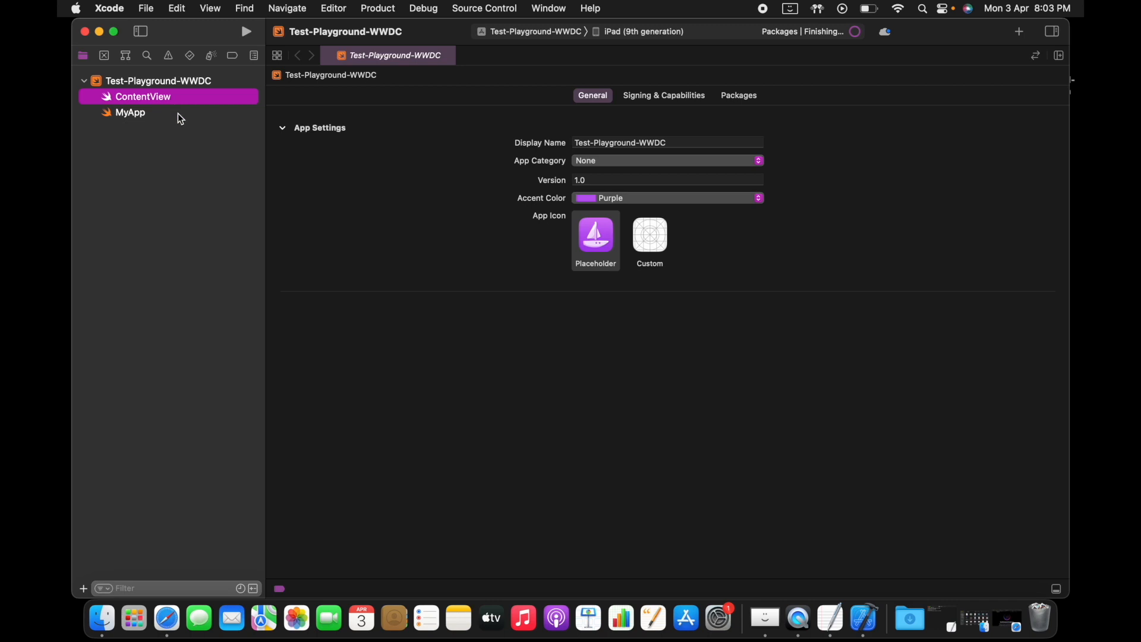
mouse_move(169, 120)
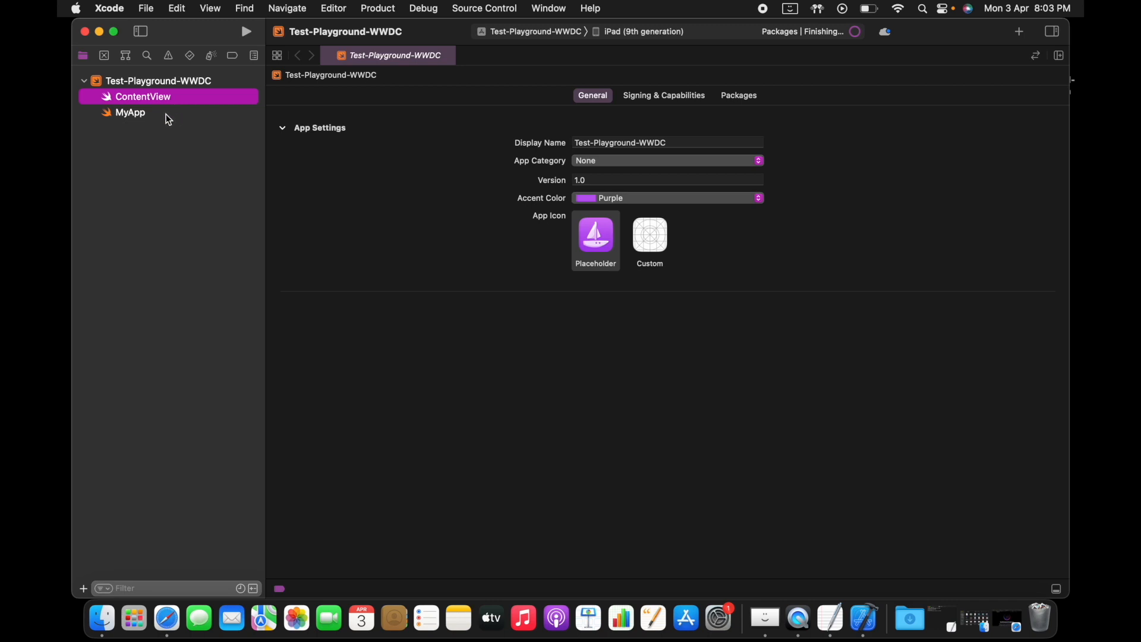
Inspect MyApp, then show ContentView's Hello world VStack code with its preview canvas.
click(130, 112)
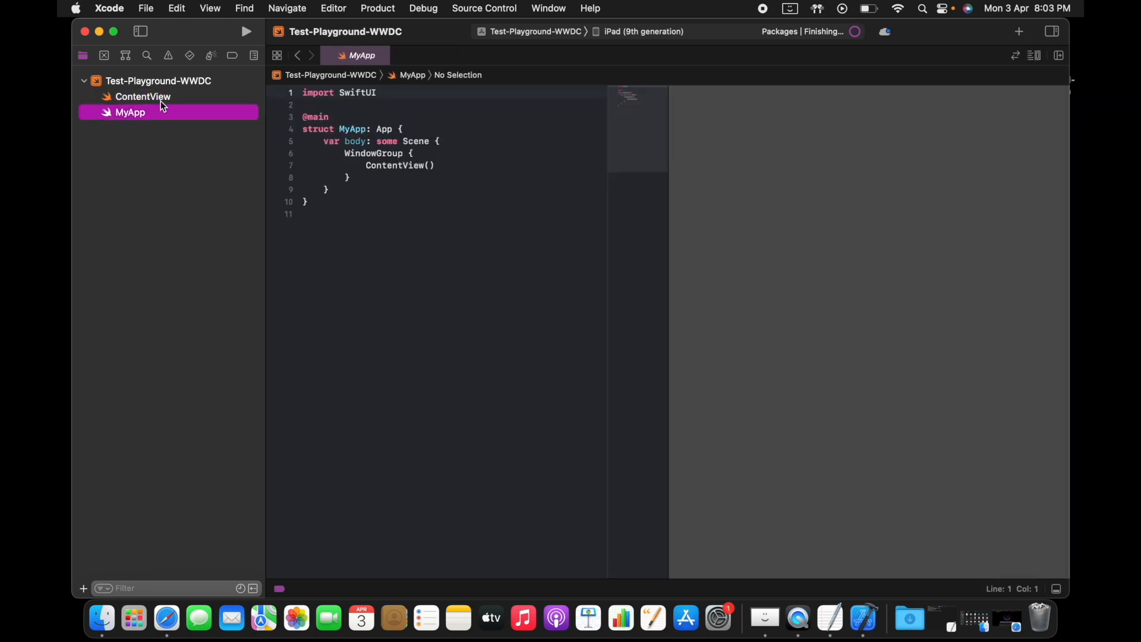
click(143, 96)
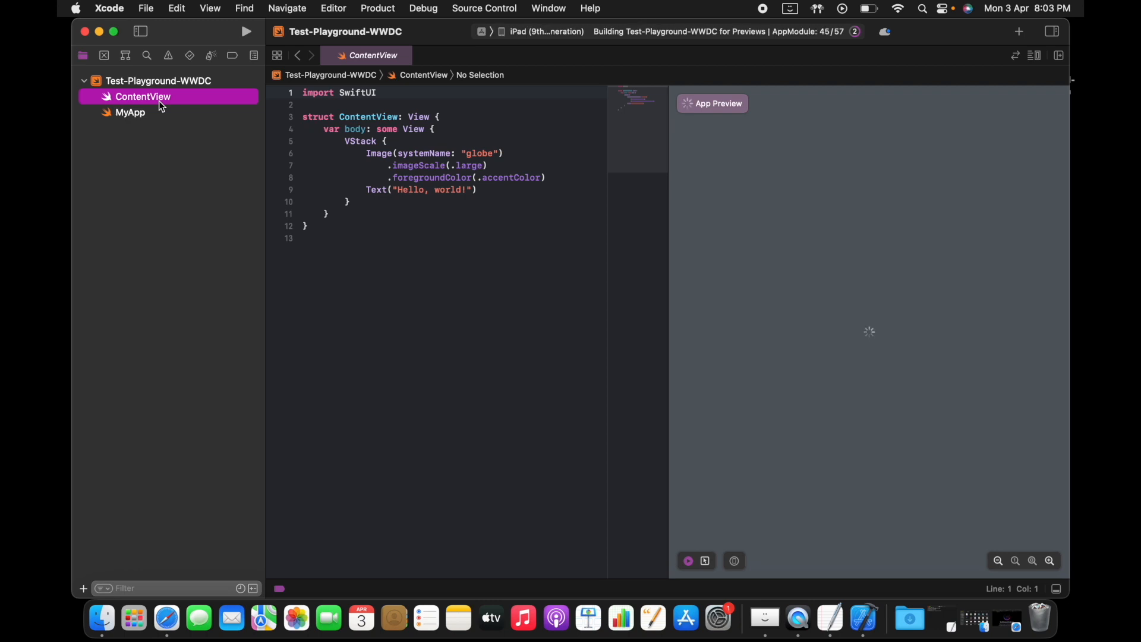
mouse_move(169, 95)
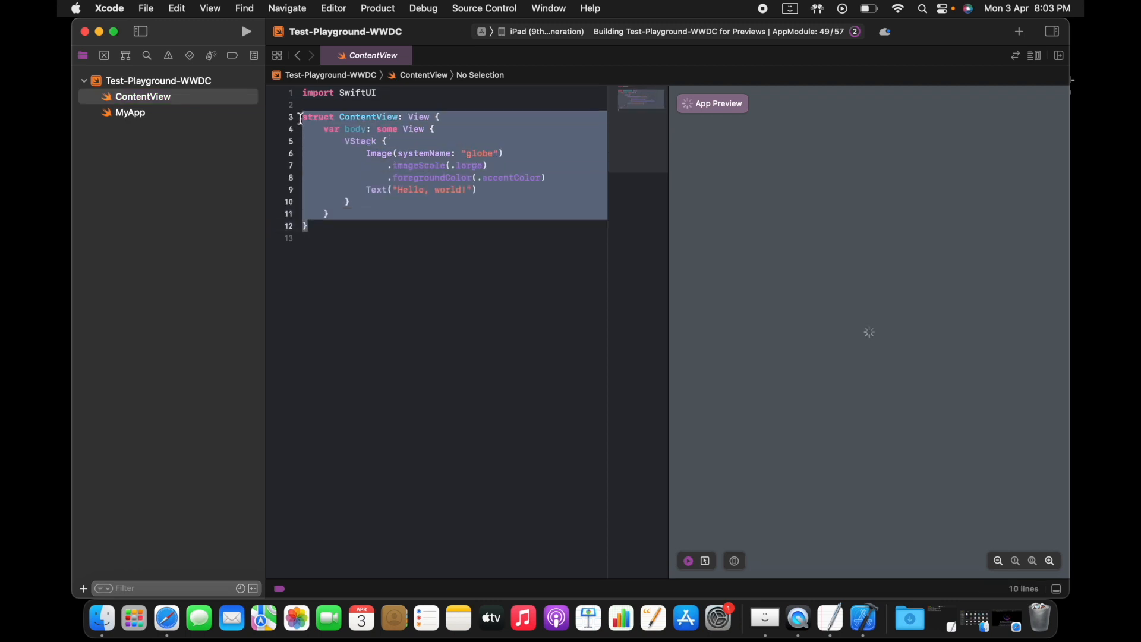
click(130, 112)
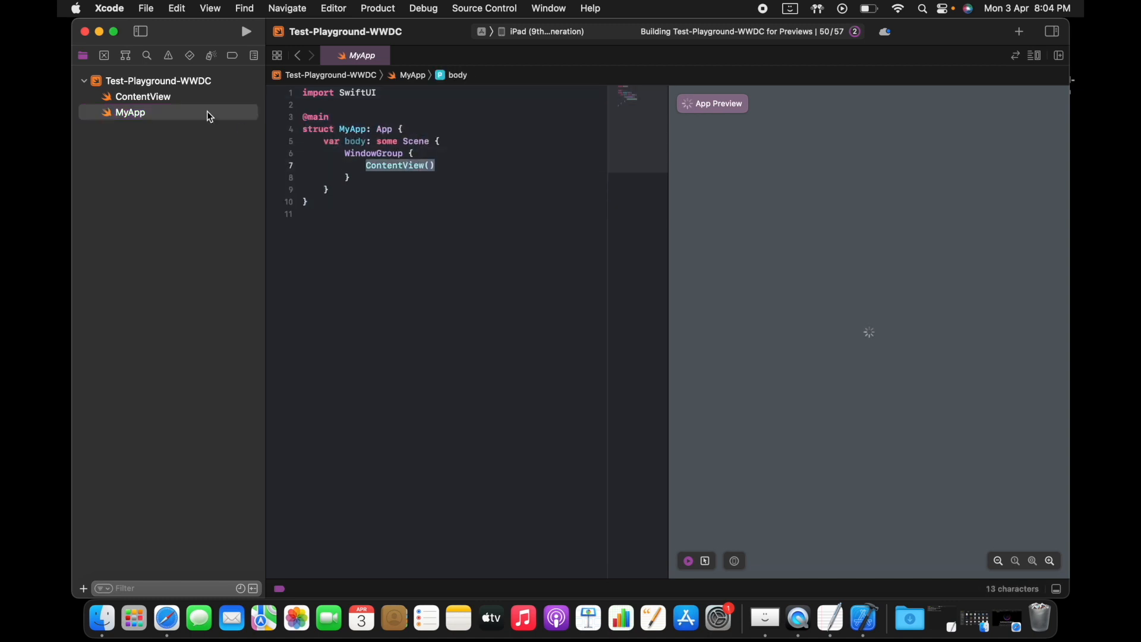
click(143, 97)
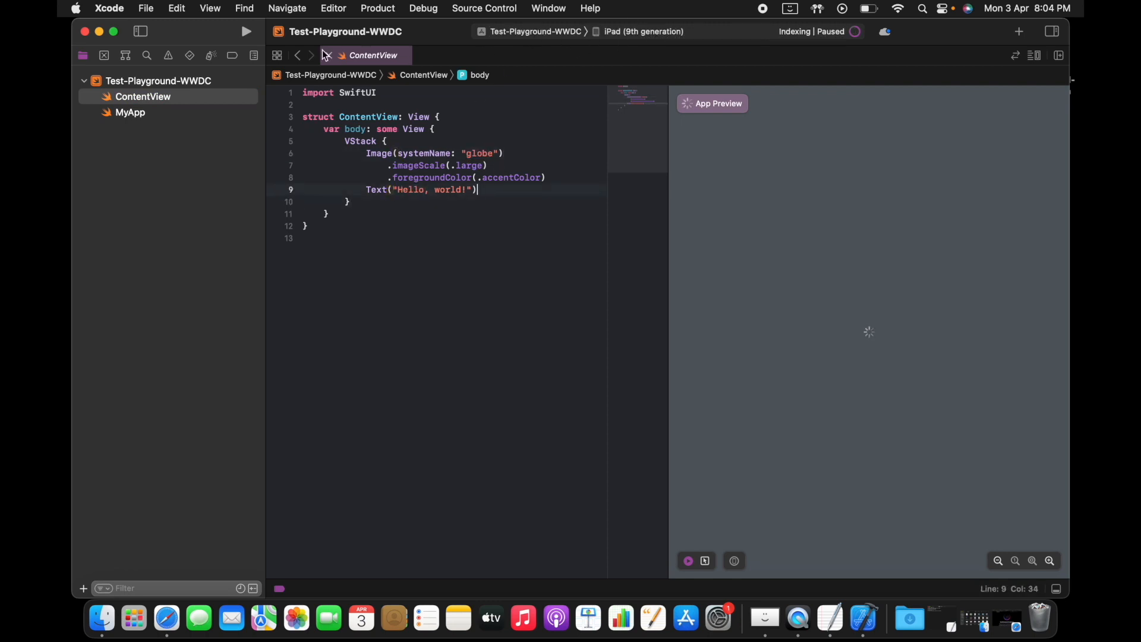
Run the app on the iPad (9th generation) simulator and bring the simulator window forward.
click(244, 32)
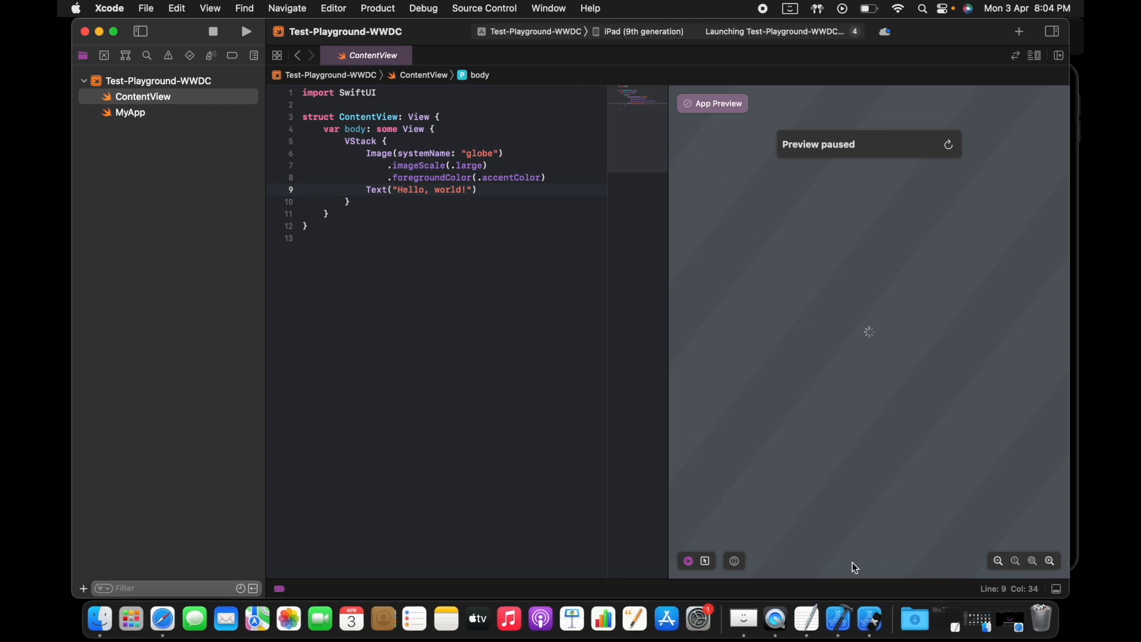
mouse_move(699, 294)
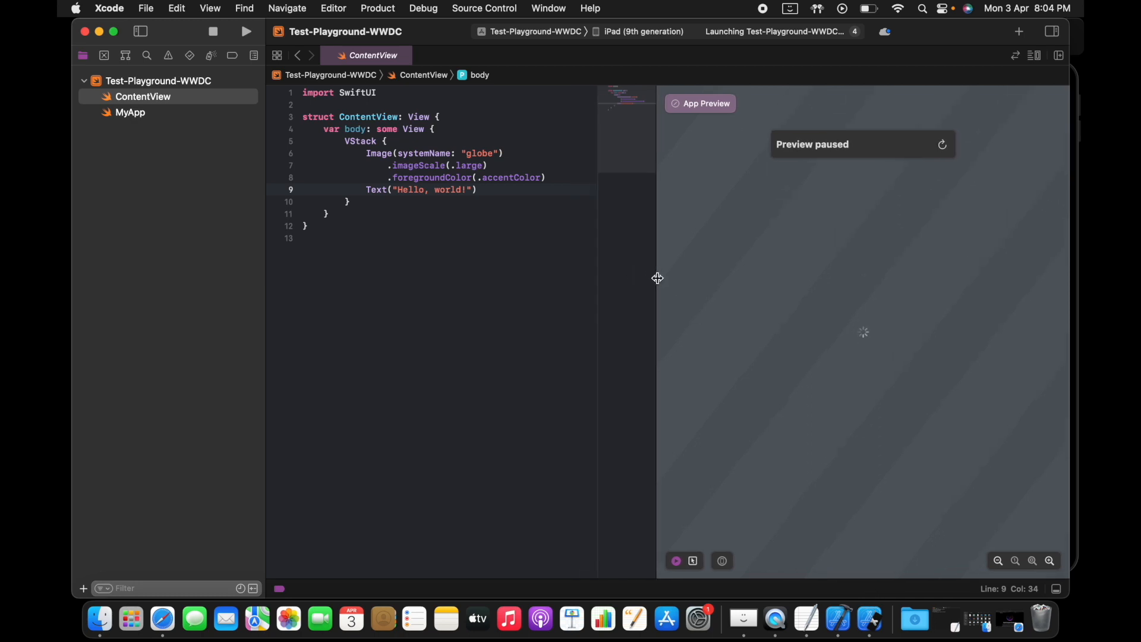
mouse_move(869, 624)
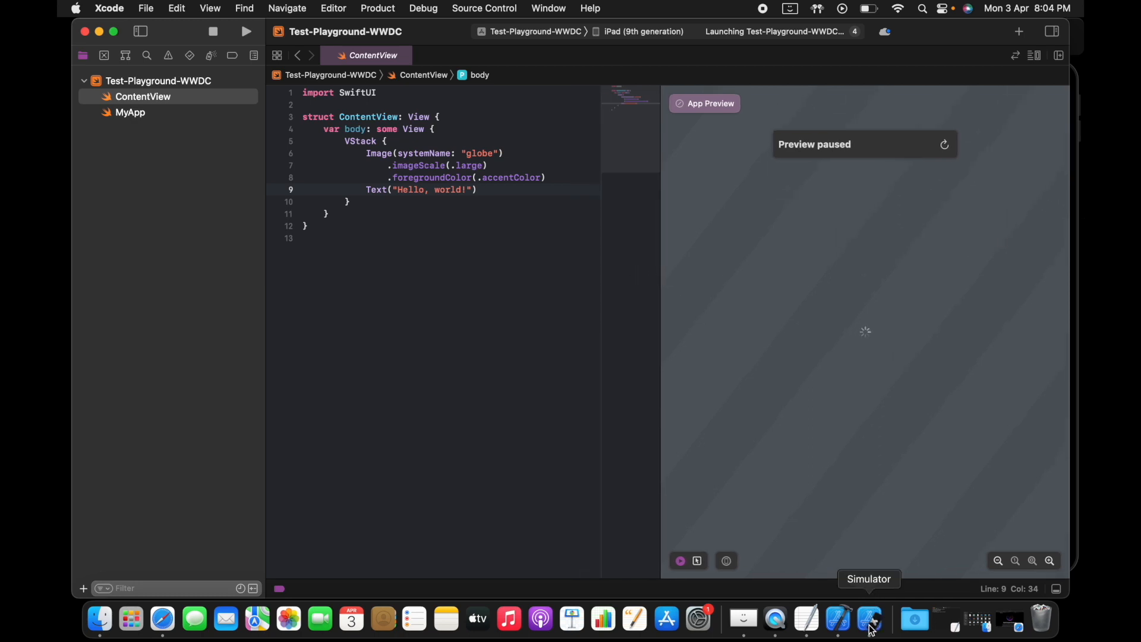
click(868, 621)
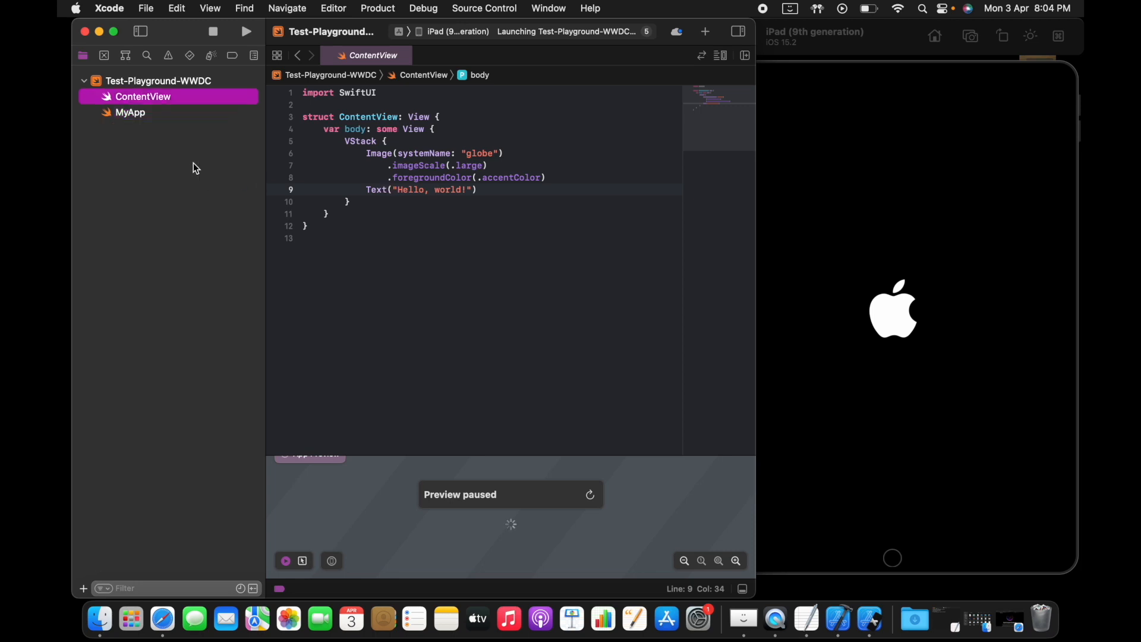
mouse_move(132, 138)
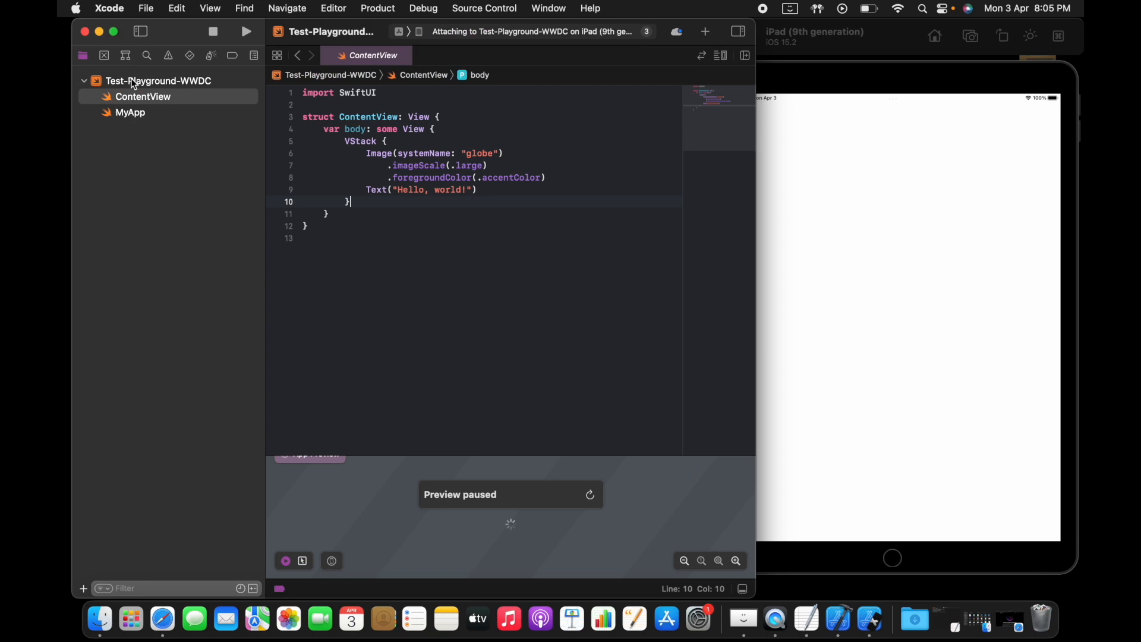
mouse_move(1072, 270)
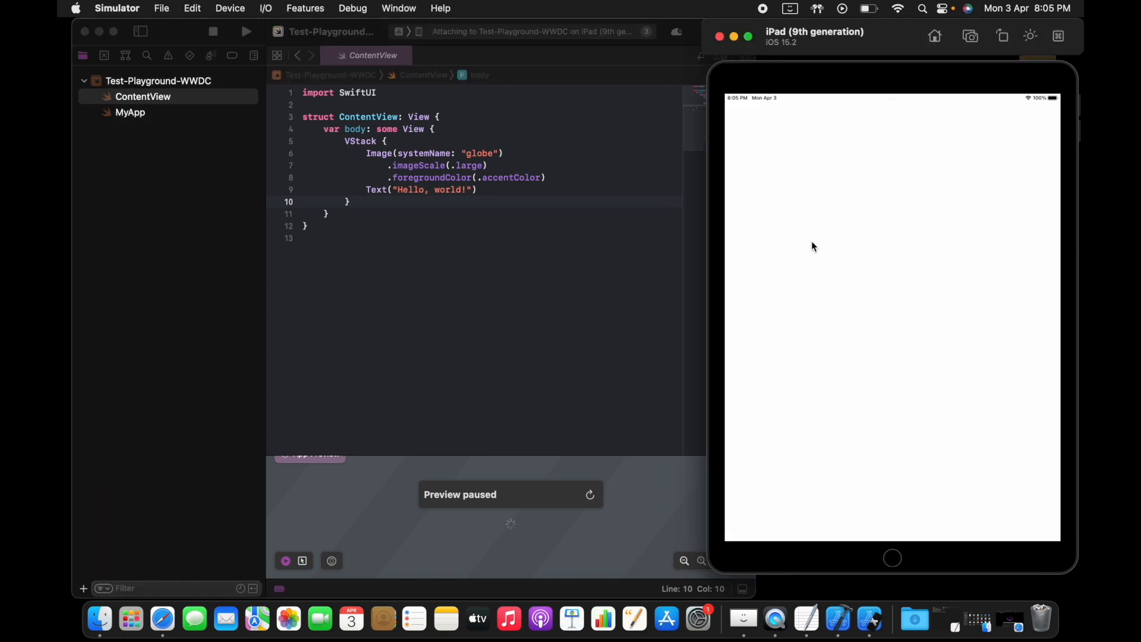
mouse_move(943, 410)
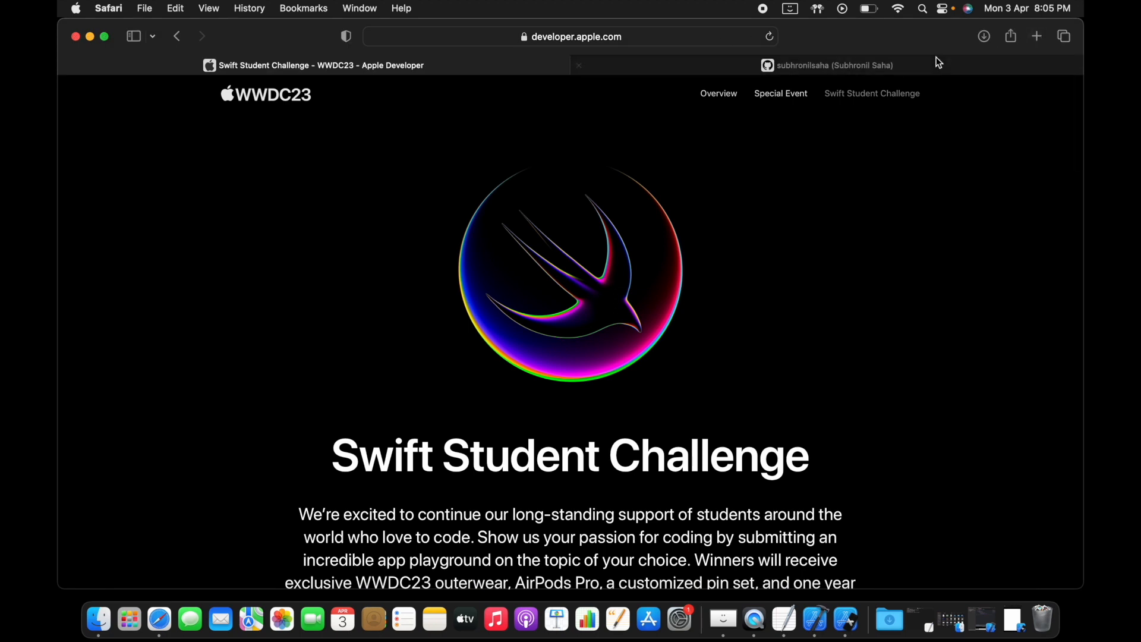
From the GitHub profile's Pinned section, go into the wwdc-submission-2022 repository.
click(832, 65)
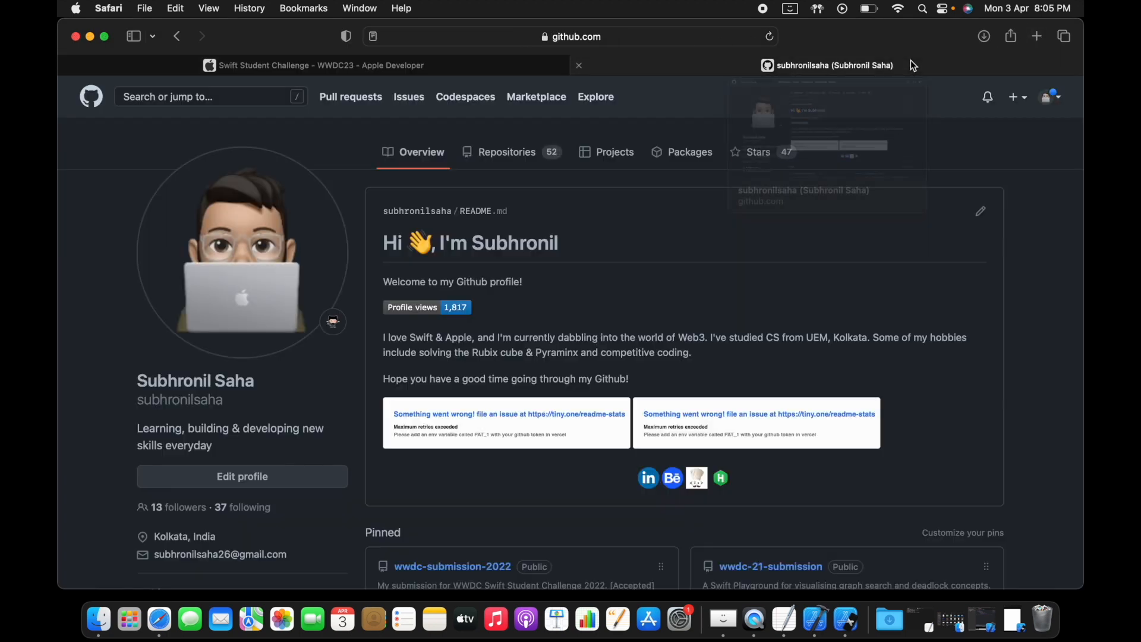
scroll(down, 3)
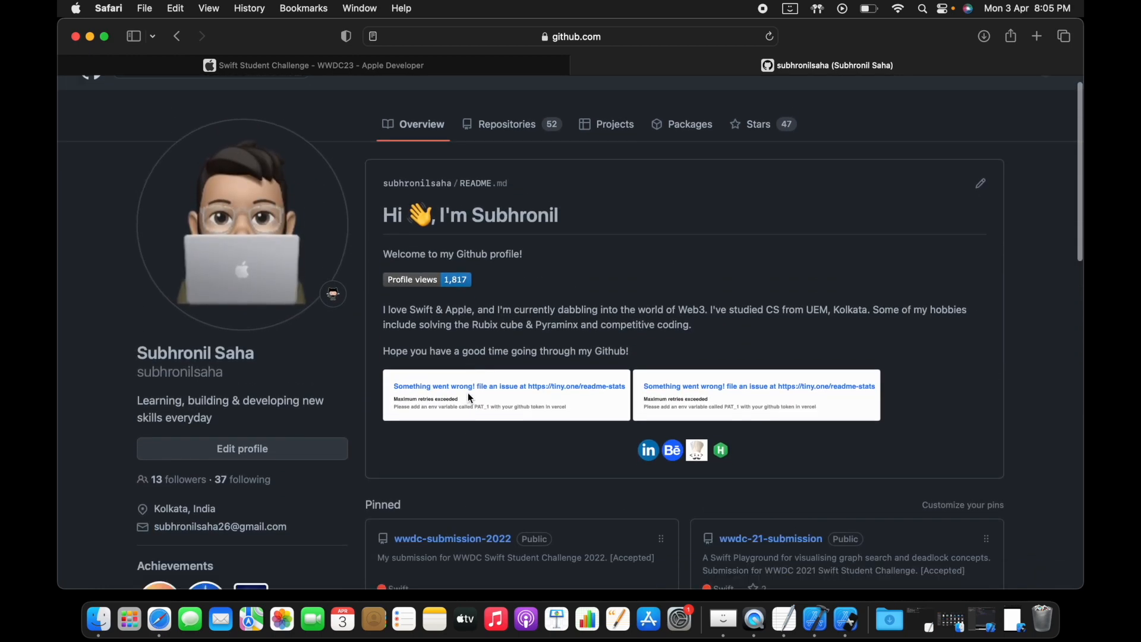
scroll(down, 3)
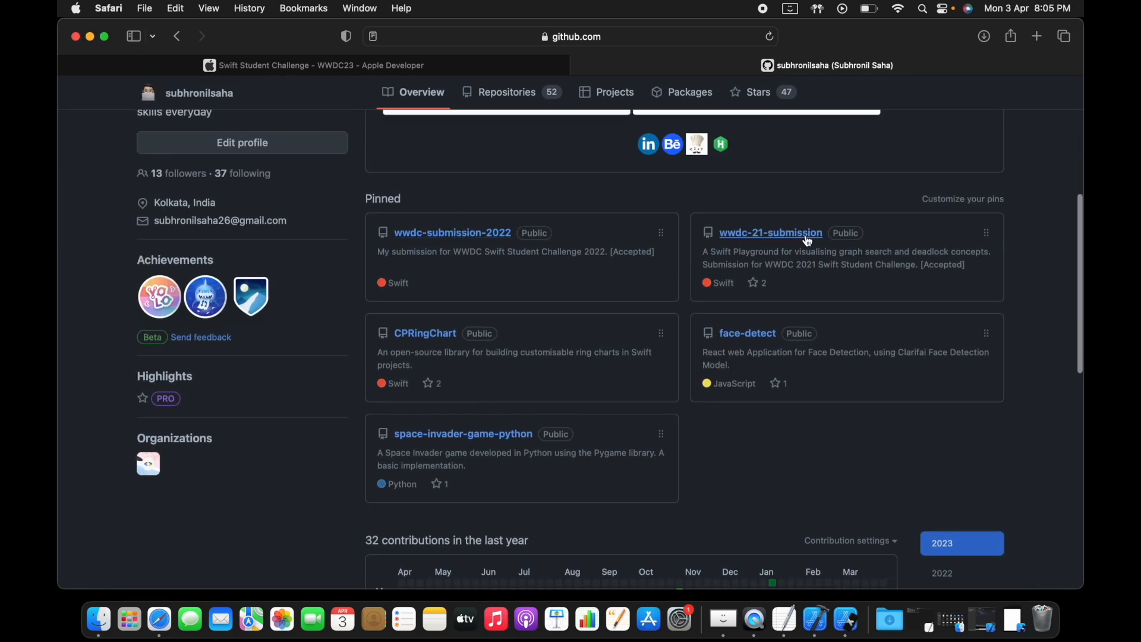
click(463, 235)
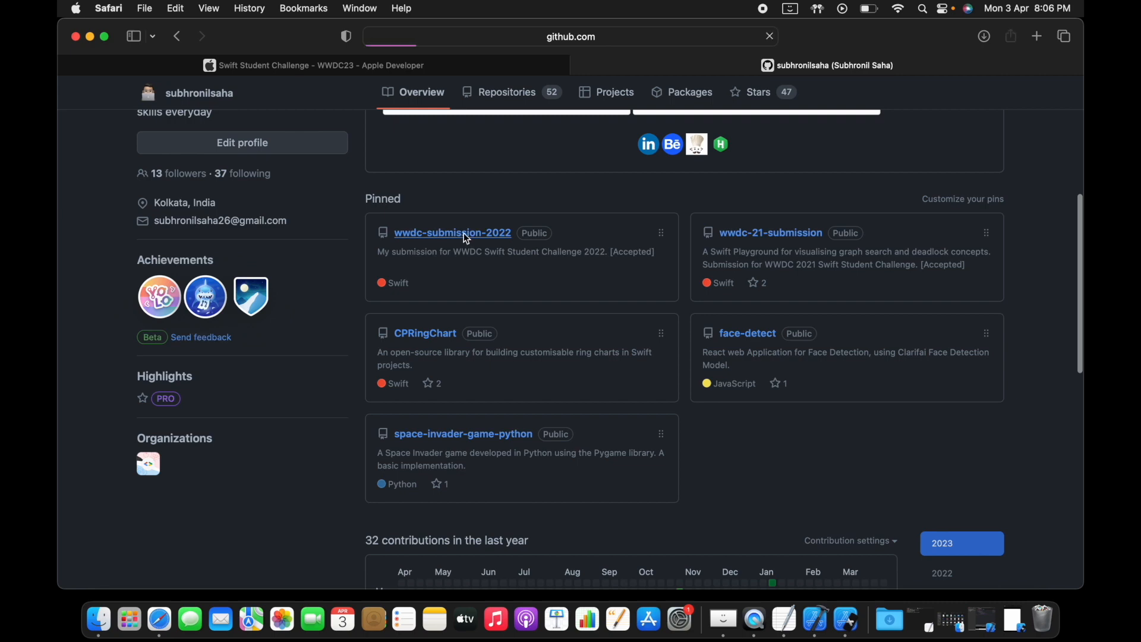
click(452, 233)
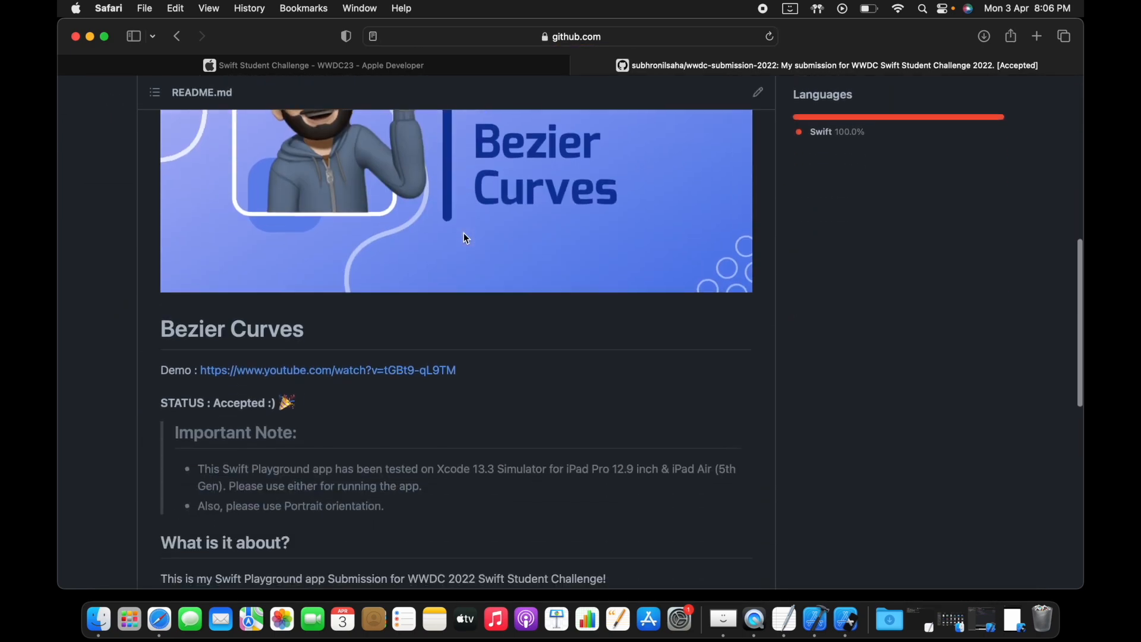
Read through the Bezier Curves README and return to the repository file list at top.
scroll(down, 3)
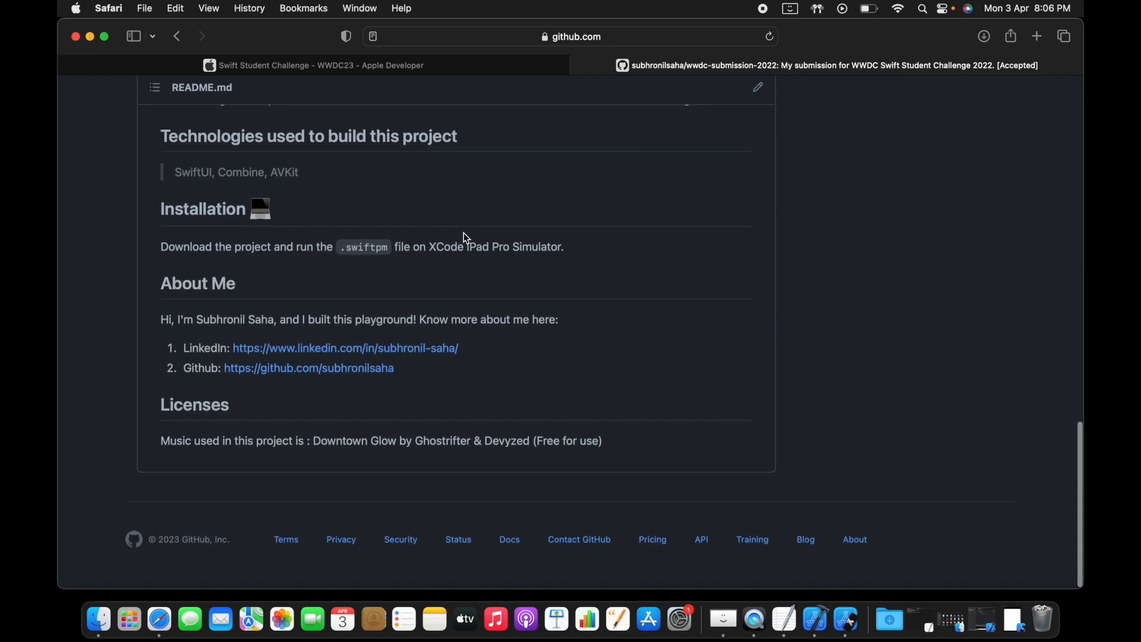
scroll(up, 3)
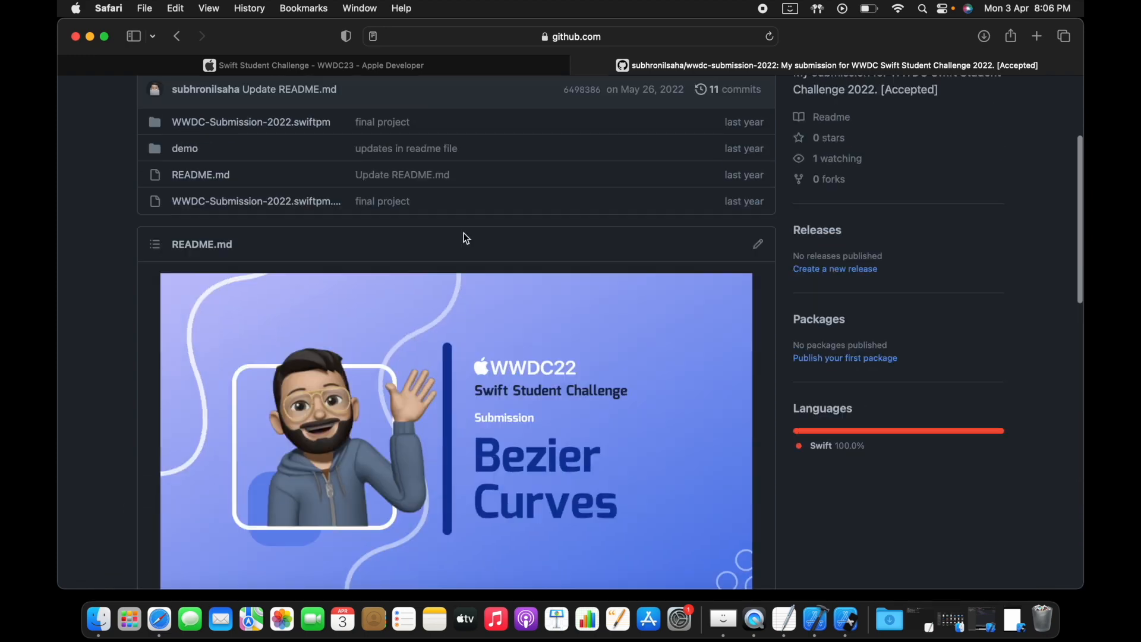
scroll(down, 3)
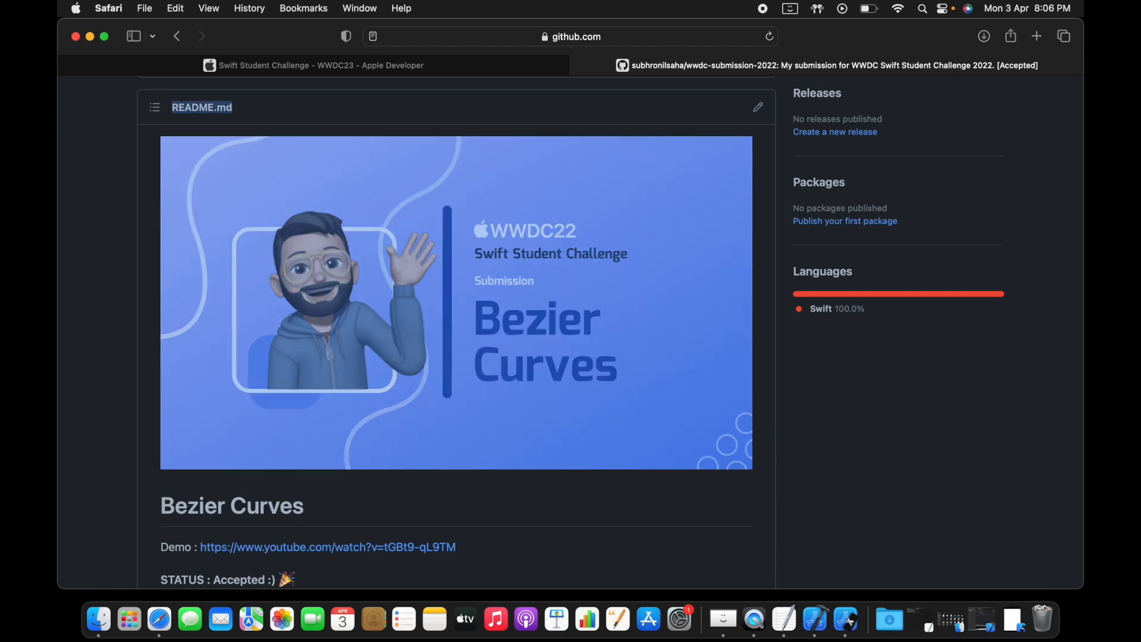
scroll(down, 3)
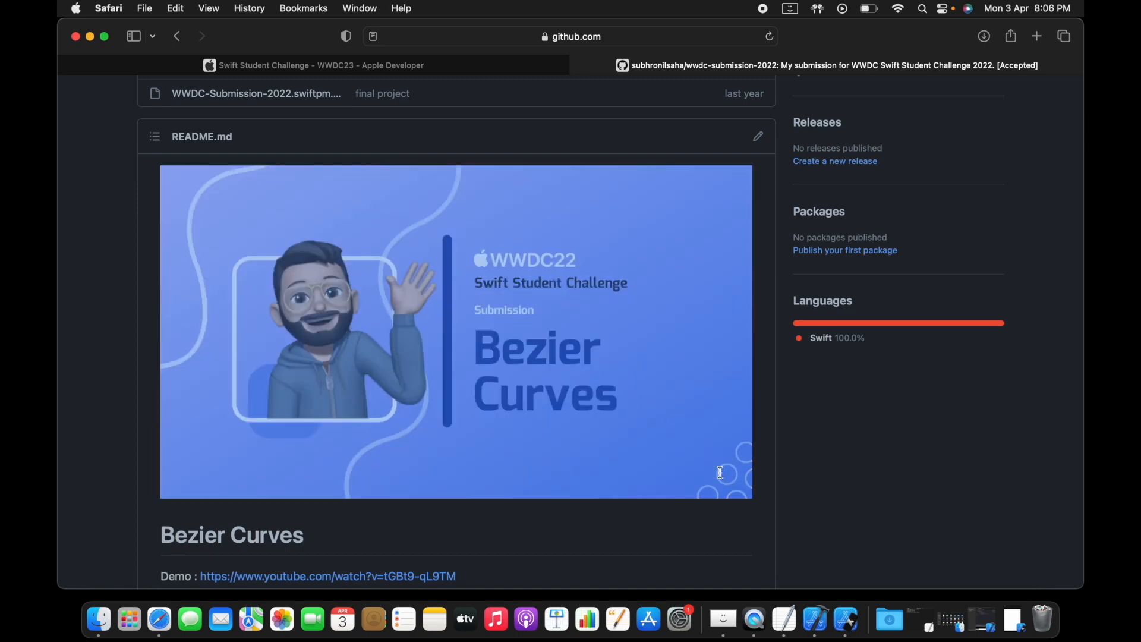
scroll(down, 3)
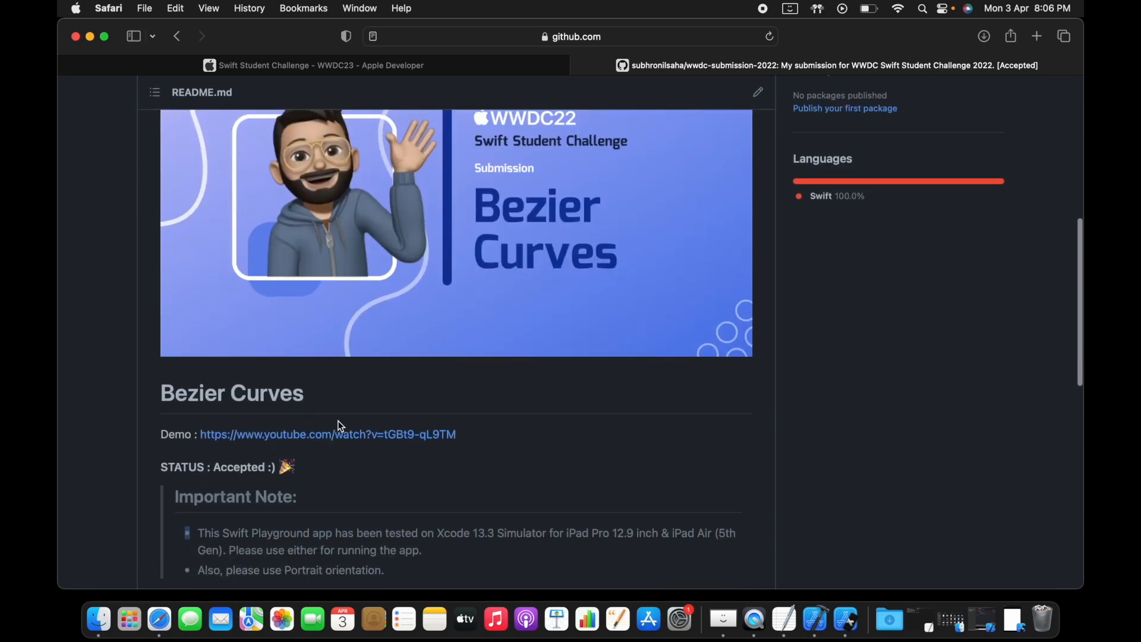
scroll(up, 3)
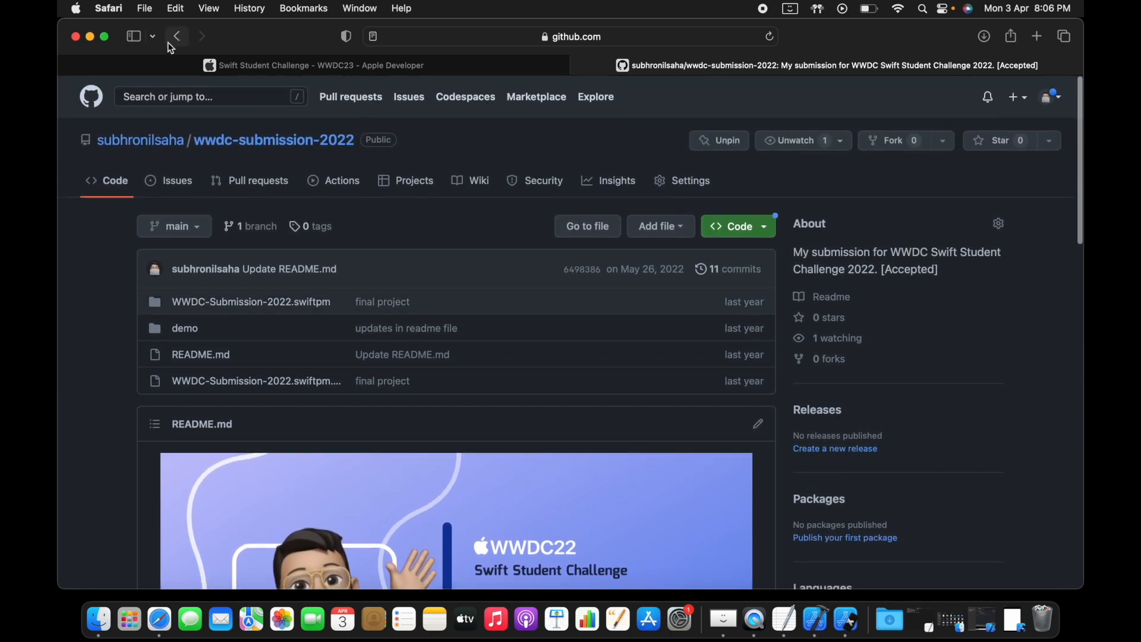
Go back, then bring up wwdcscholars.com in a new tab.
click(176, 36)
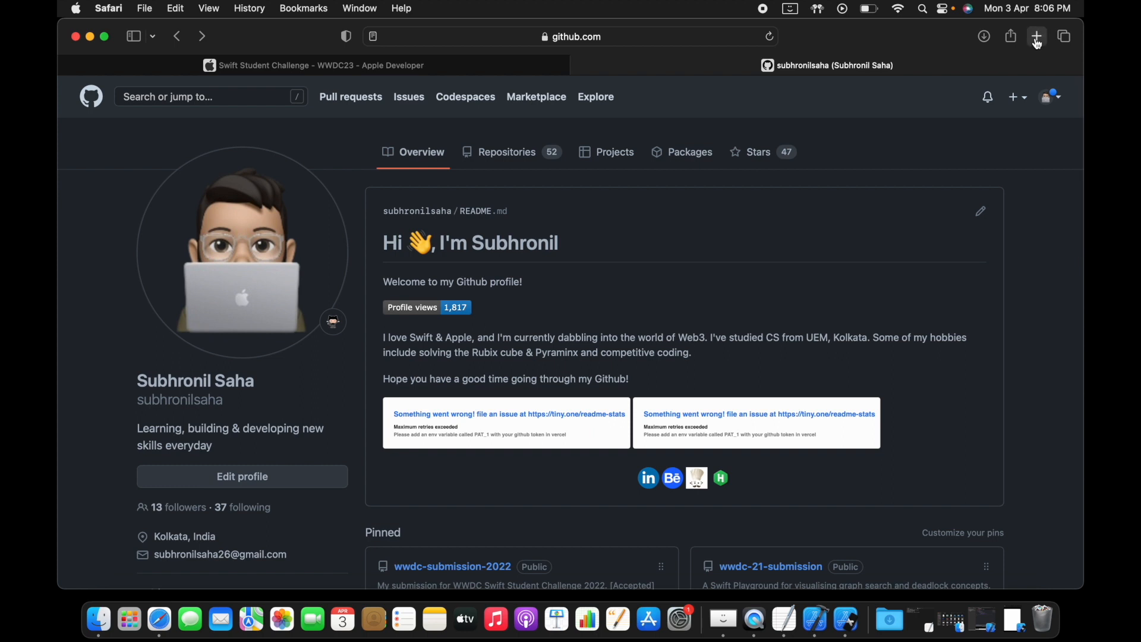
click(1036, 37)
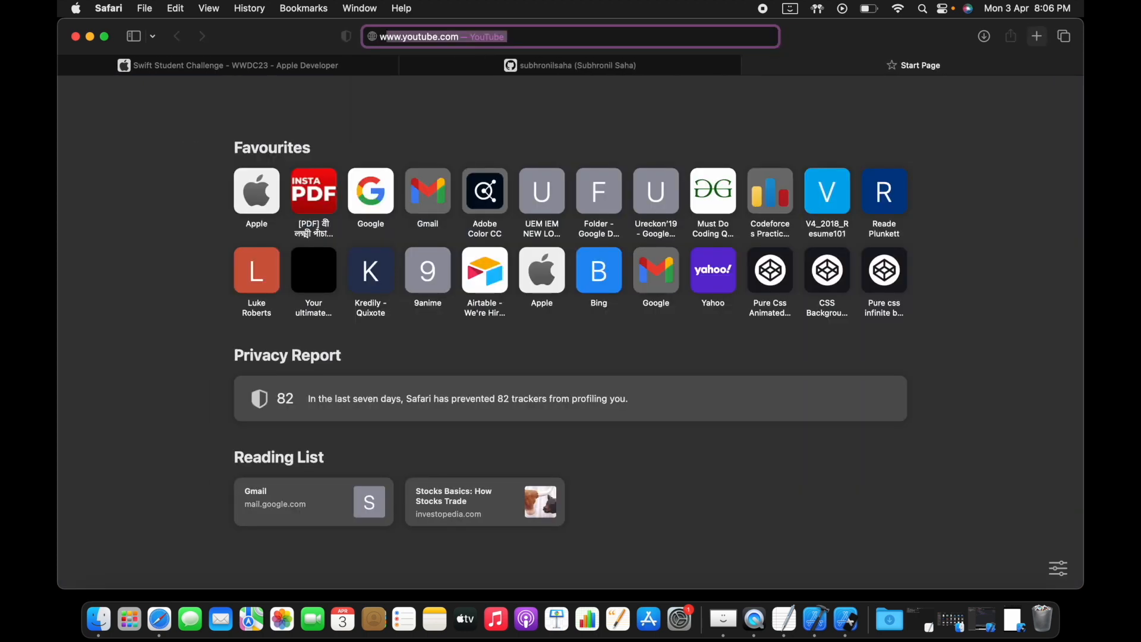
text(wwdc sc)
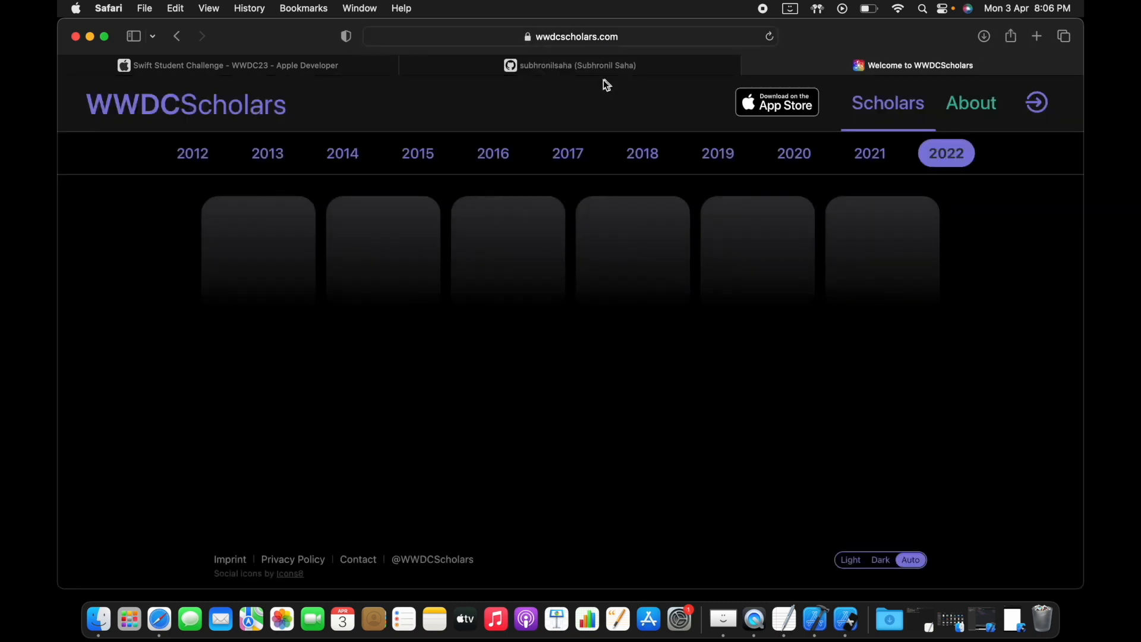
Browse down the 2022 Scholars grid, then return to the Swift Student Challenge tab.
scroll(down, 3)
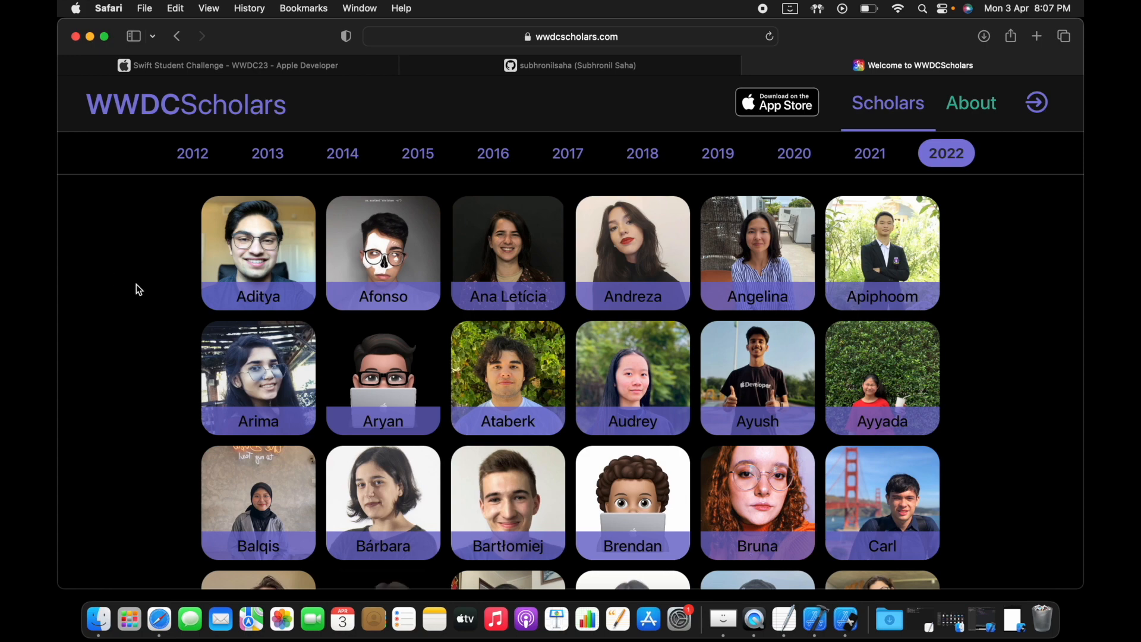
scroll(down, 3)
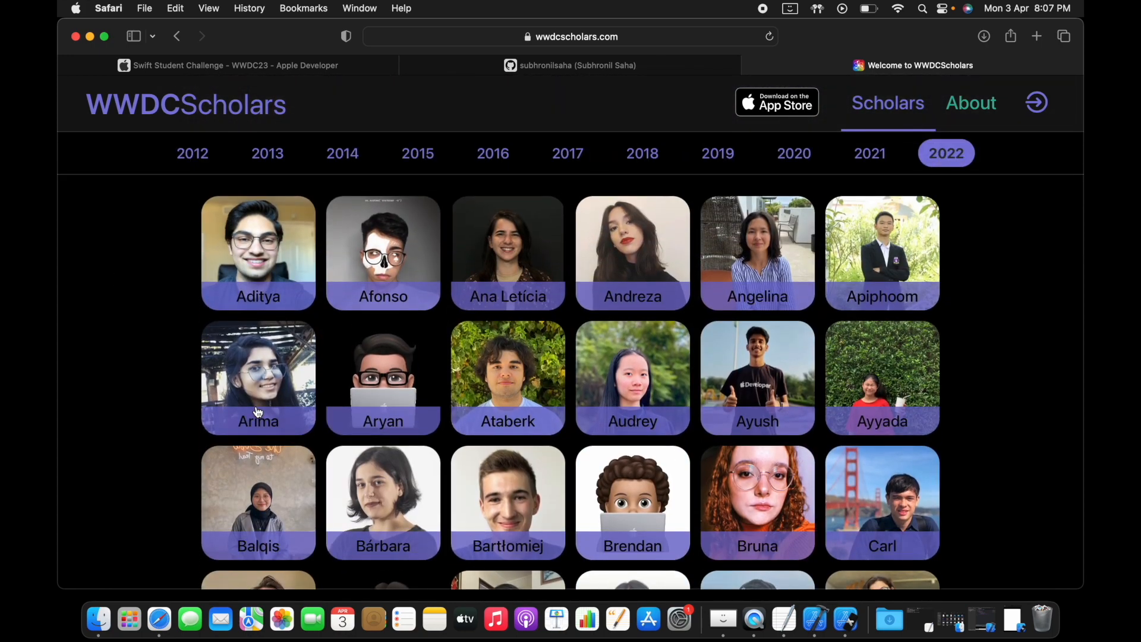
scroll(down, 3)
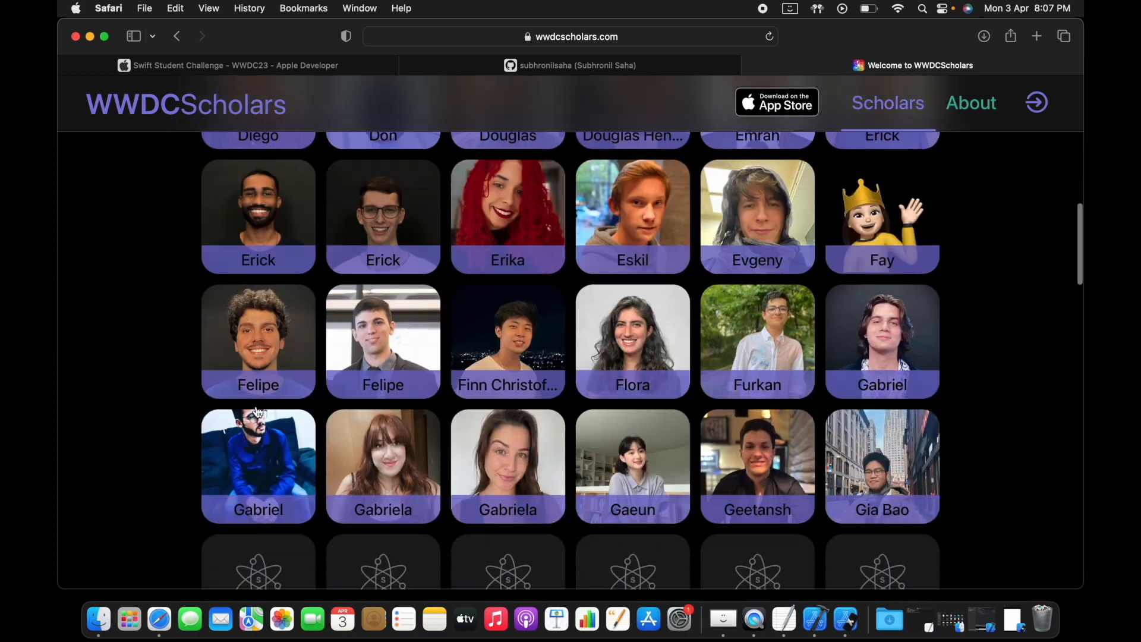
scroll(down, 3)
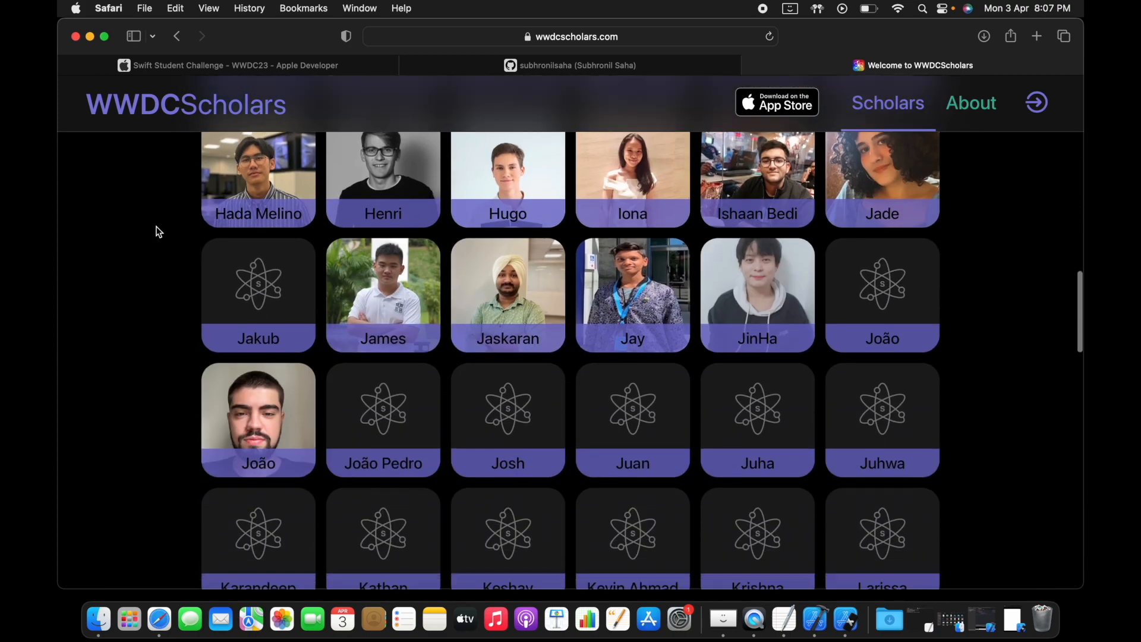
scroll(down, 3)
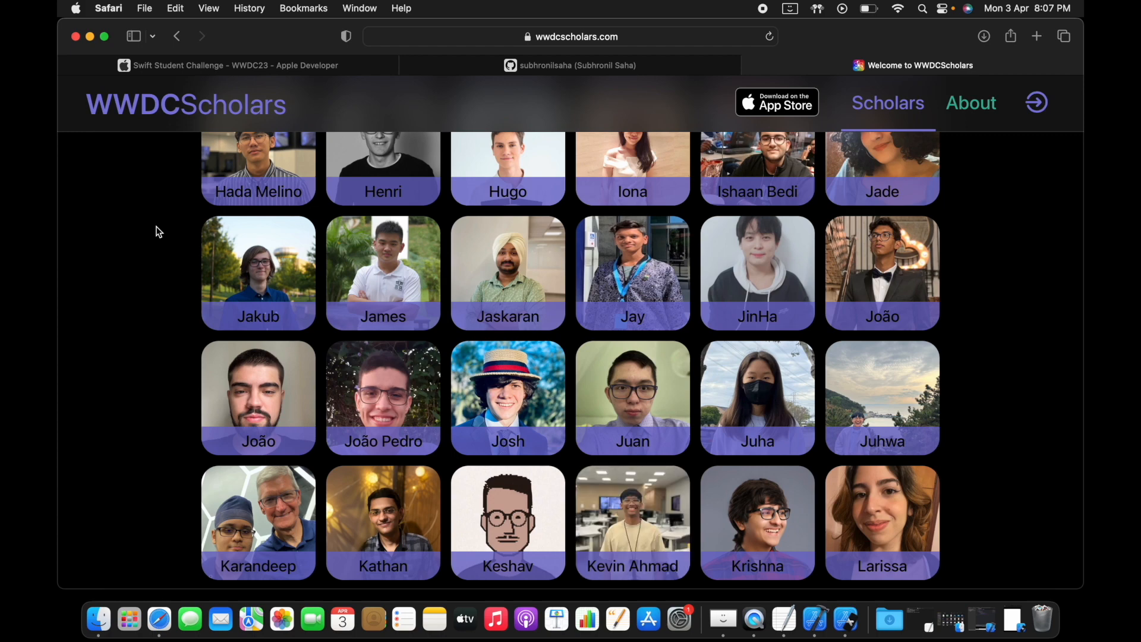
click(233, 65)
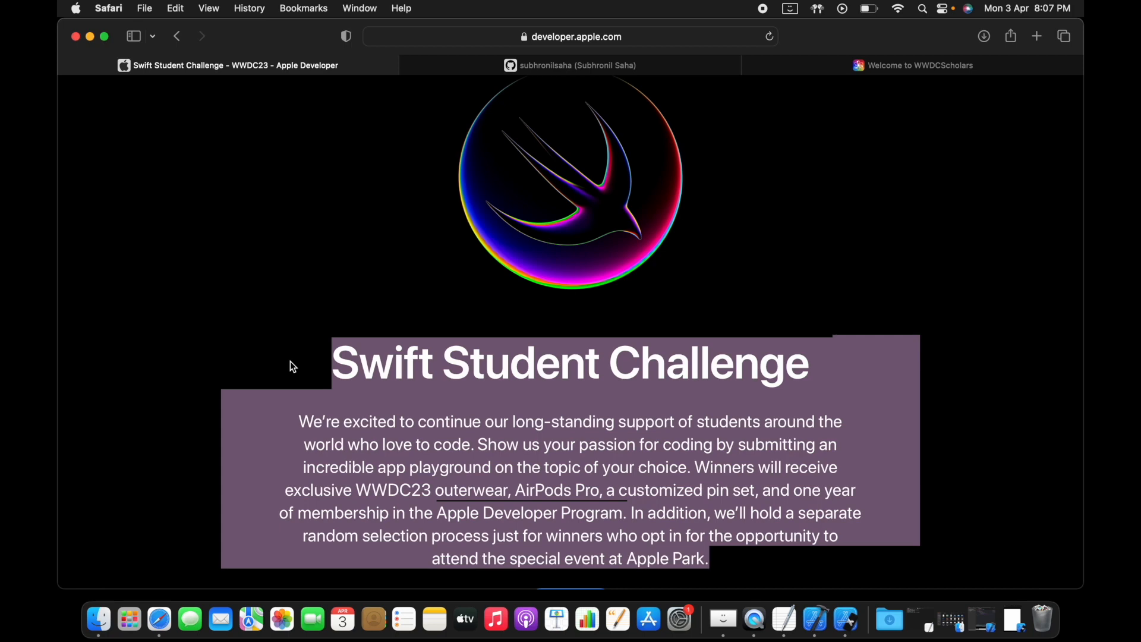
In the Applying section, highlight the last eligibility requirement and the award-limits note.
scroll(down, 3)
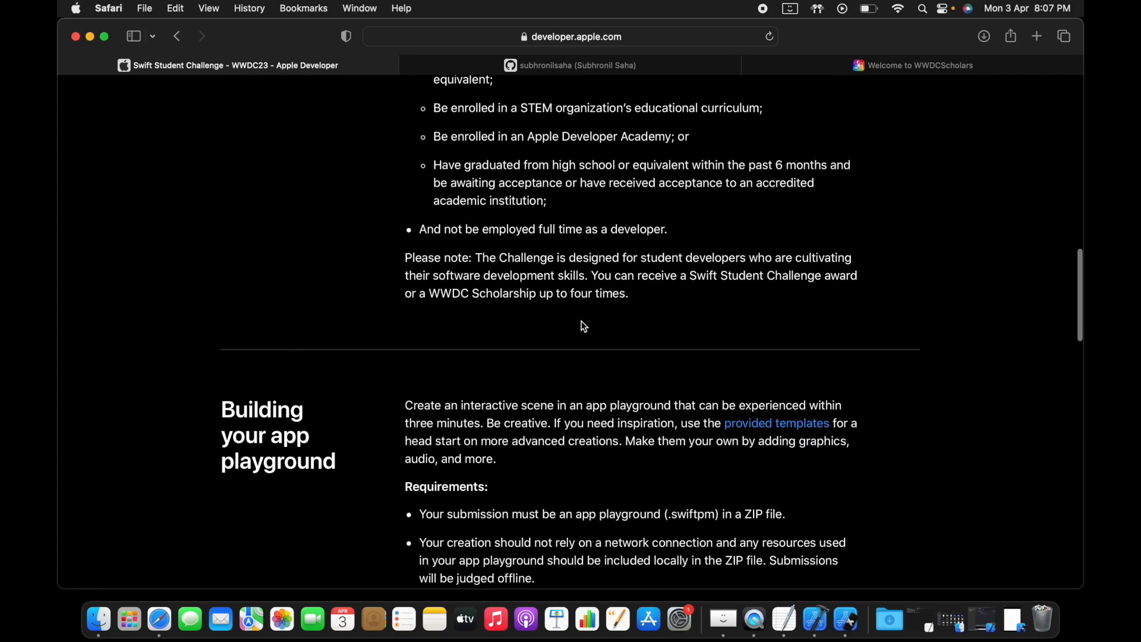
drag(473, 258, 627, 292)
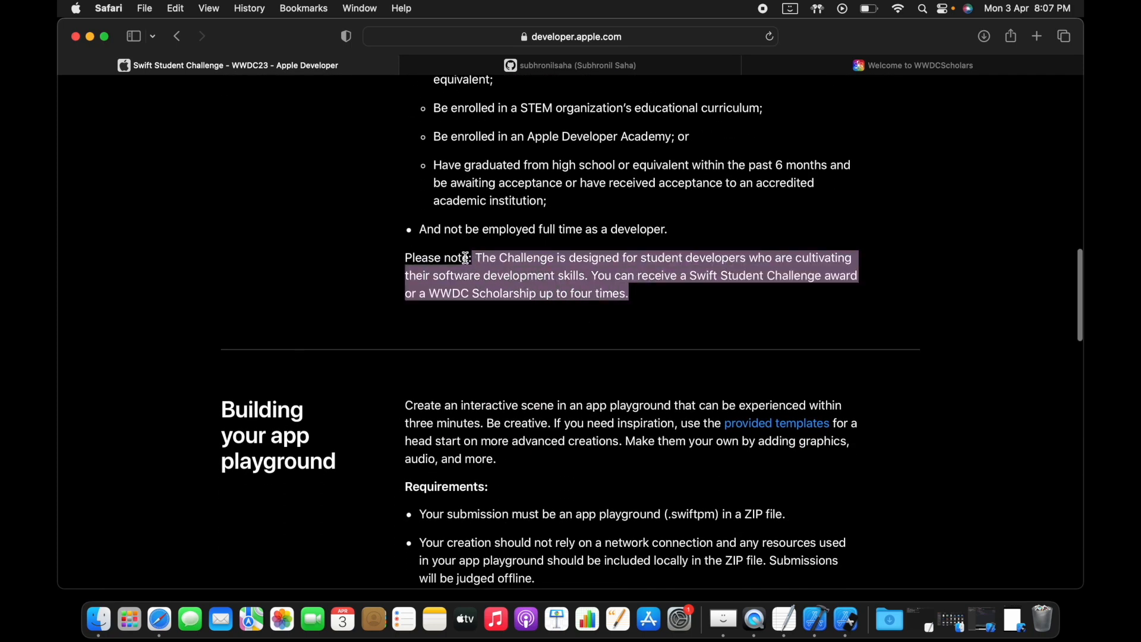
click(419, 233)
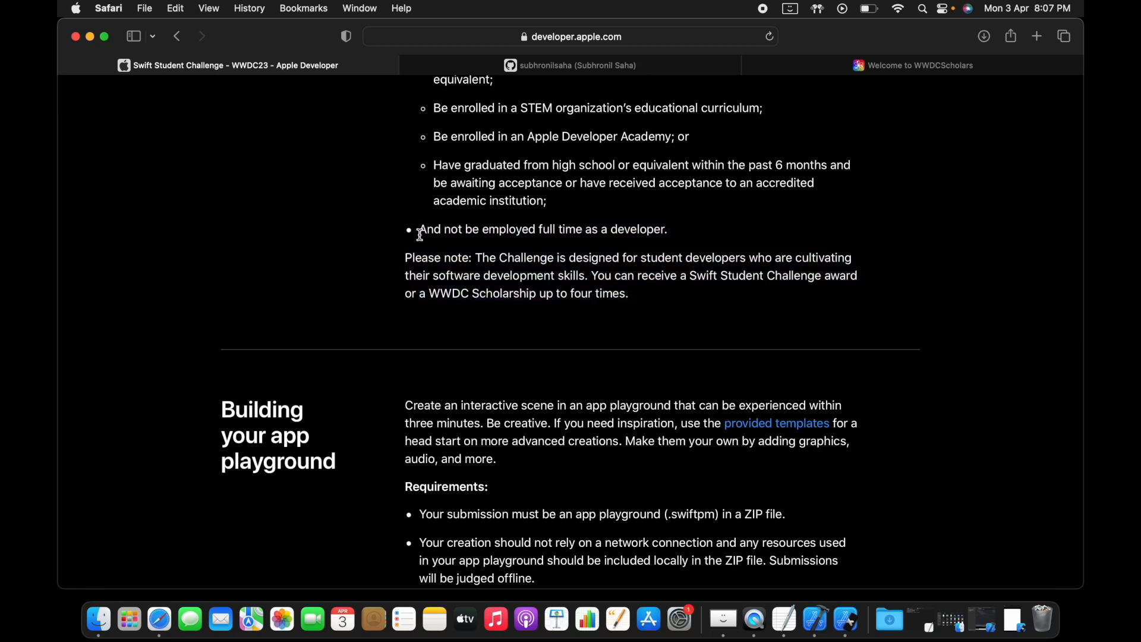
drag(418, 228, 627, 294)
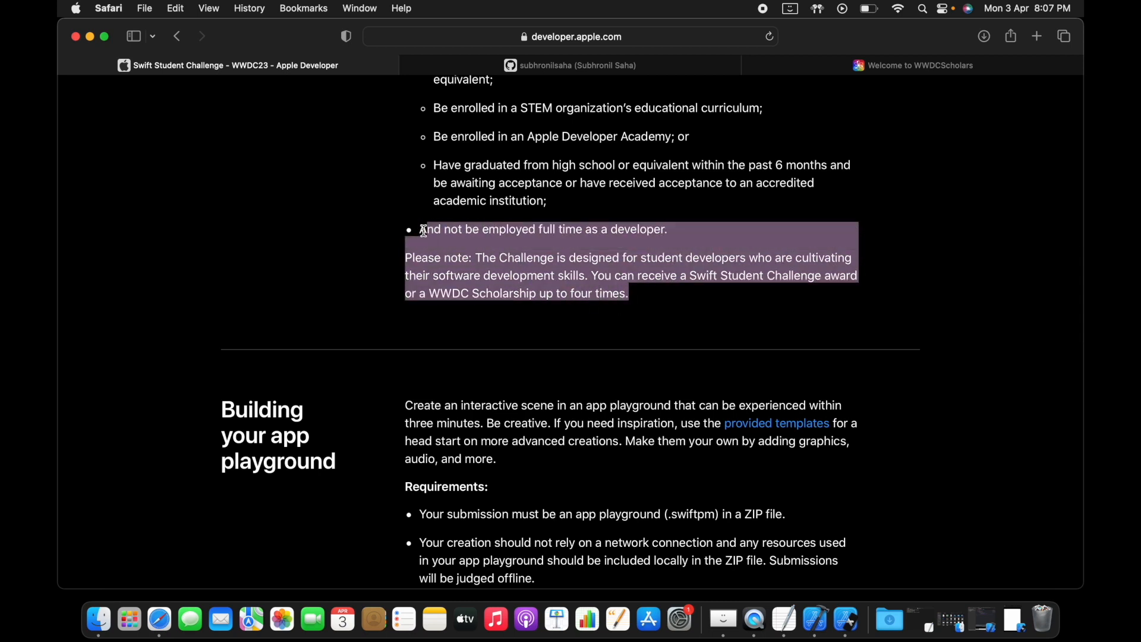
mouse_move(420, 233)
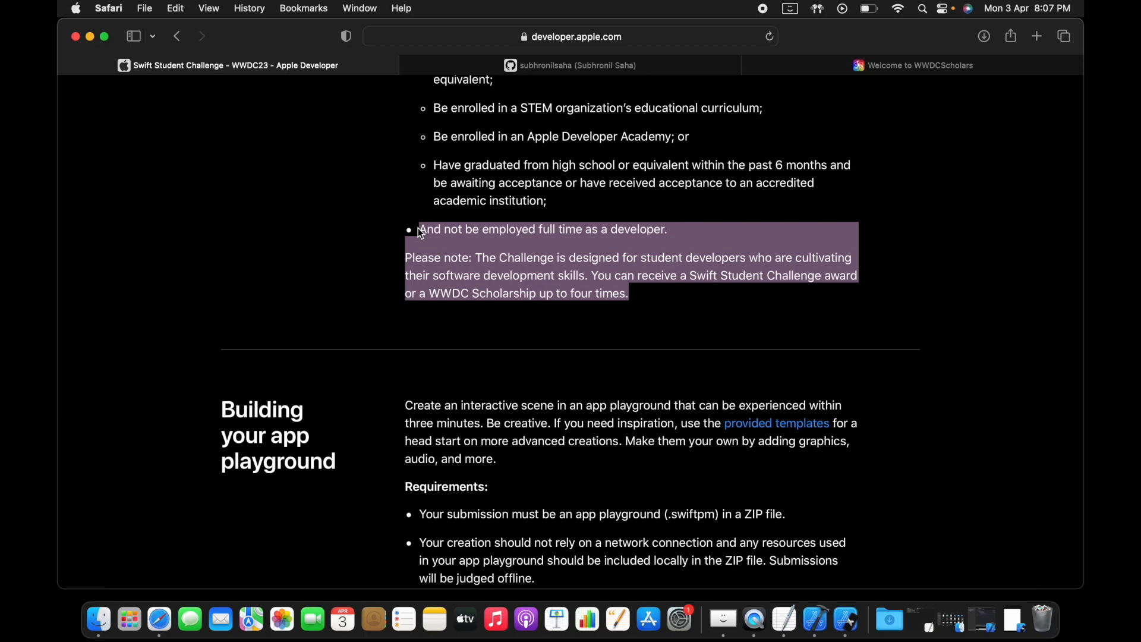
Review the page from the top and select all the eligibility text with Cmd+A.
scroll(up, 3)
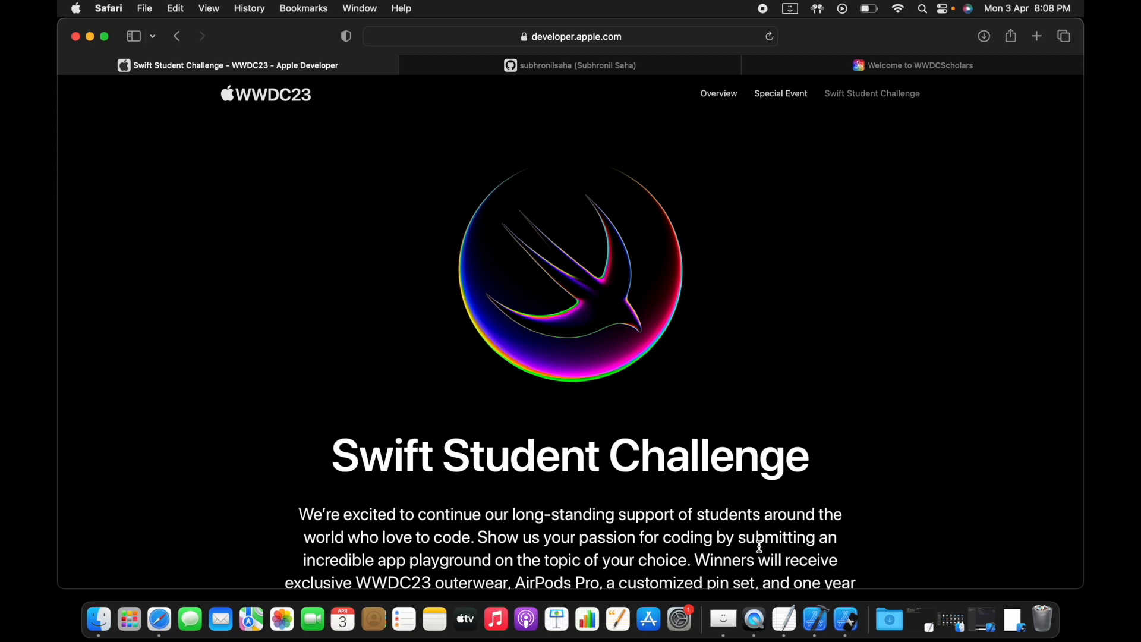
scroll(down, 3)
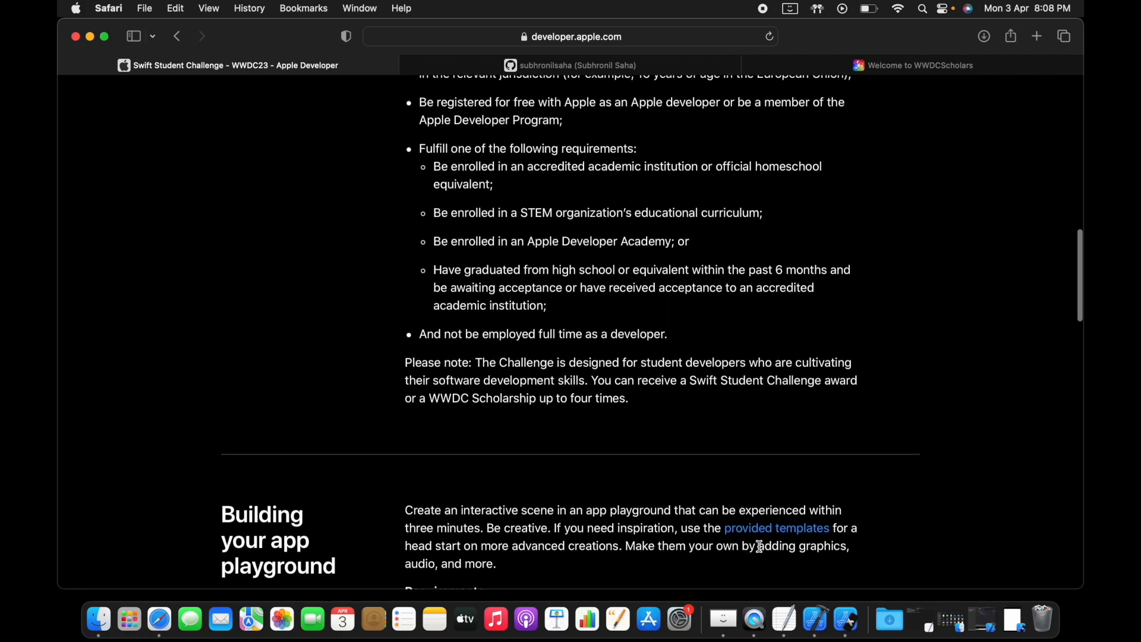
scroll(up, 3)
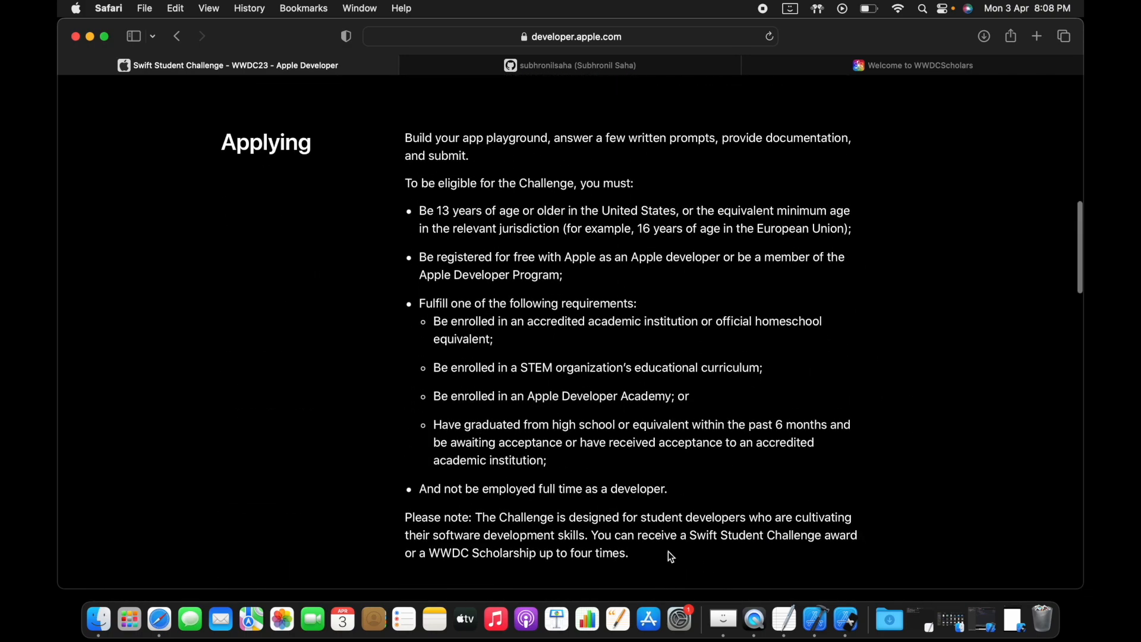
key(cmd+a)
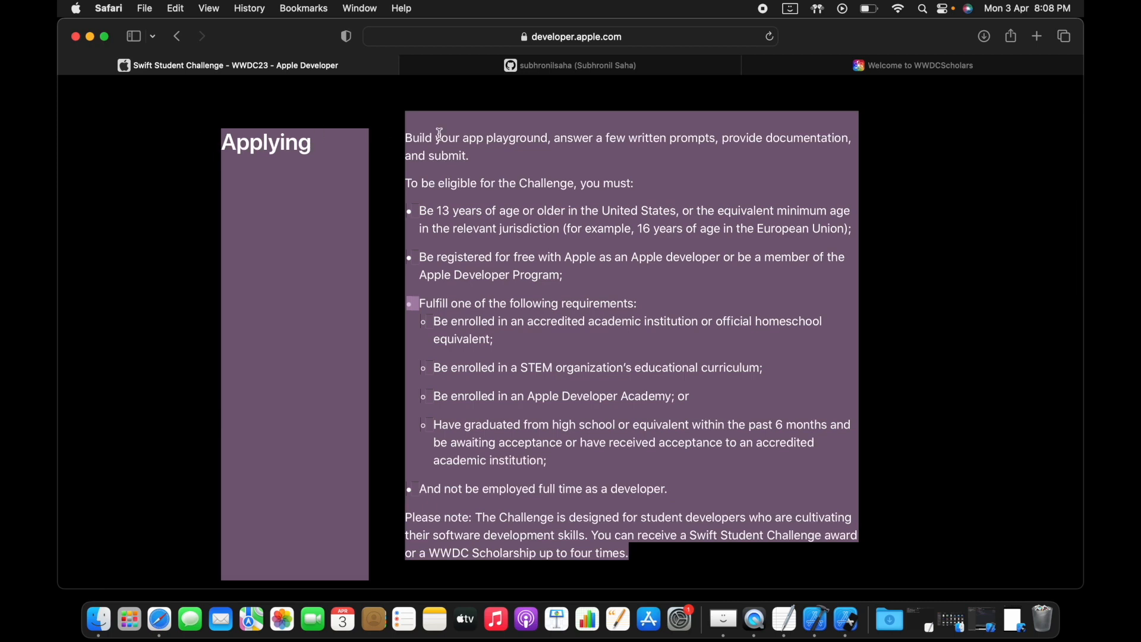